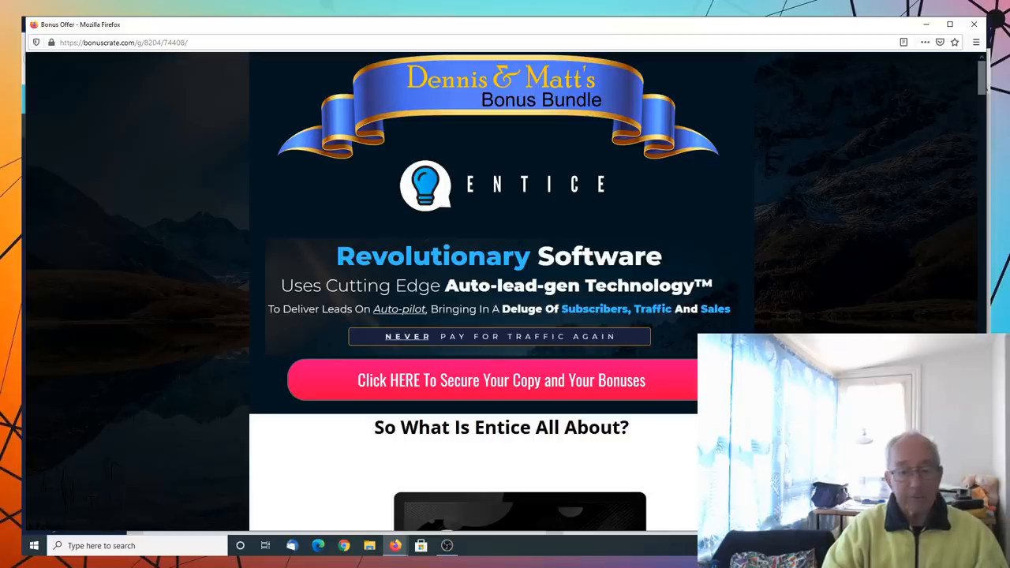
# Scroll through the Bonusstate bonus page for Entice before moving to the admin dashboard
pyautogui.scroll(-3)
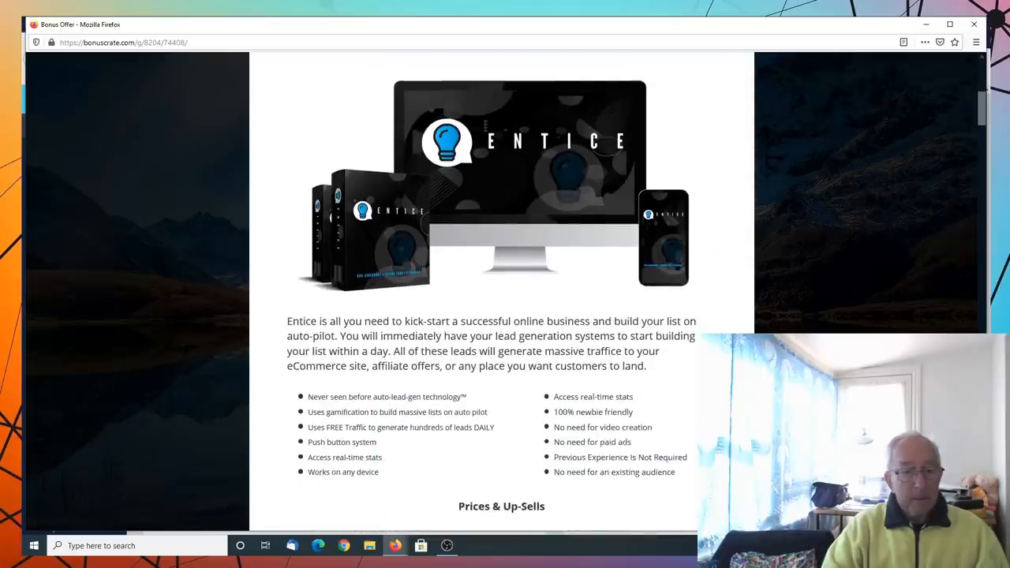
pyautogui.scroll(-3)
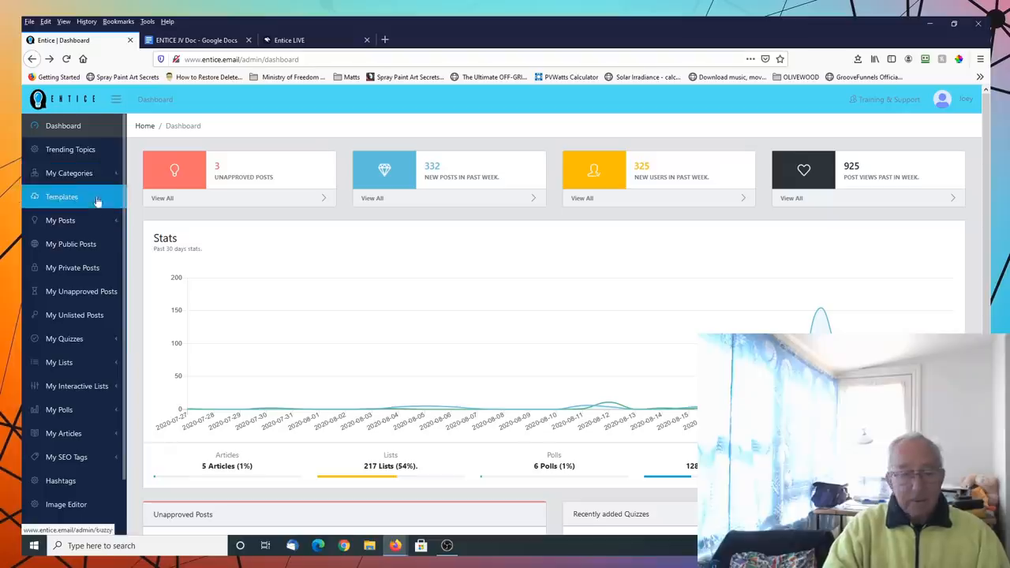
# Show All Quizzes under My Quizzes and reveal the Action menu for Dog Quiz 2
pyautogui.scroll(-3)
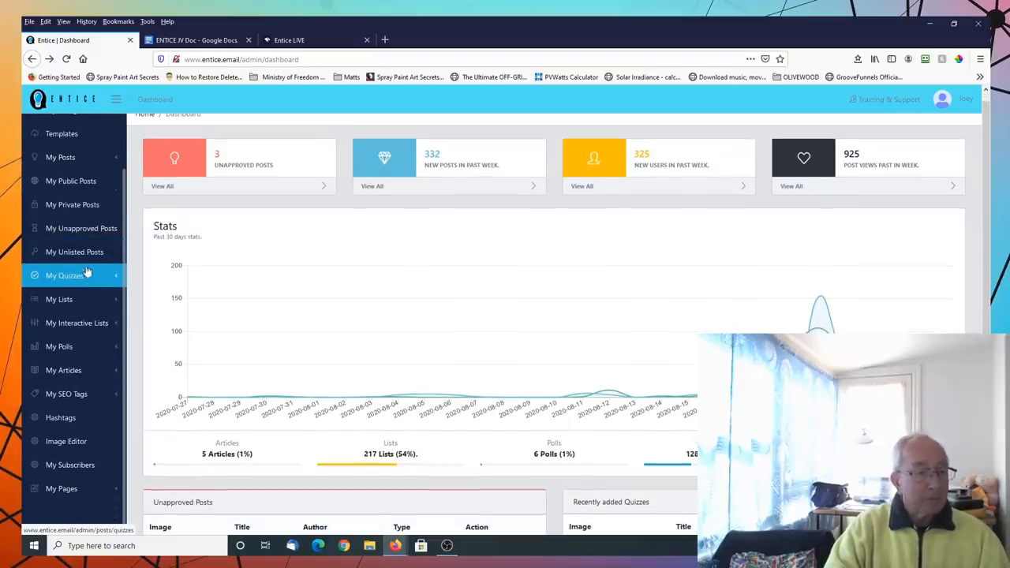
pyautogui.click(64, 274)
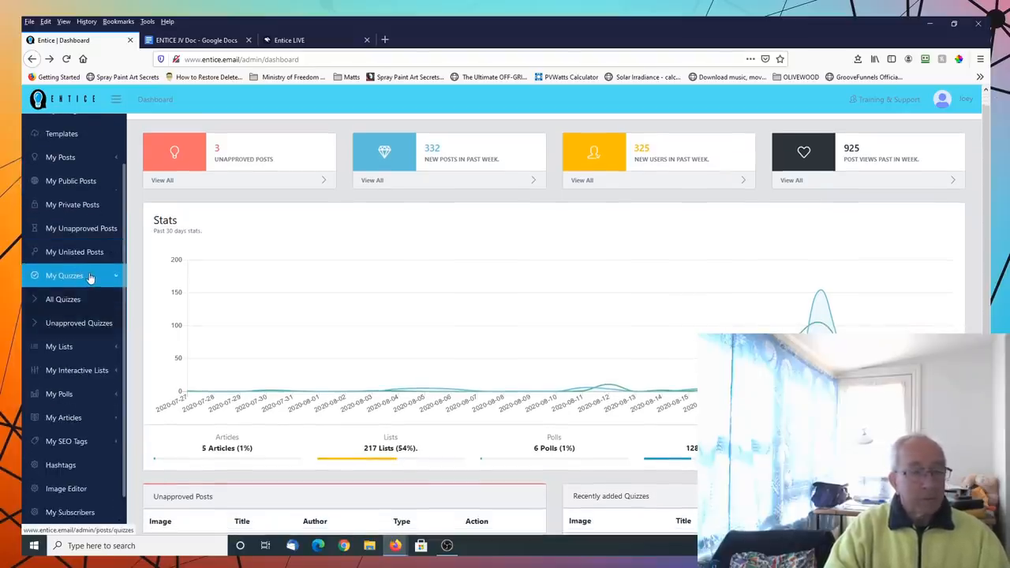
pyautogui.click(64, 300)
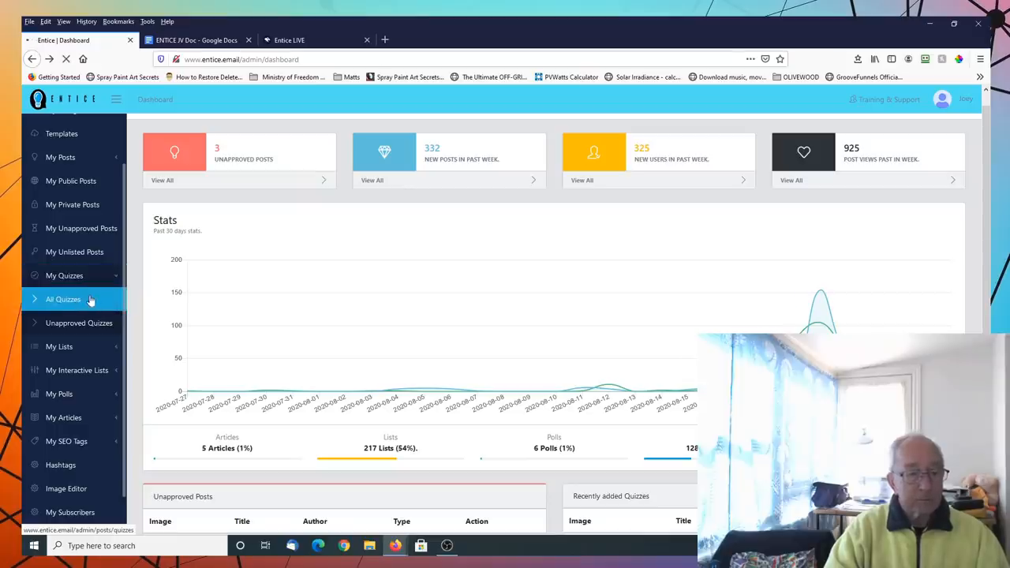
pyautogui.click(63, 300)
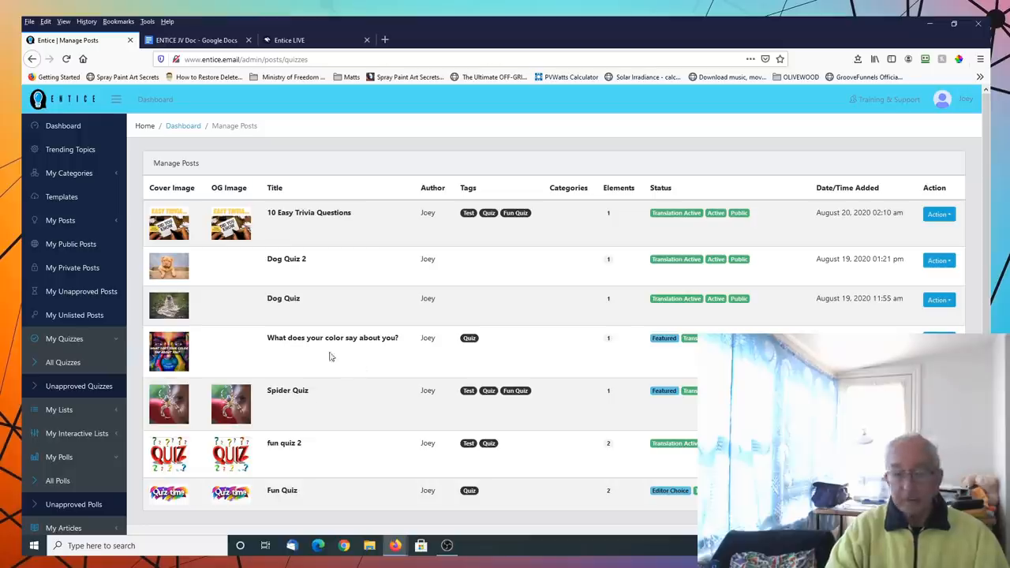
pyautogui.moveTo(302, 271)
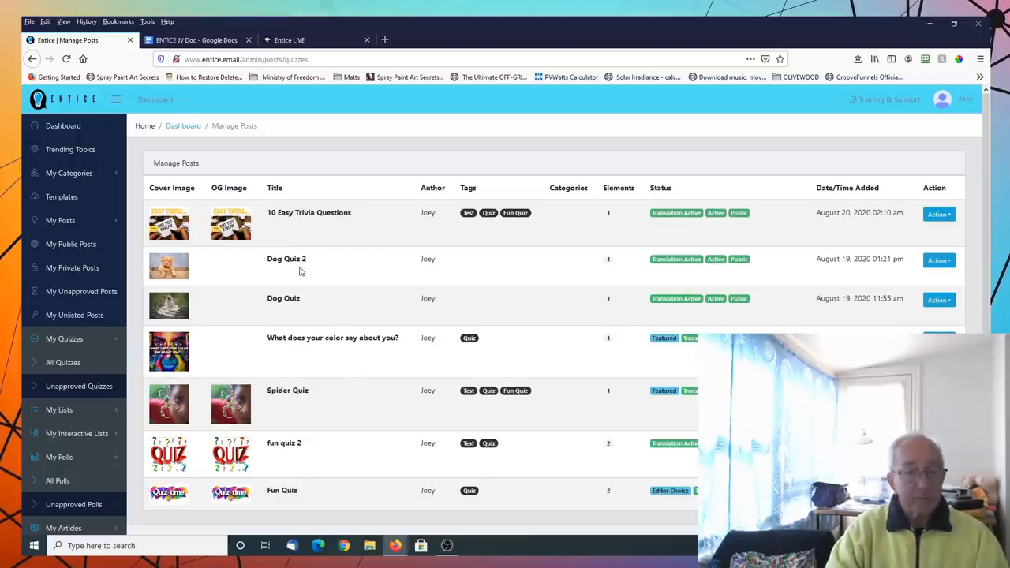
pyautogui.moveTo(271, 270)
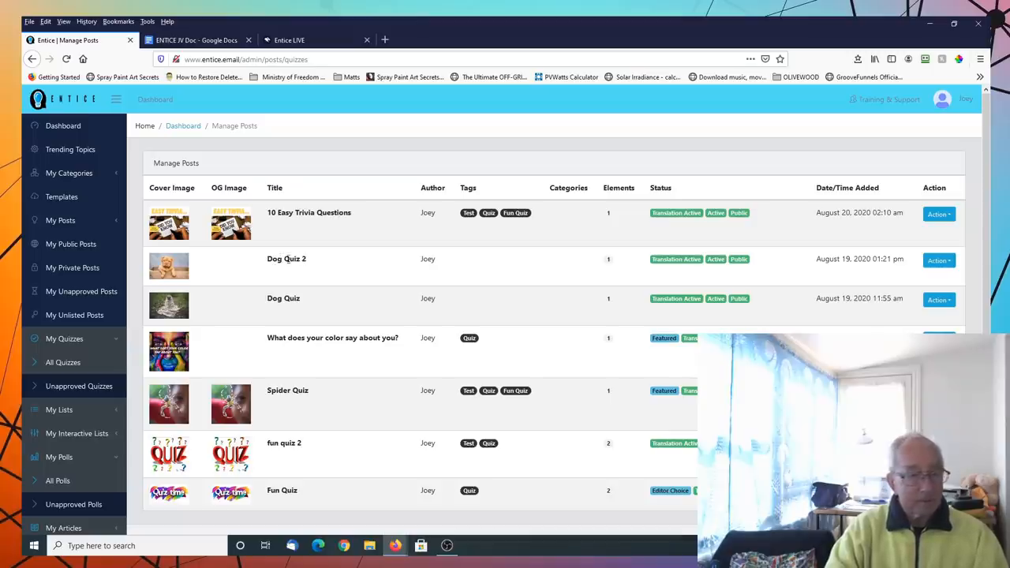
pyautogui.moveTo(368, 271)
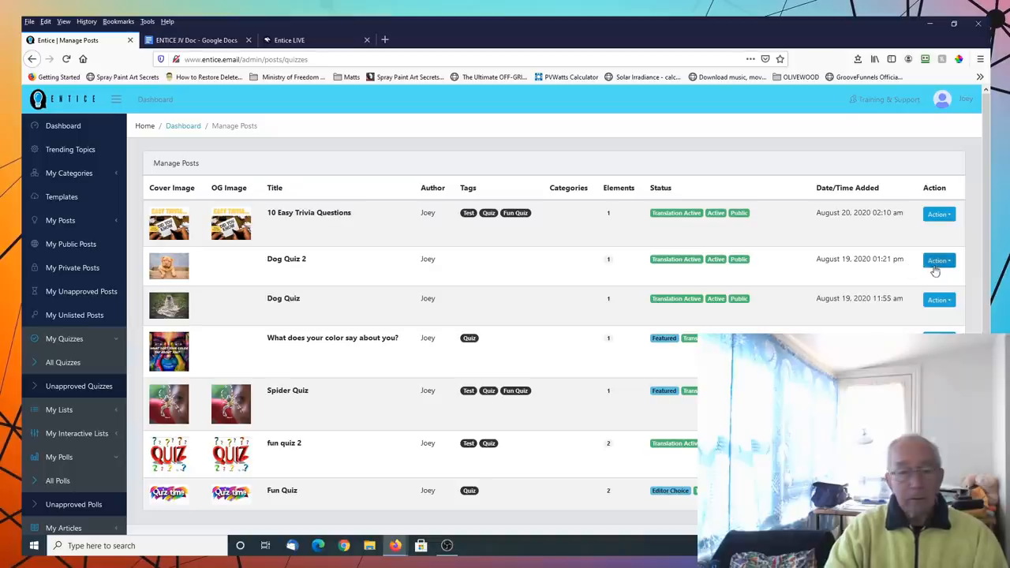
pyautogui.click(938, 261)
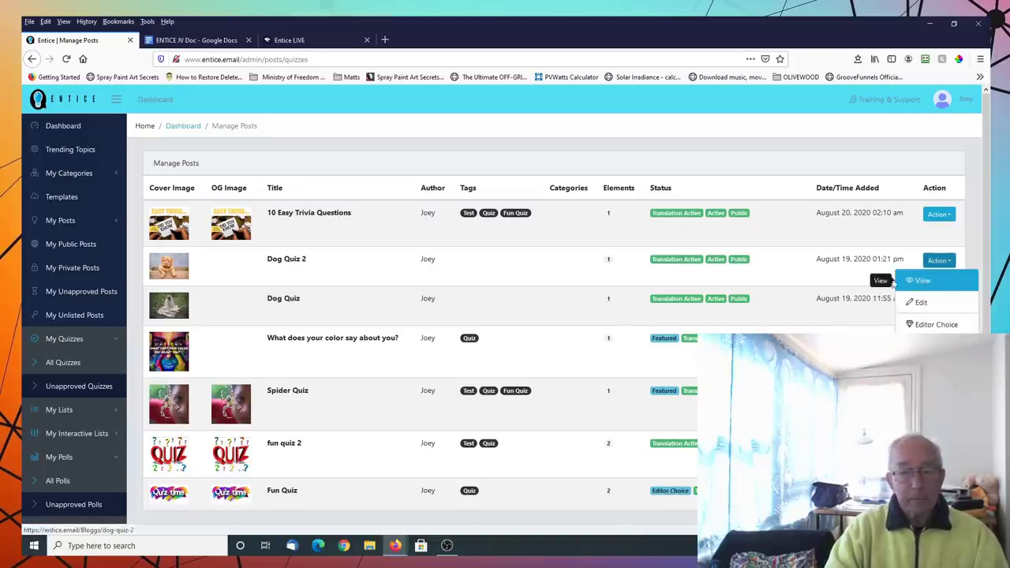
# View Dog Quiz 2 as a visitor and start taking the quiz
pyautogui.click(919, 281)
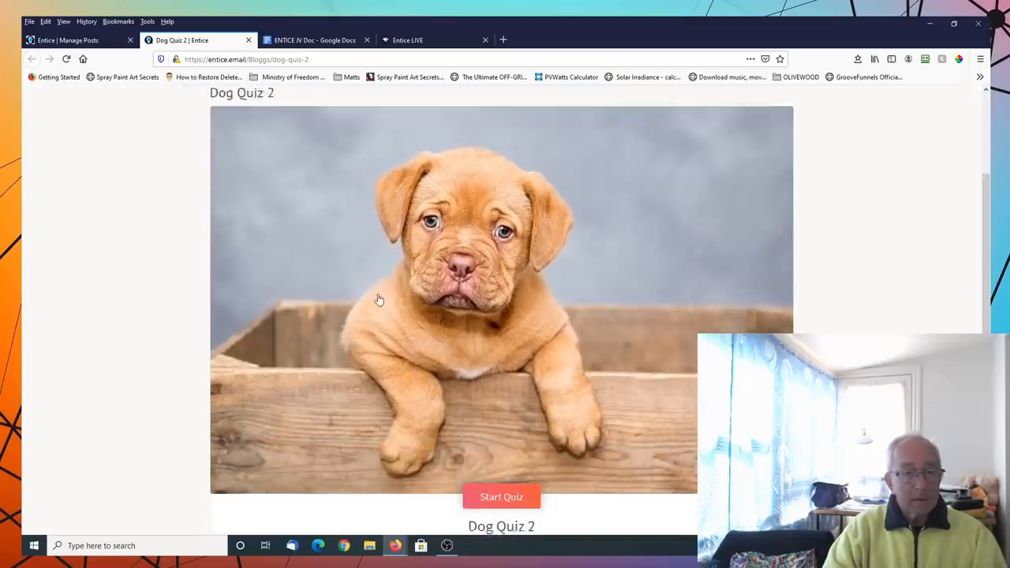
pyautogui.scroll(-3)
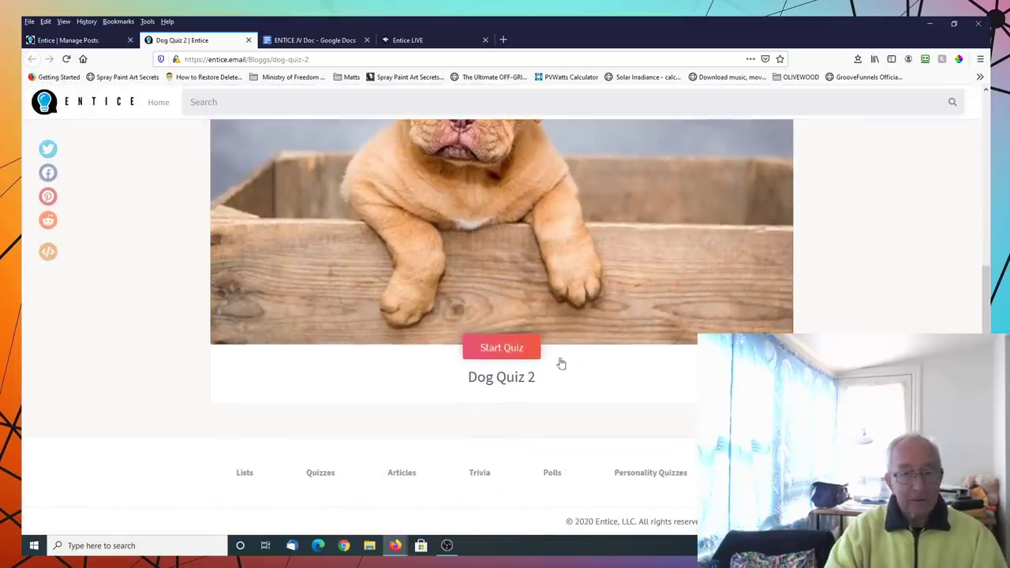
pyautogui.click(502, 348)
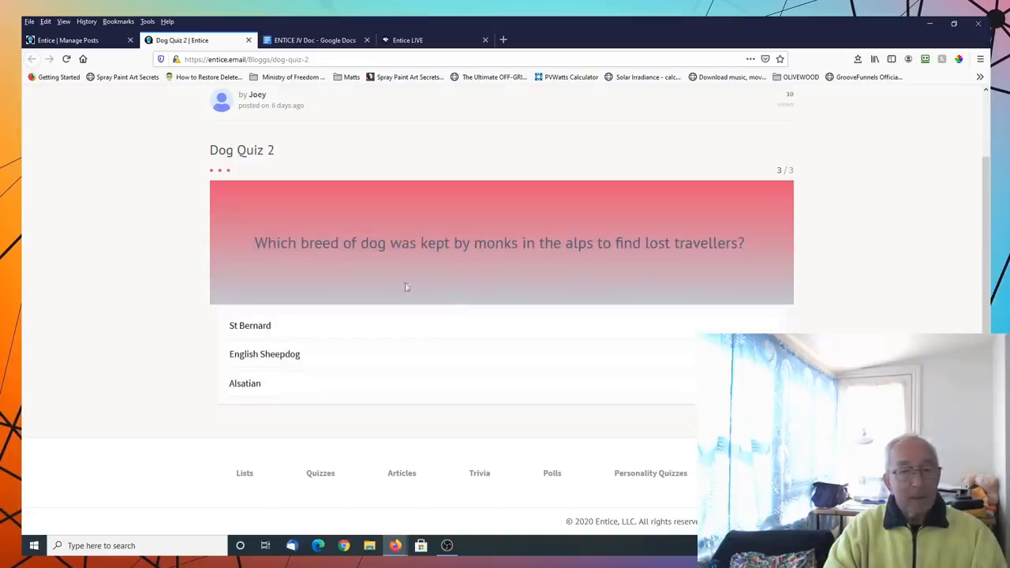
pyautogui.moveTo(628, 278)
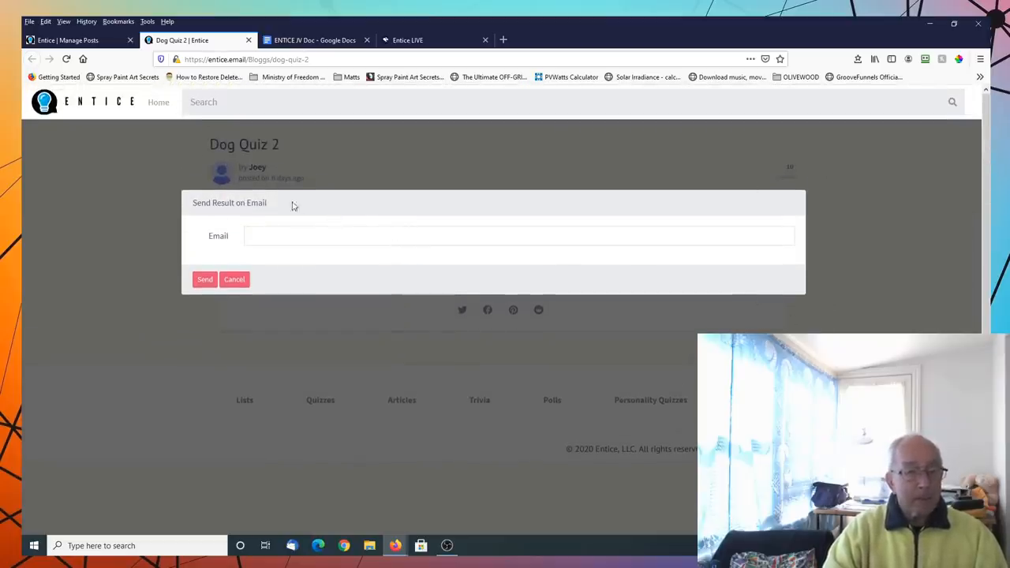
# Cancel the Send Result on Email prompt to see the 2 out of 3 score
pyautogui.click(256, 236)
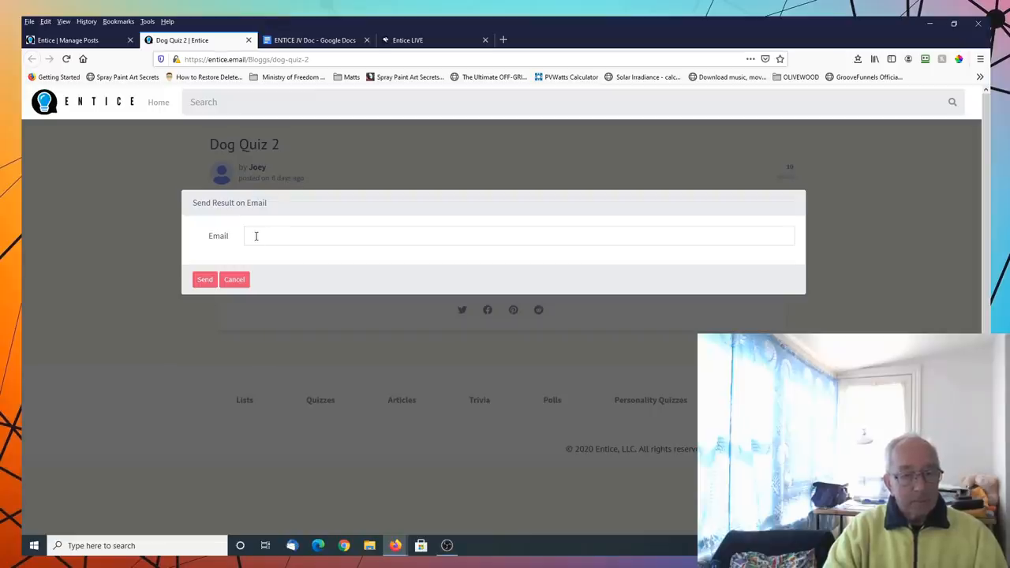
pyautogui.moveTo(262, 280)
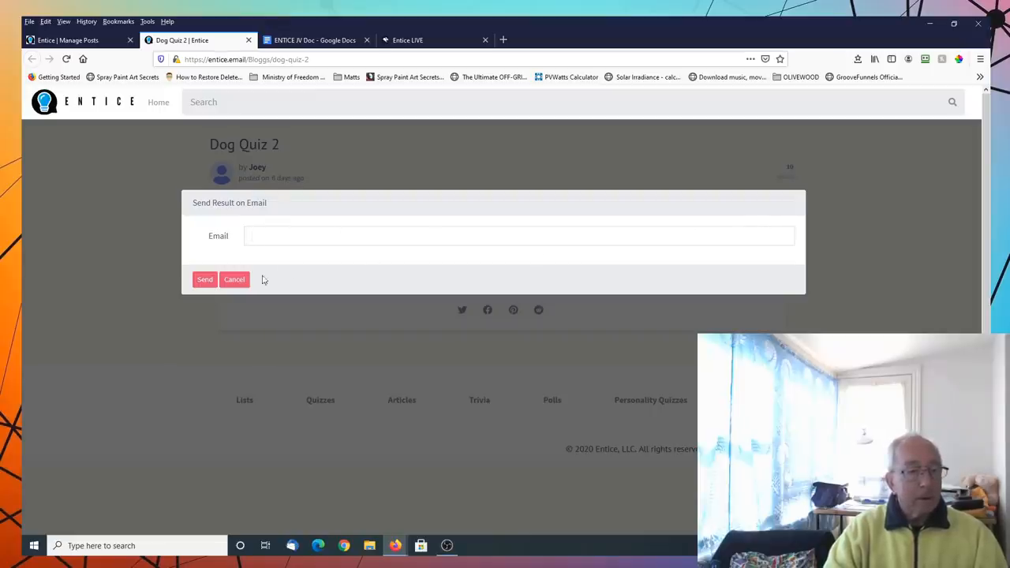
pyautogui.moveTo(135, 316)
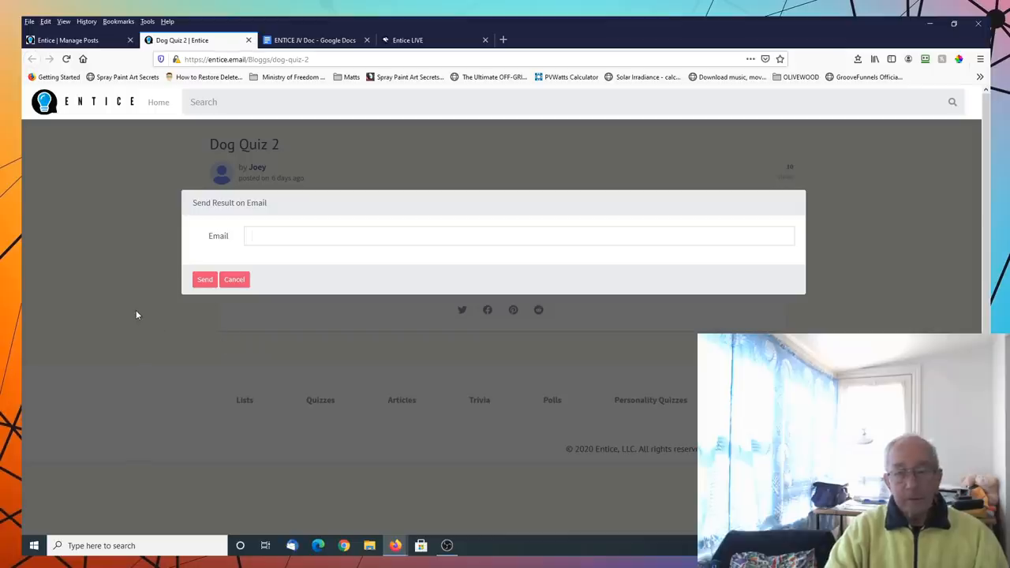
pyautogui.moveTo(213, 300)
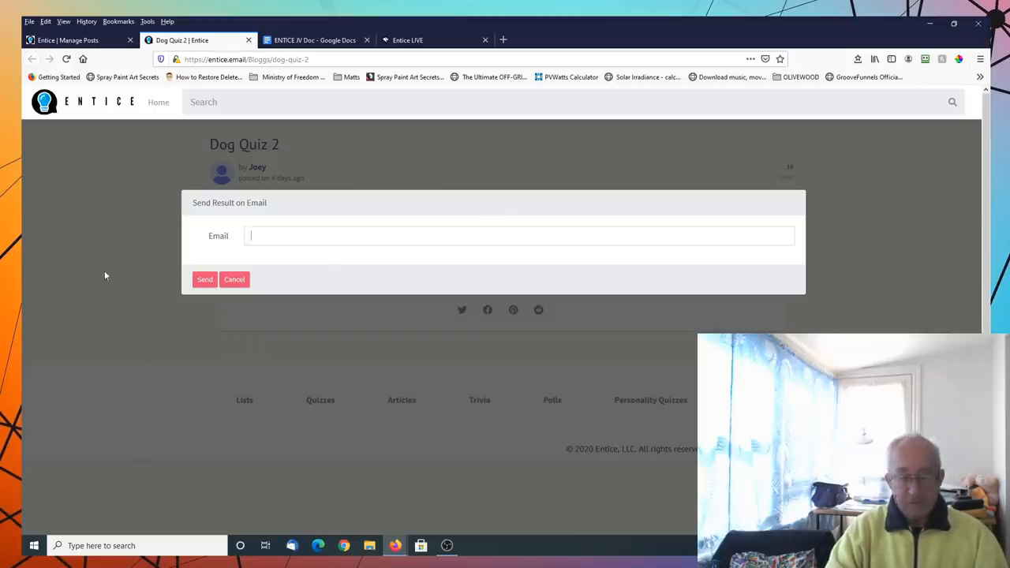
pyautogui.moveTo(205, 331)
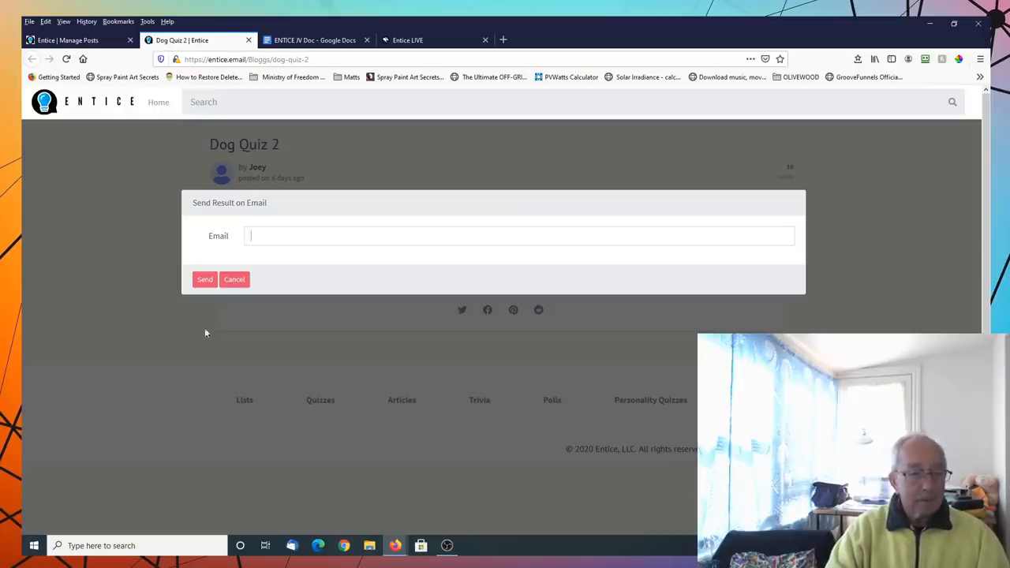
pyautogui.click(234, 278)
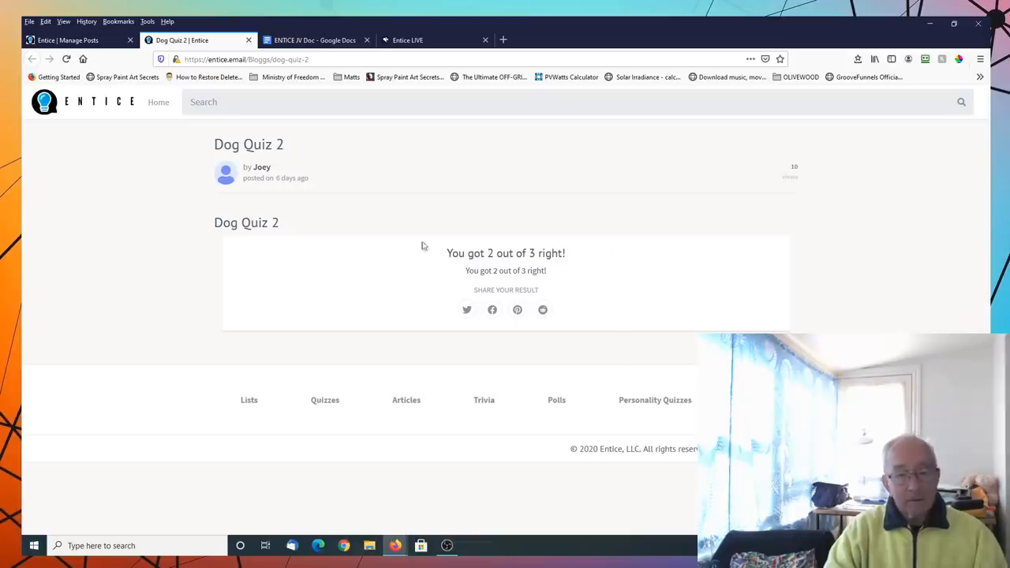
pyautogui.moveTo(574, 275)
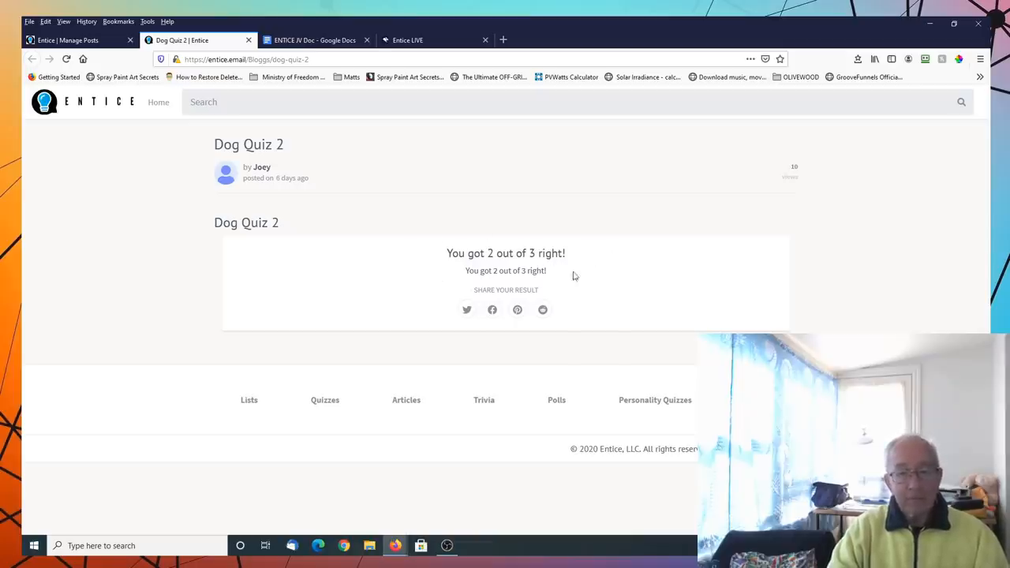
pyautogui.moveTo(586, 273)
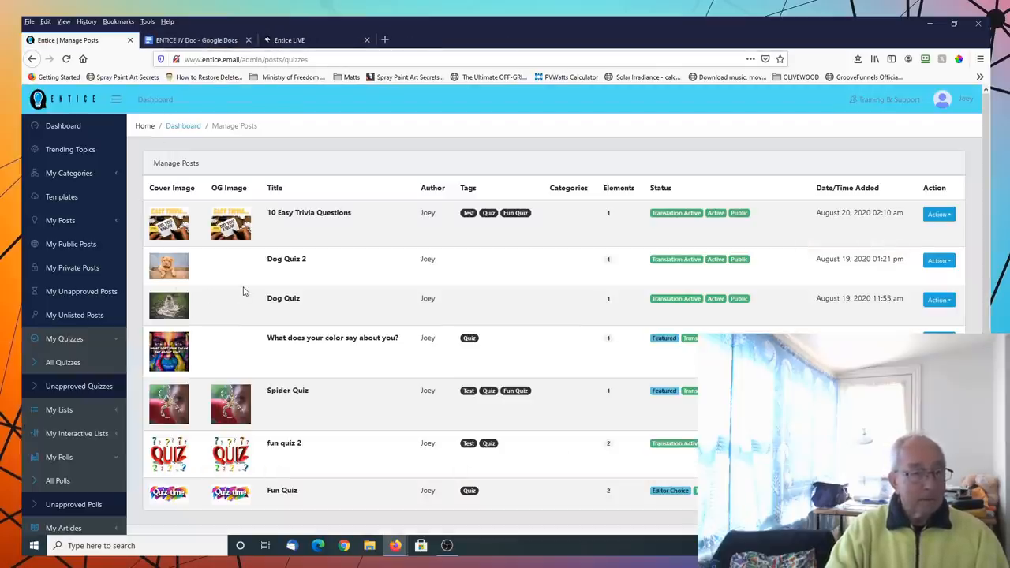
pyautogui.scroll(-3)
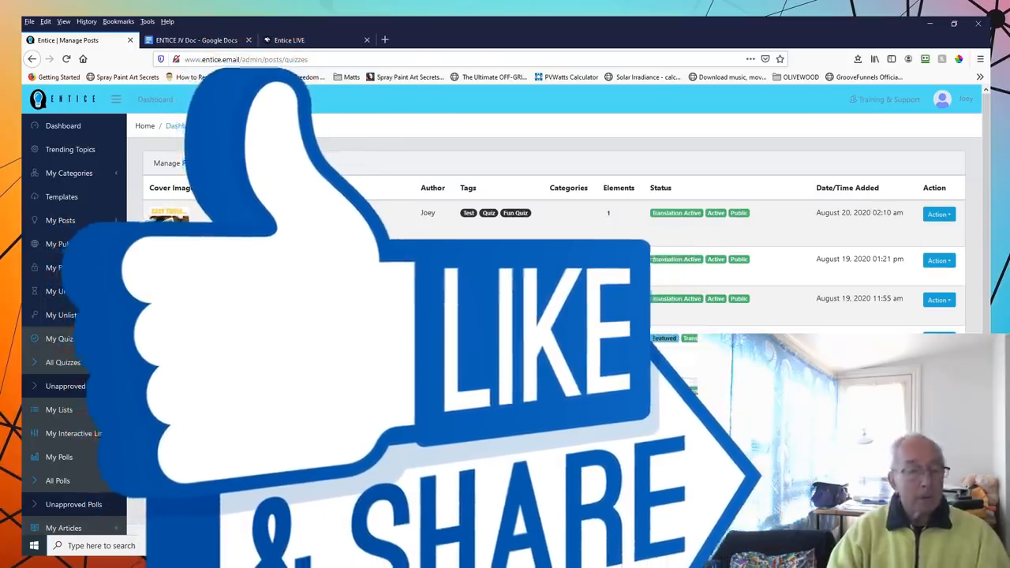
pyautogui.click(198, 40)
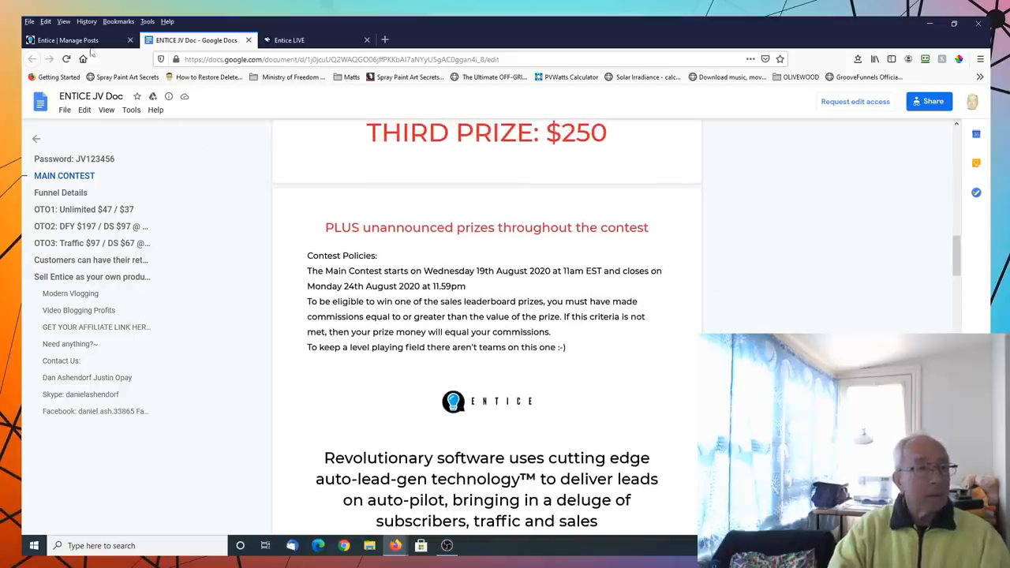
pyautogui.click(66, 41)
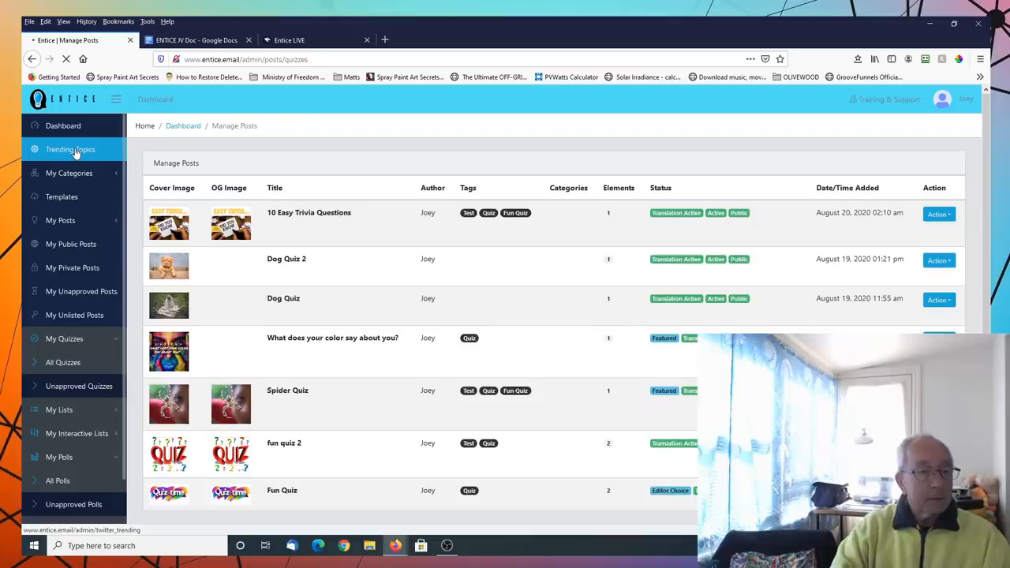
pyautogui.moveTo(76, 152)
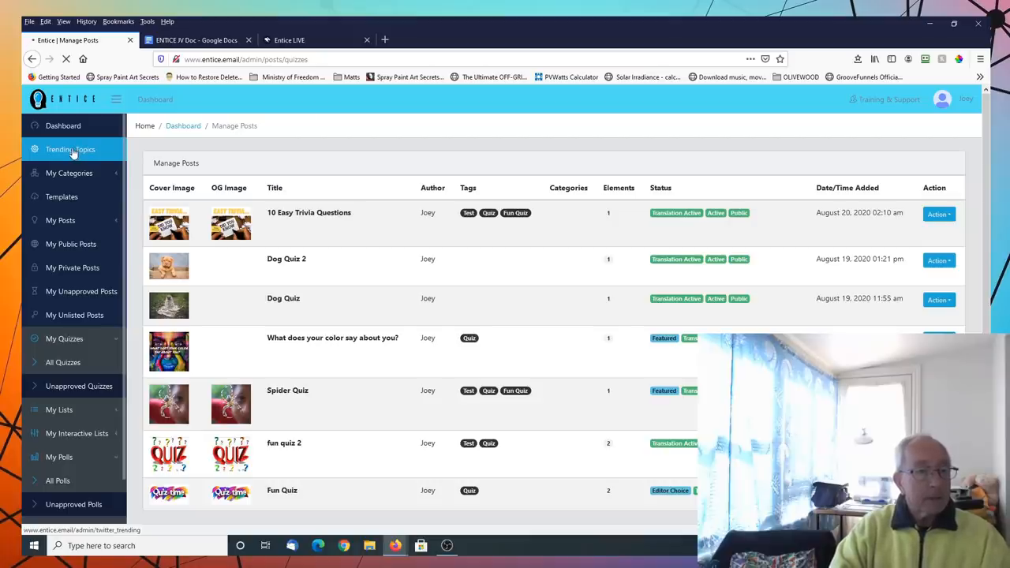
# Browse the Trending Topics list with entries like Luka, #blacklivesmatter and Kobe
pyautogui.click(70, 148)
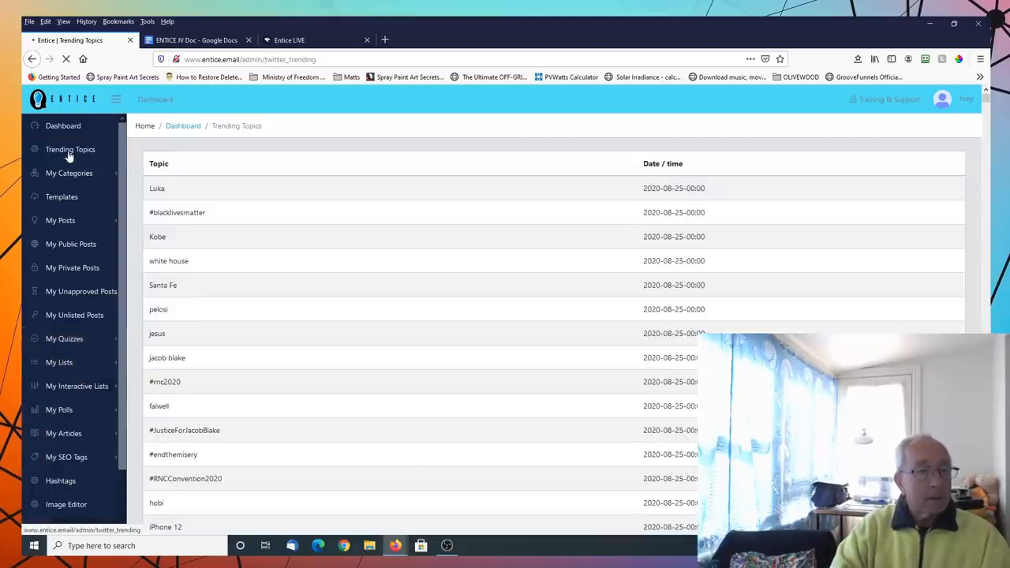
pyautogui.scroll(-3)
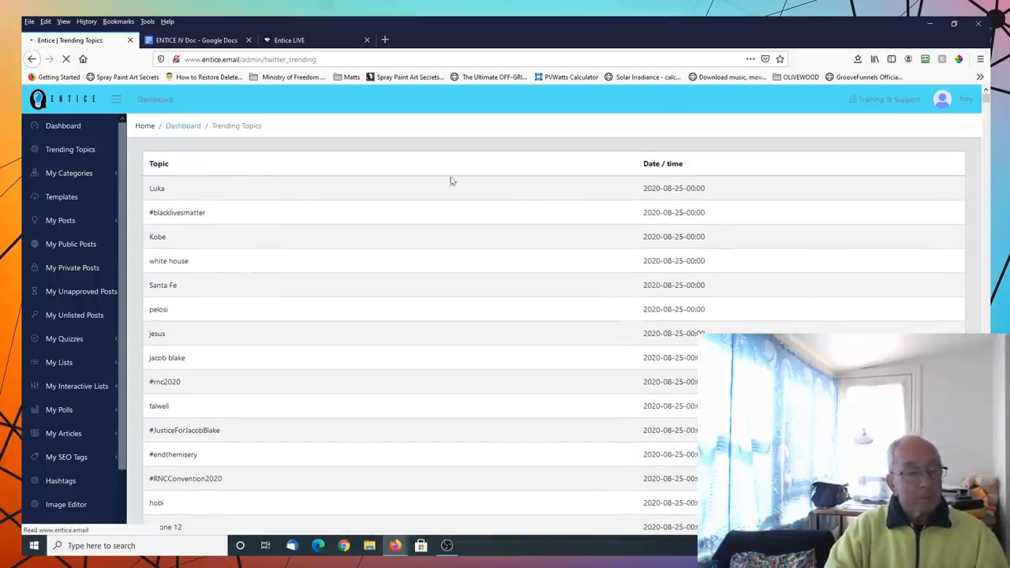
pyautogui.scroll(-3)
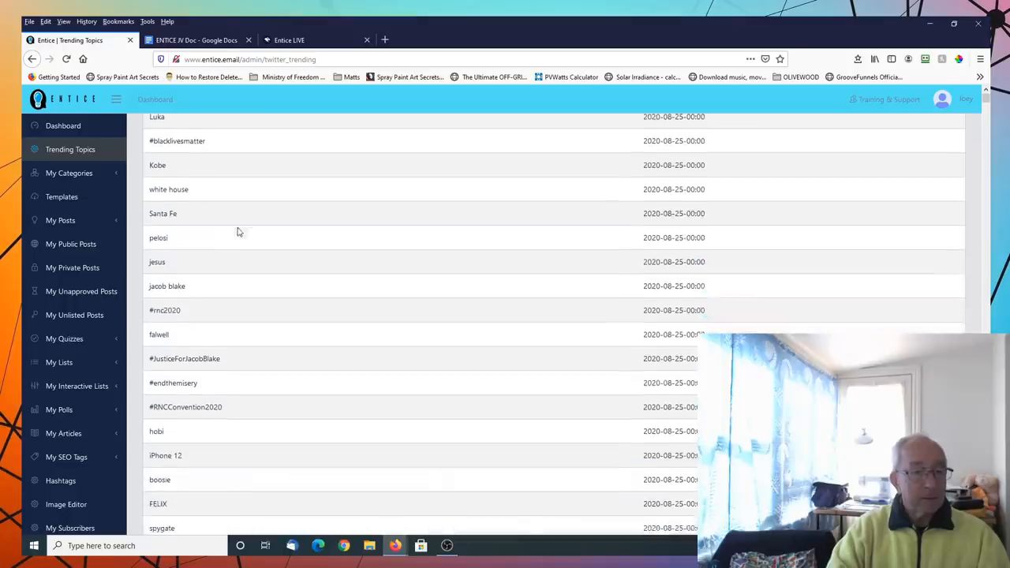
pyautogui.scroll(-3)
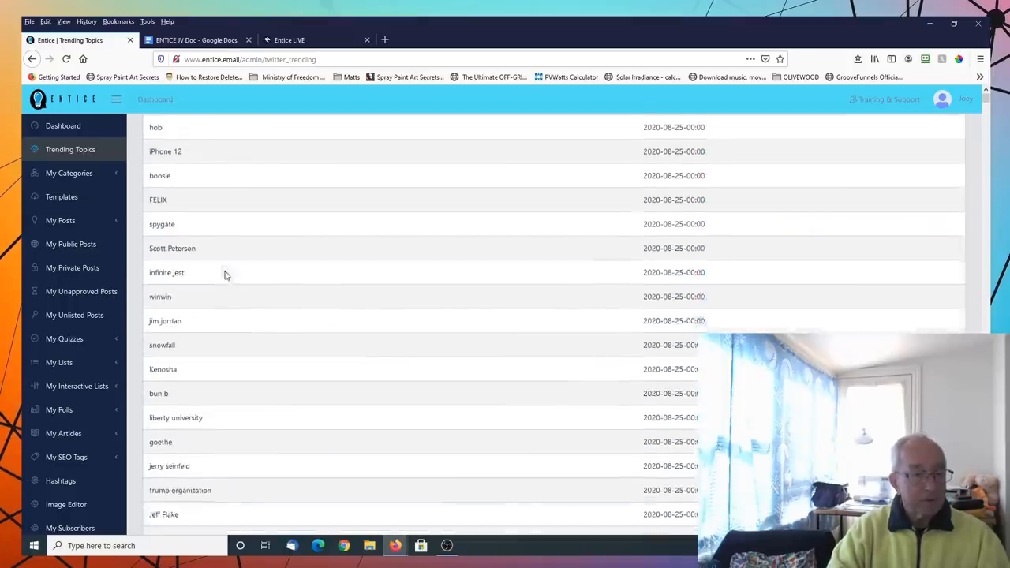
pyautogui.scroll(-3)
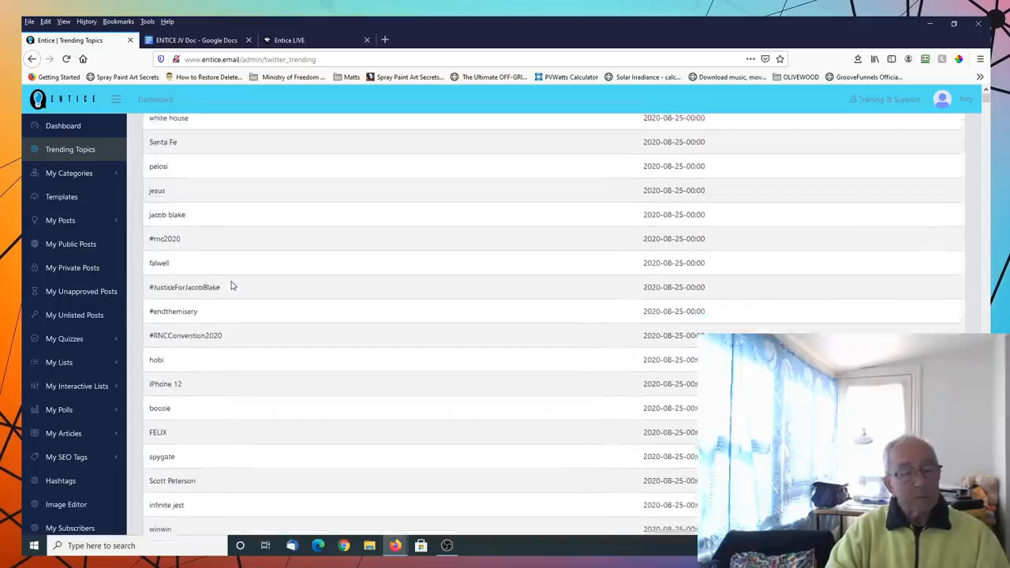
pyautogui.scroll(3)
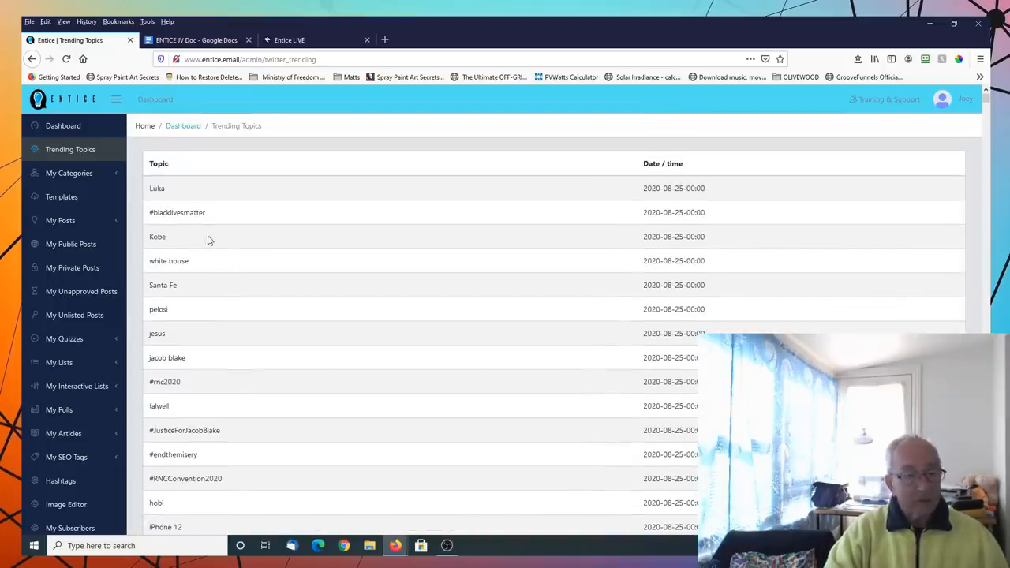
pyautogui.moveTo(256, 251)
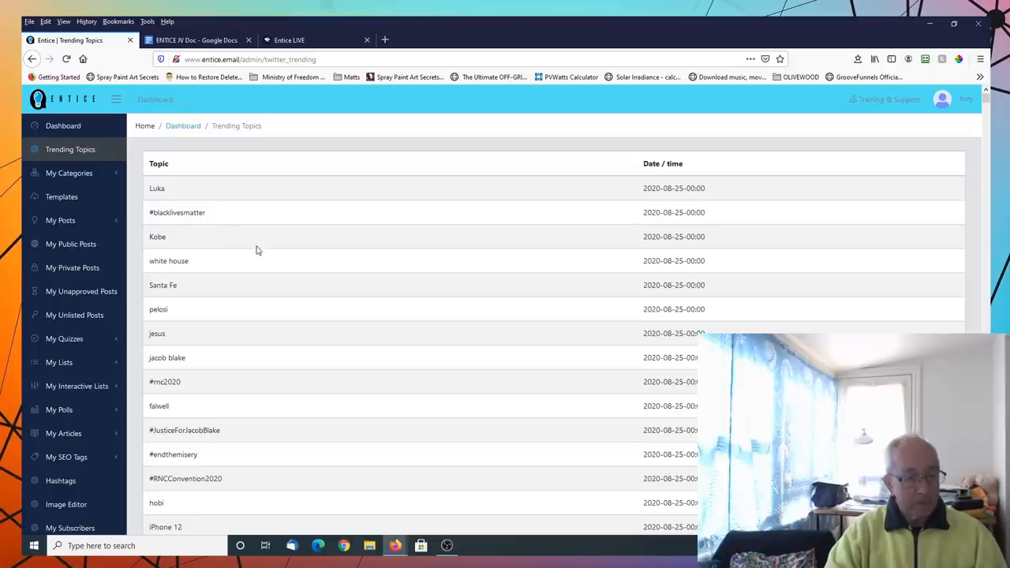
pyautogui.moveTo(245, 243)
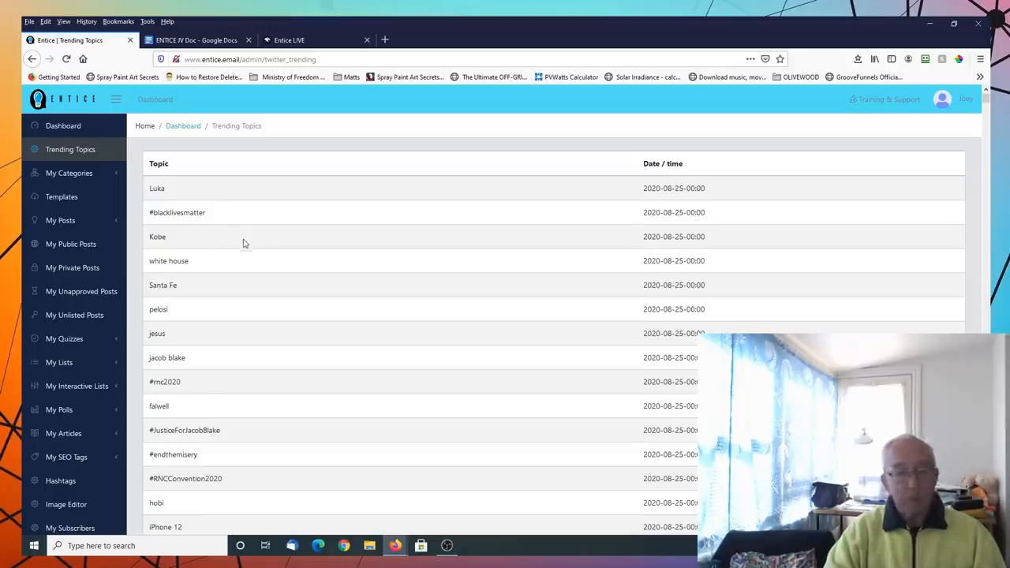
pyautogui.moveTo(193, 240)
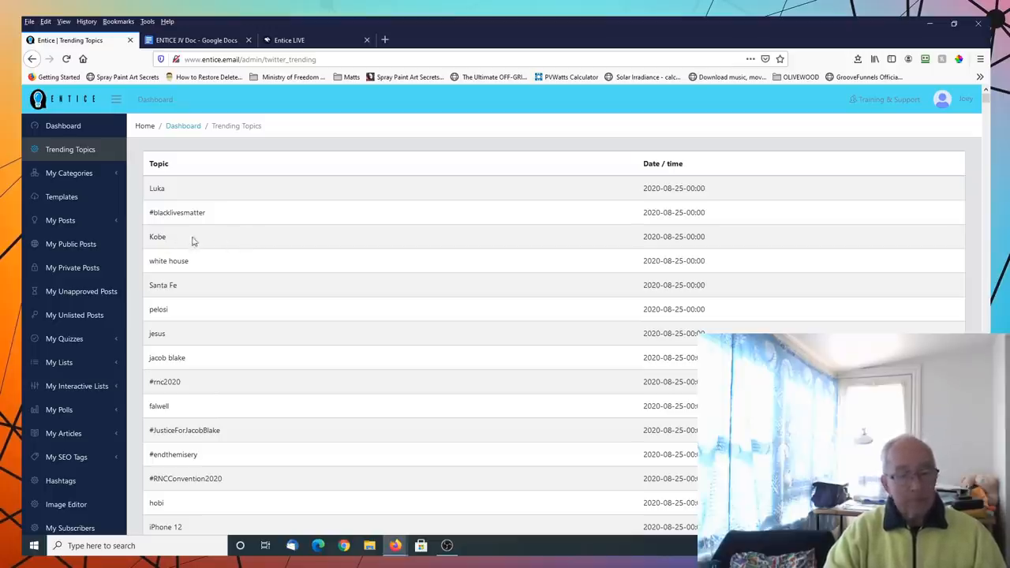
pyautogui.moveTo(195, 262)
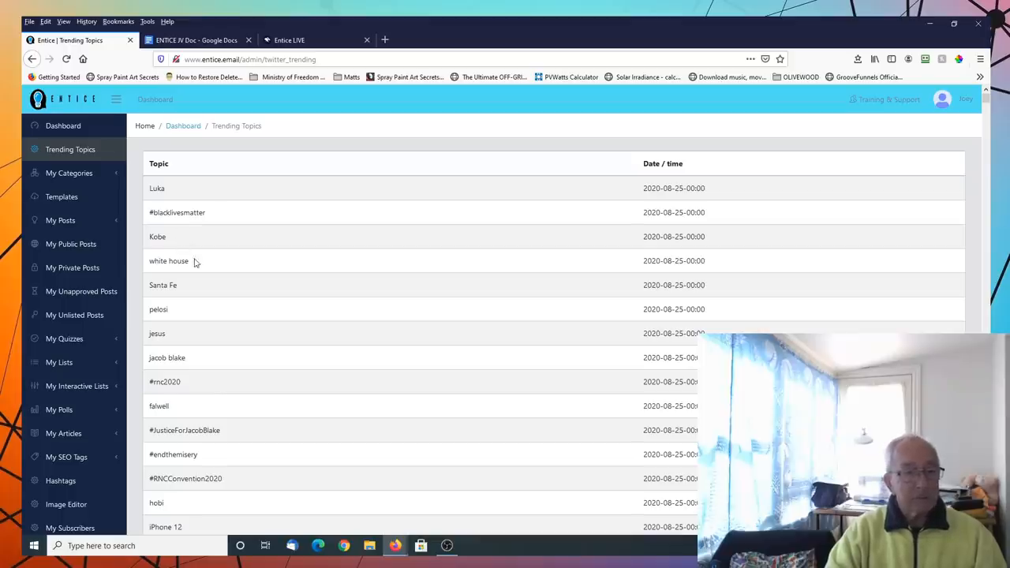
pyautogui.moveTo(218, 267)
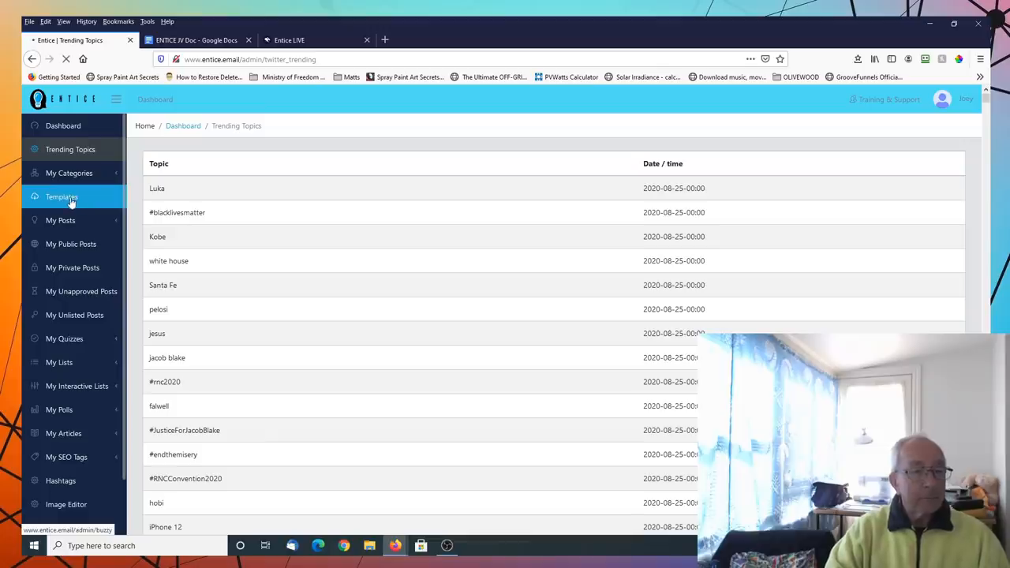
# Browse the Template Migration library of ready-made posts like Top 10 Hottest Female DJs of 2015
pyautogui.click(62, 196)
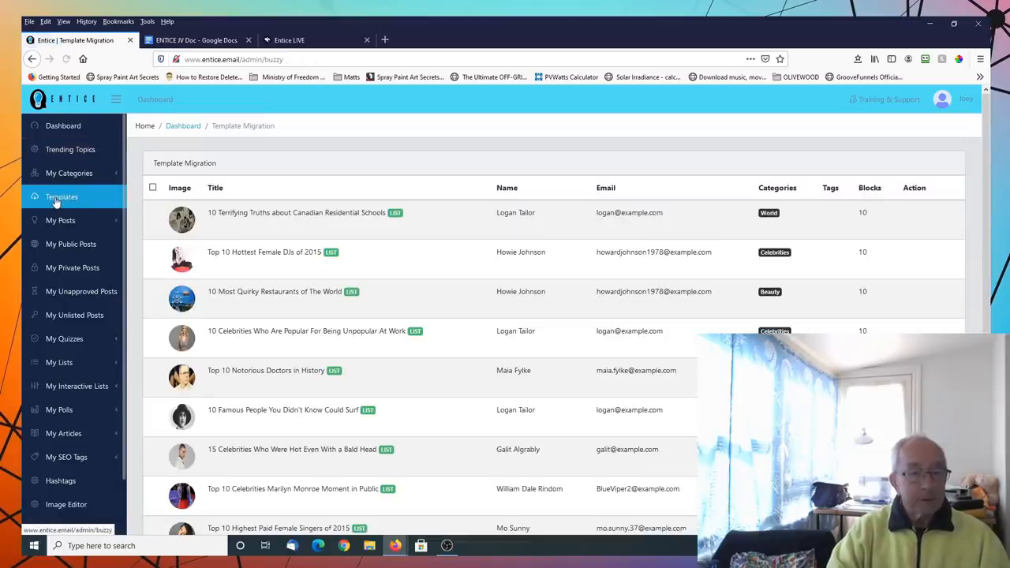
pyautogui.scroll(-3)
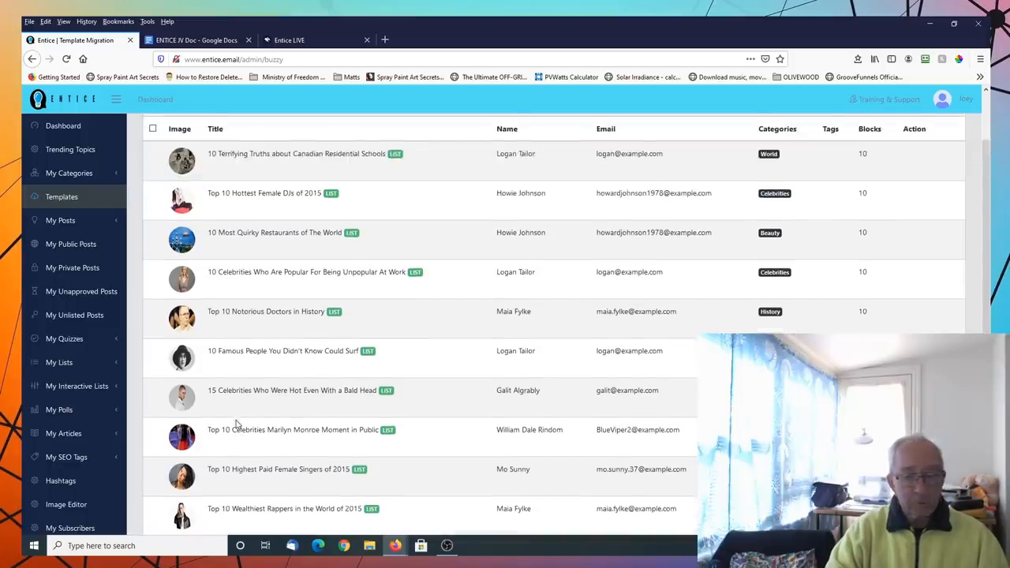
pyautogui.scroll(-3)
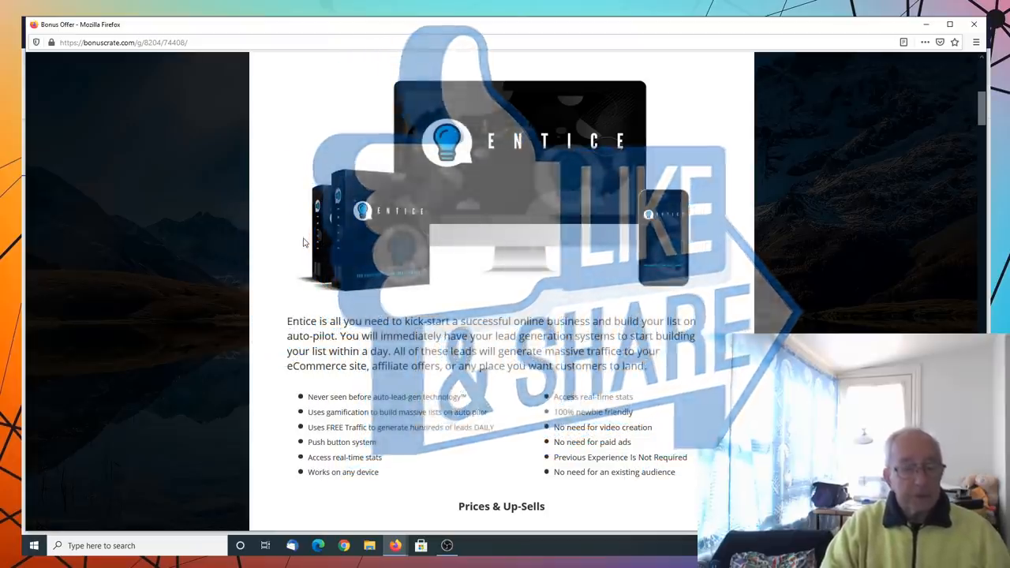
pyautogui.scroll(-3)
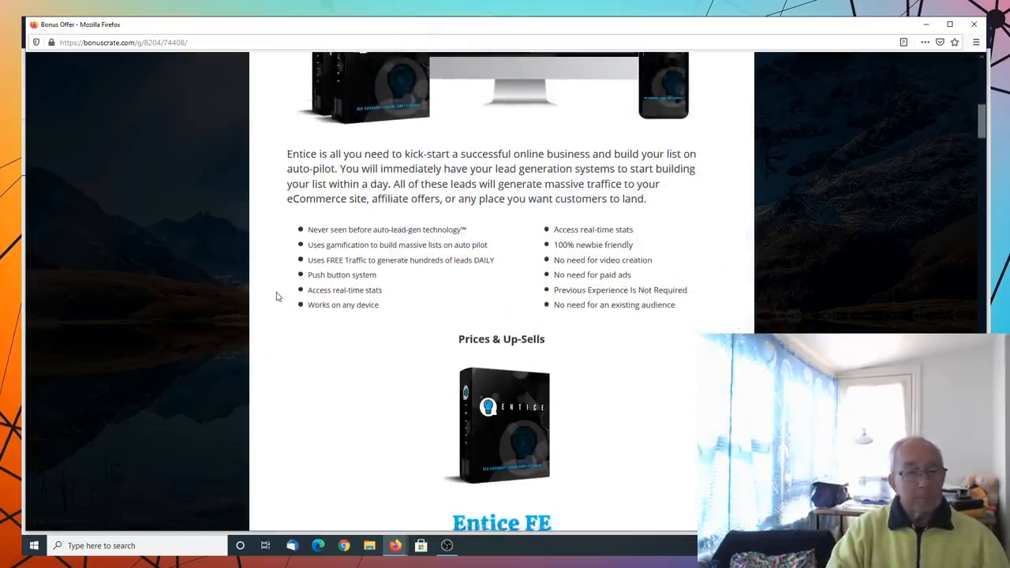
pyautogui.scroll(-3)
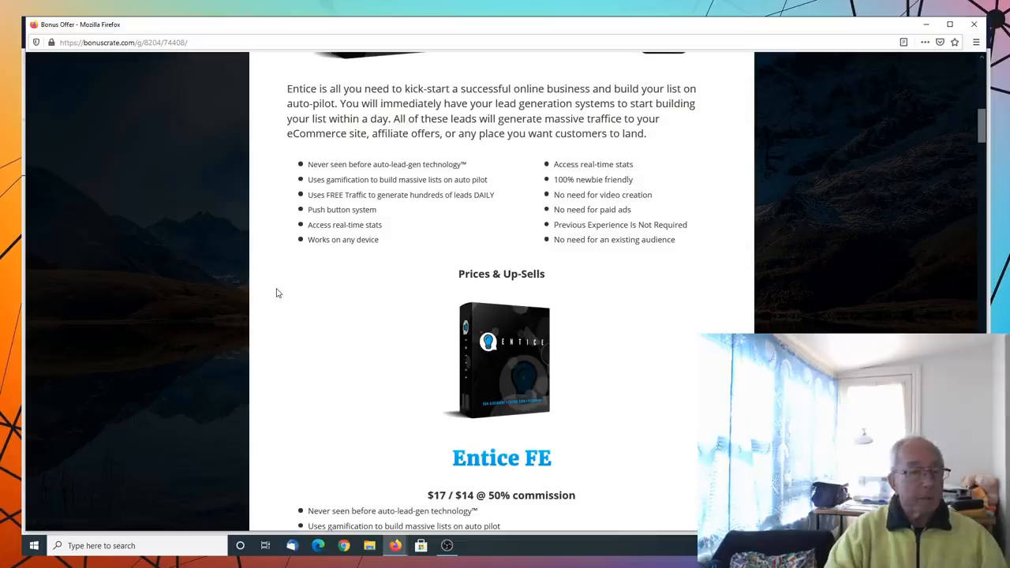
pyautogui.scroll(-3)
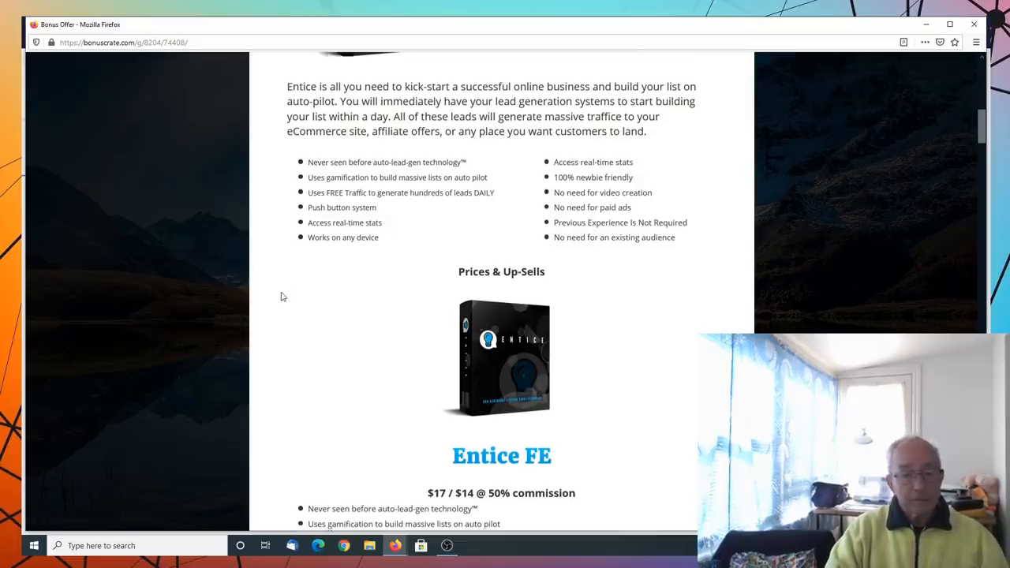
pyautogui.scroll(-3)
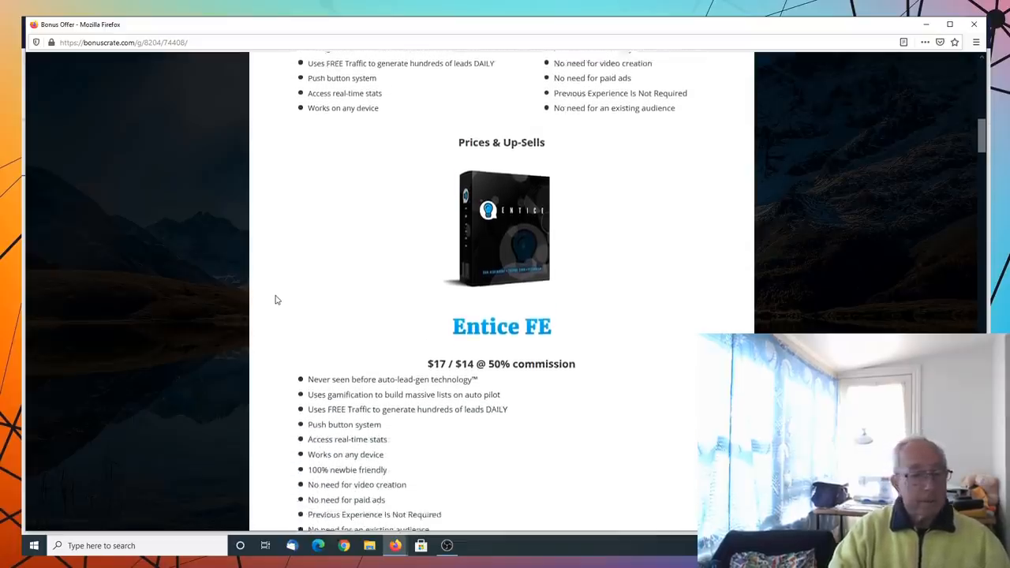
pyautogui.scroll(-3)
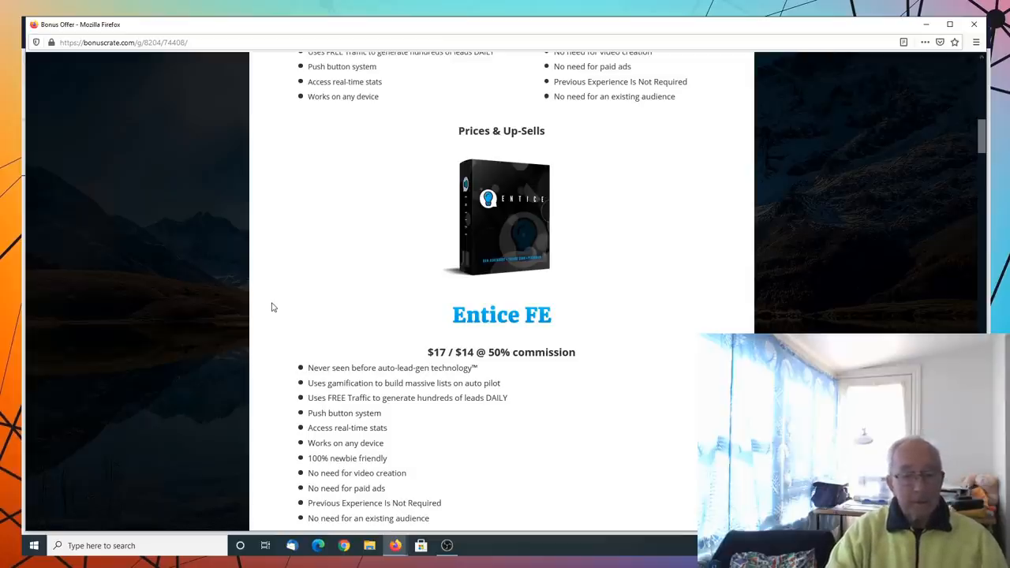
pyautogui.scroll(-3)
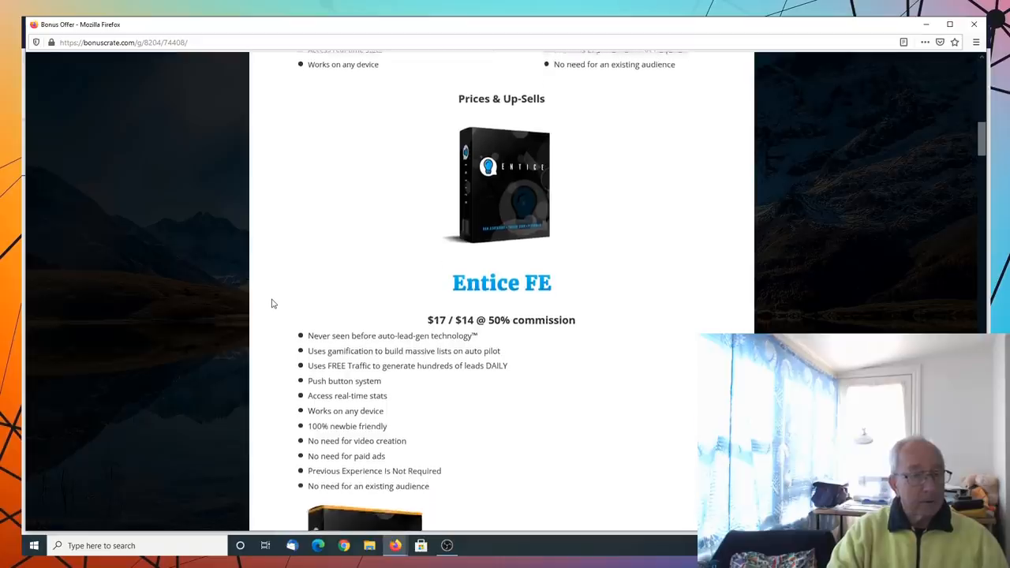
pyautogui.scroll(-3)
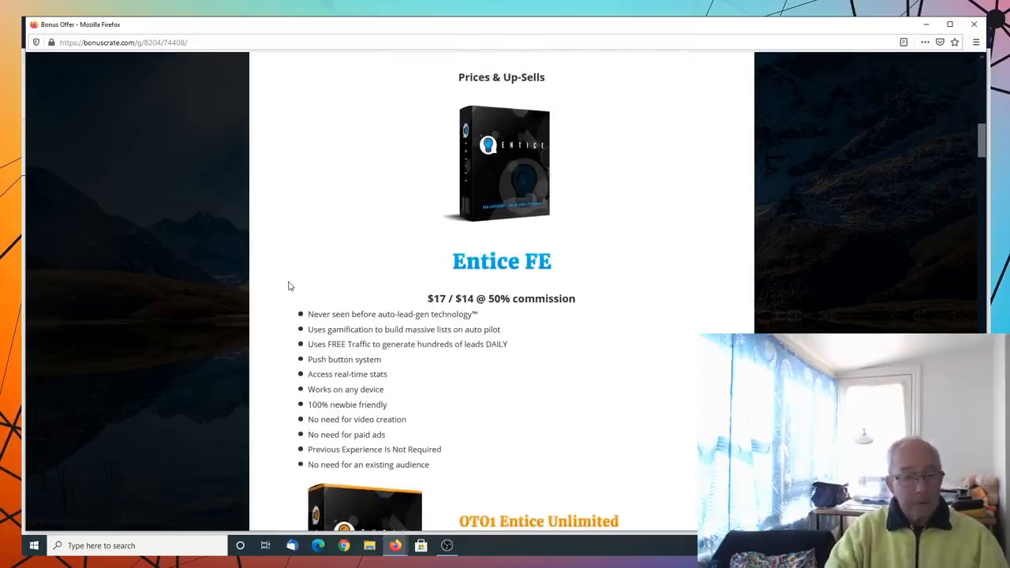
pyautogui.moveTo(291, 316)
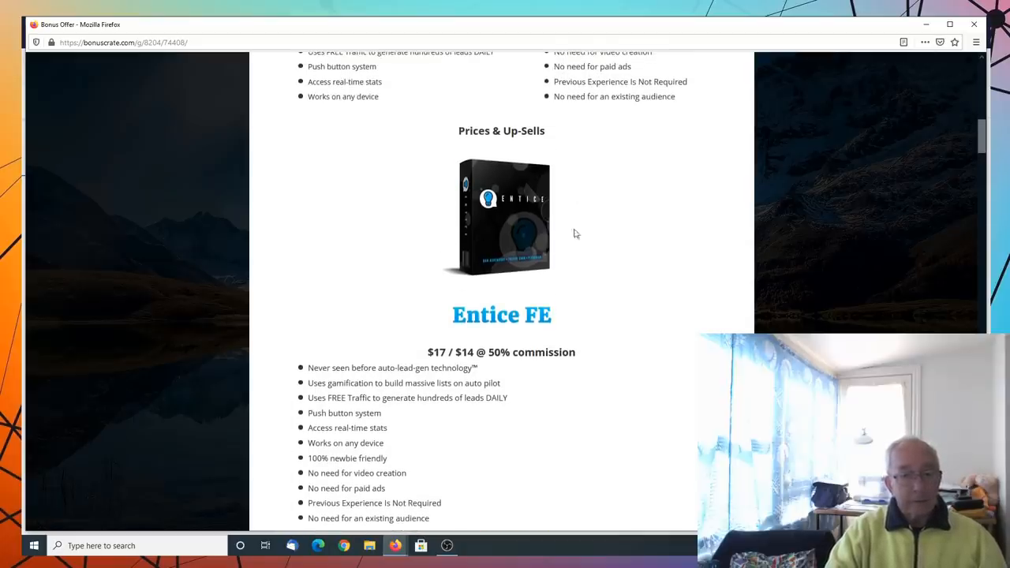
pyautogui.scroll(-3)
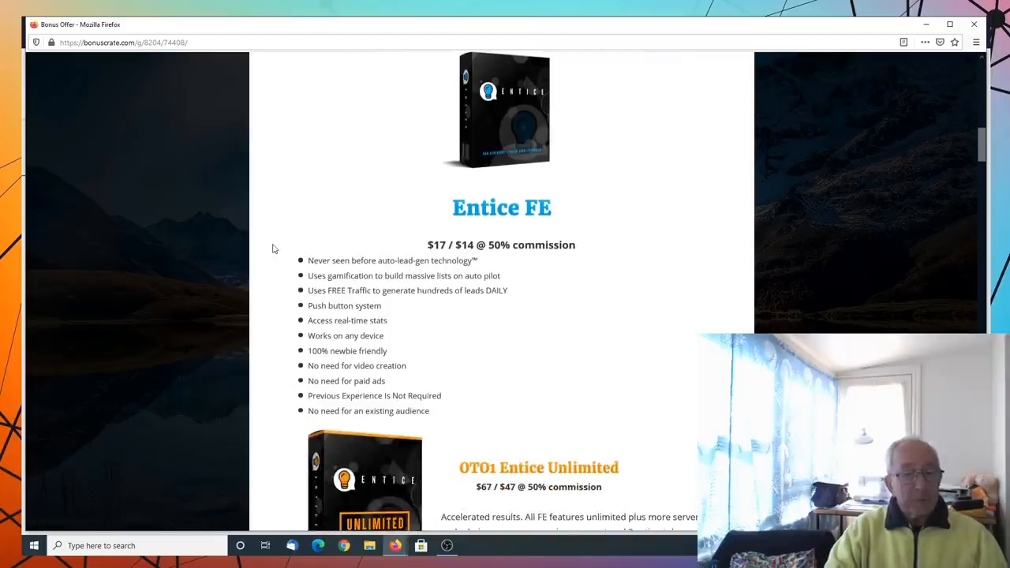
pyautogui.moveTo(565, 220)
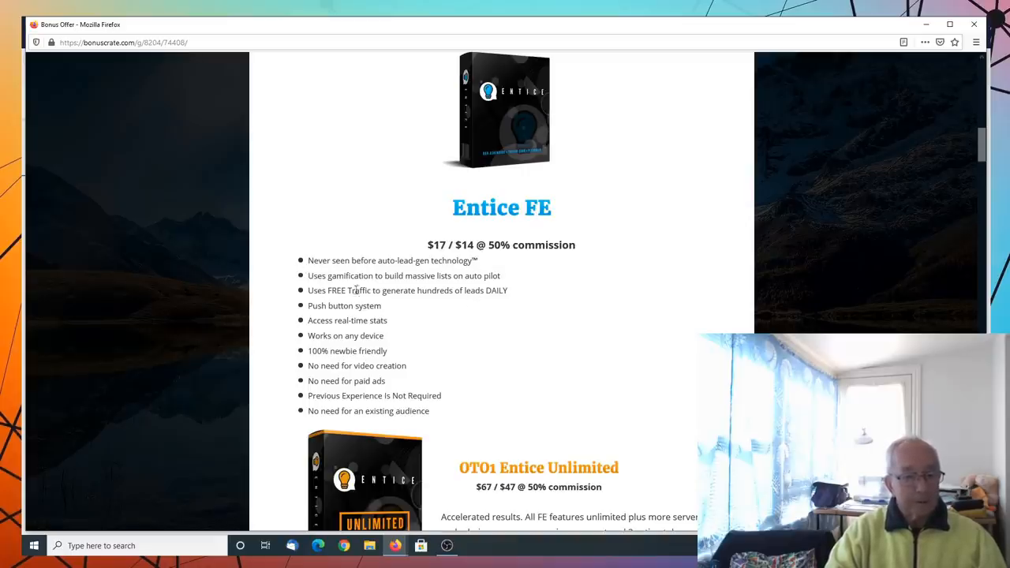
pyautogui.moveTo(484, 281)
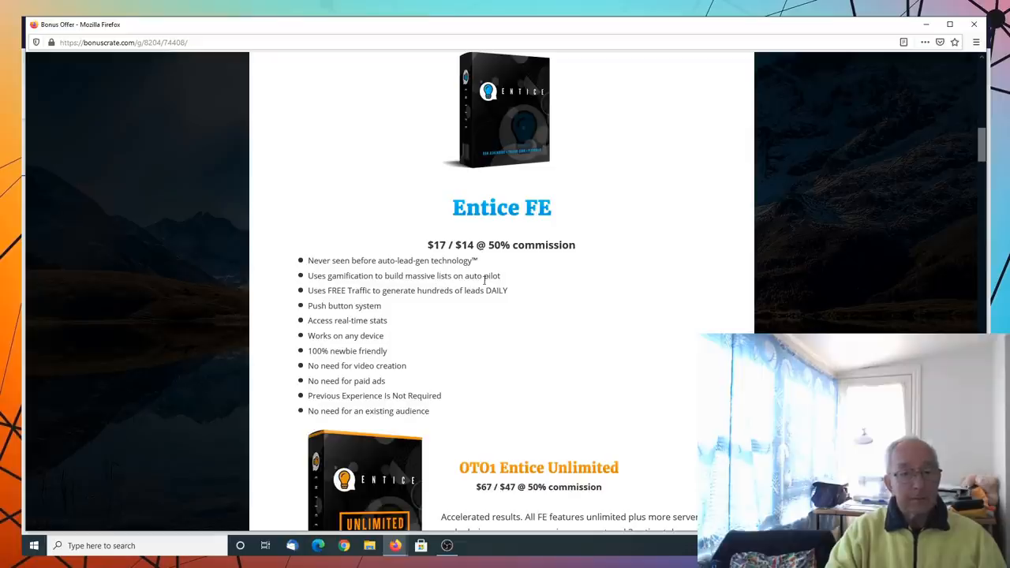
pyautogui.moveTo(403, 308)
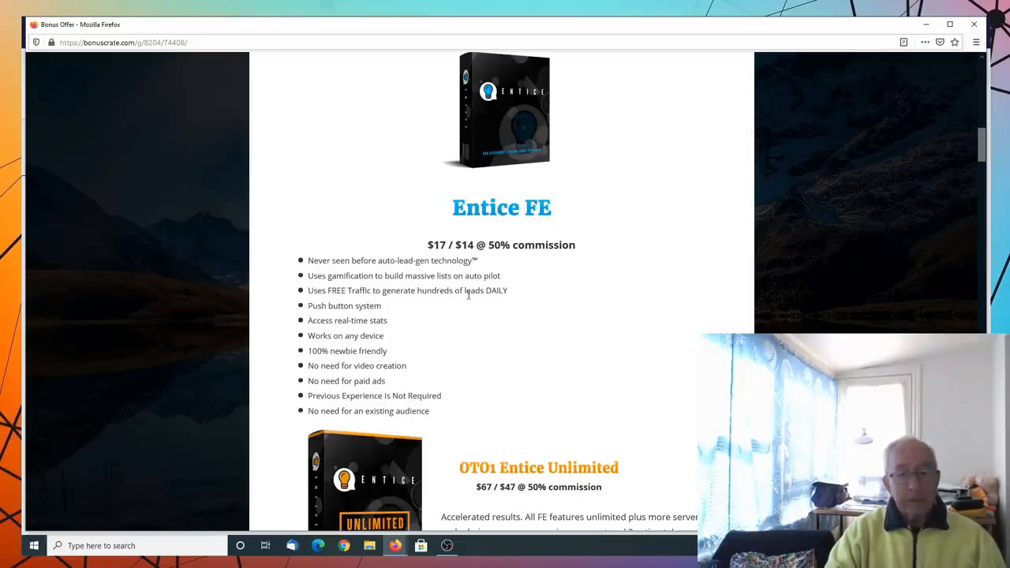
pyautogui.scroll(-3)
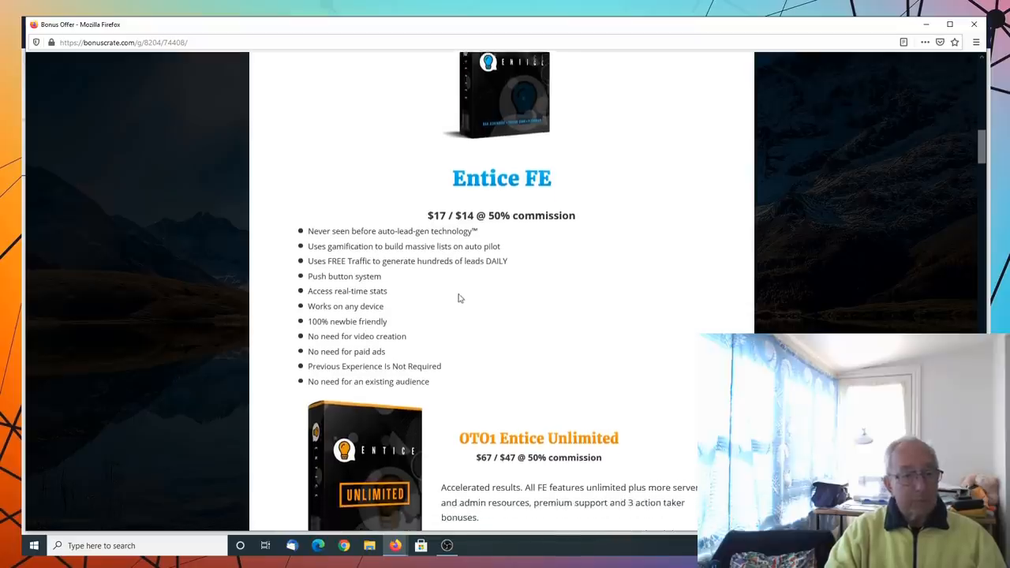
pyautogui.scroll(-3)
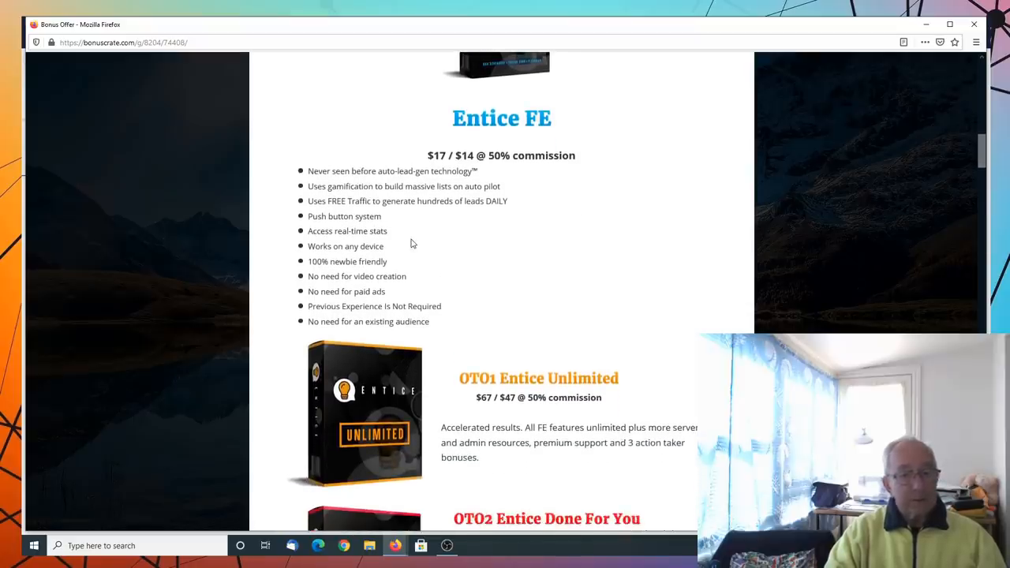
pyautogui.scroll(-3)
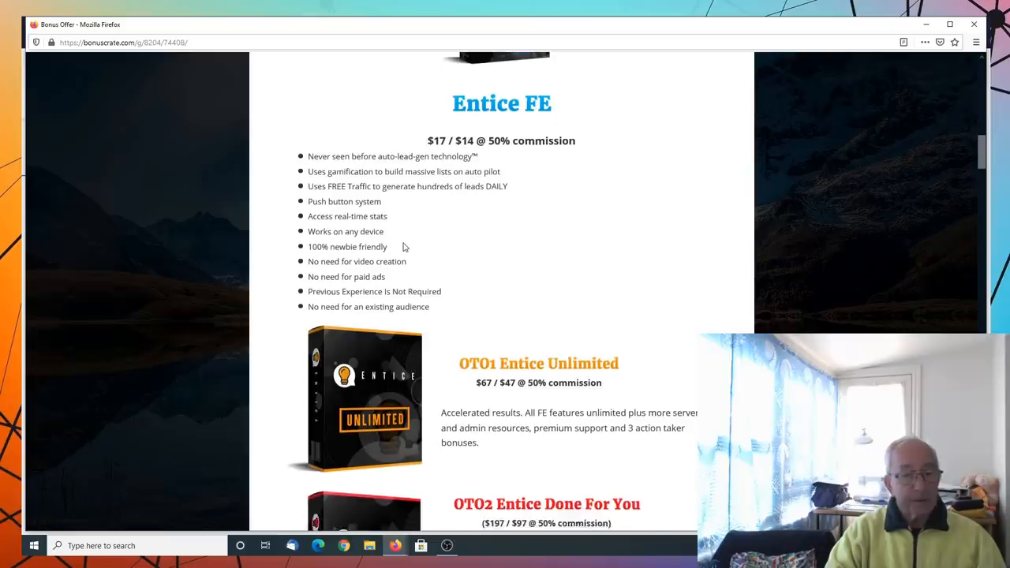
pyautogui.scroll(-3)
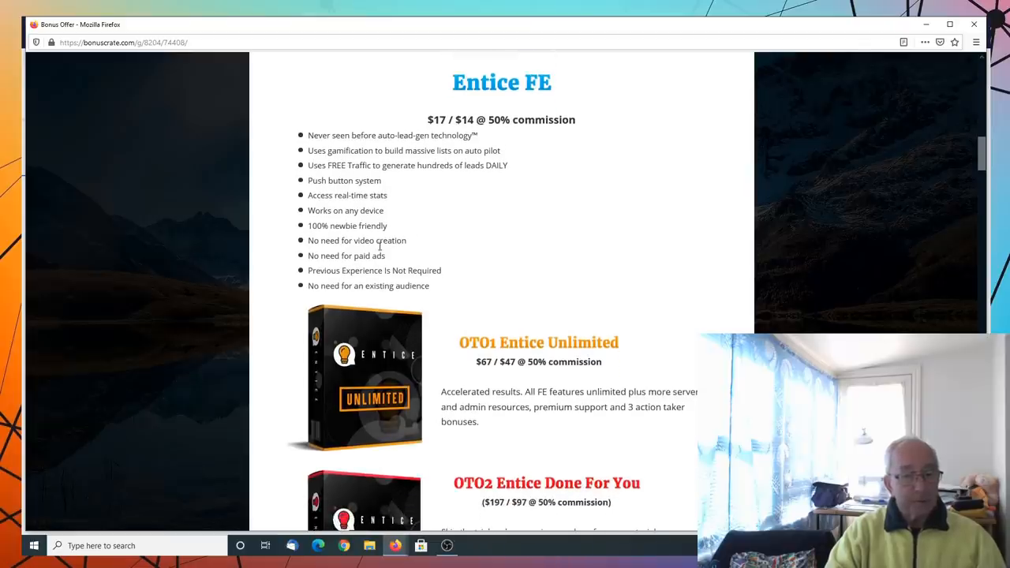
pyautogui.moveTo(417, 253)
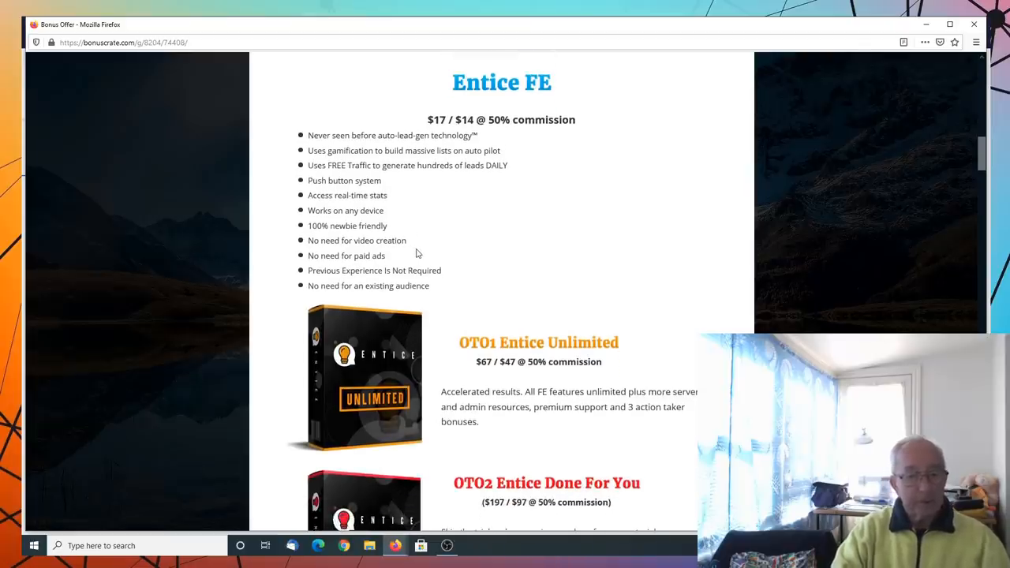
pyautogui.scroll(-3)
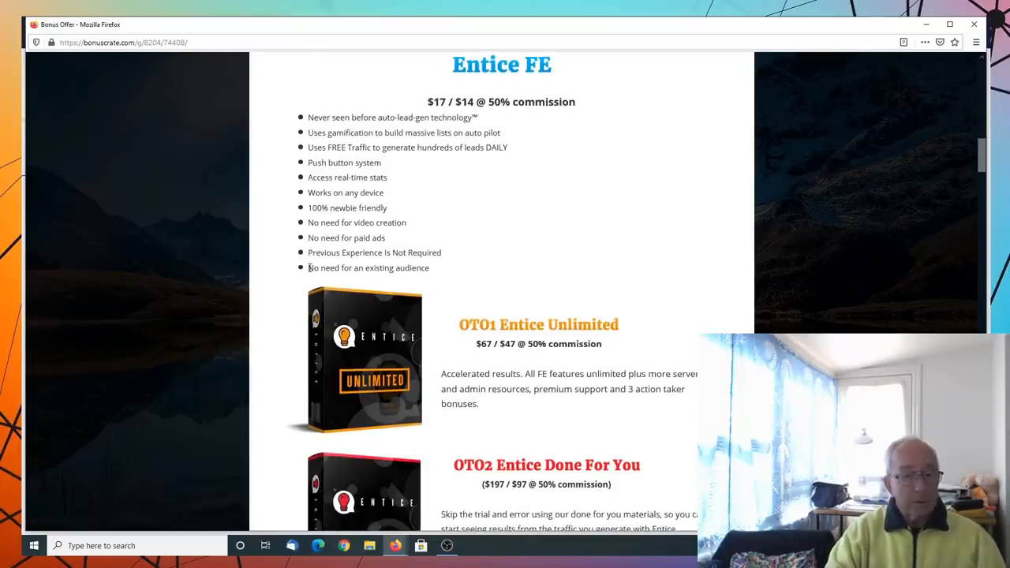
pyautogui.scroll(-3)
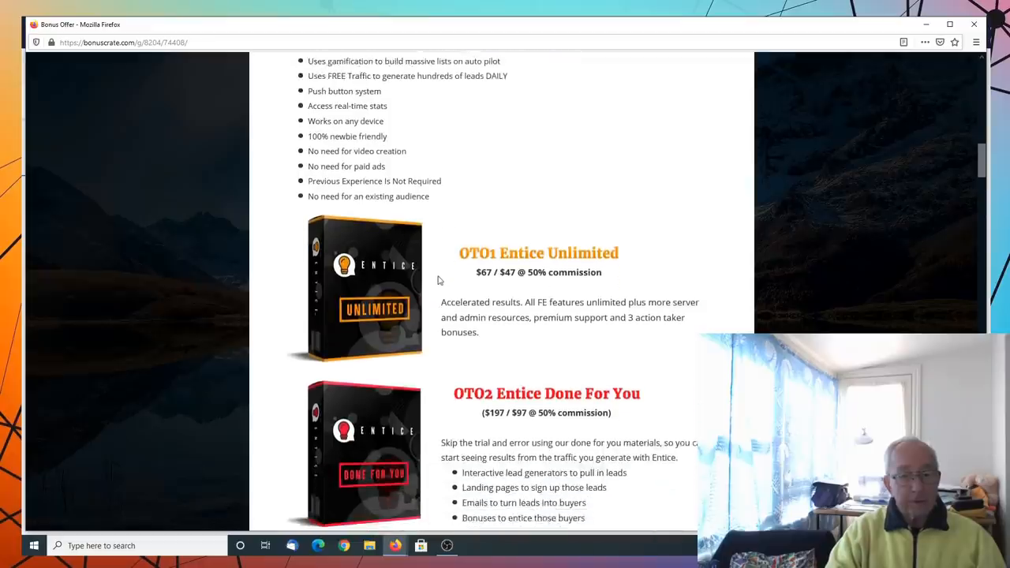
pyautogui.scroll(-3)
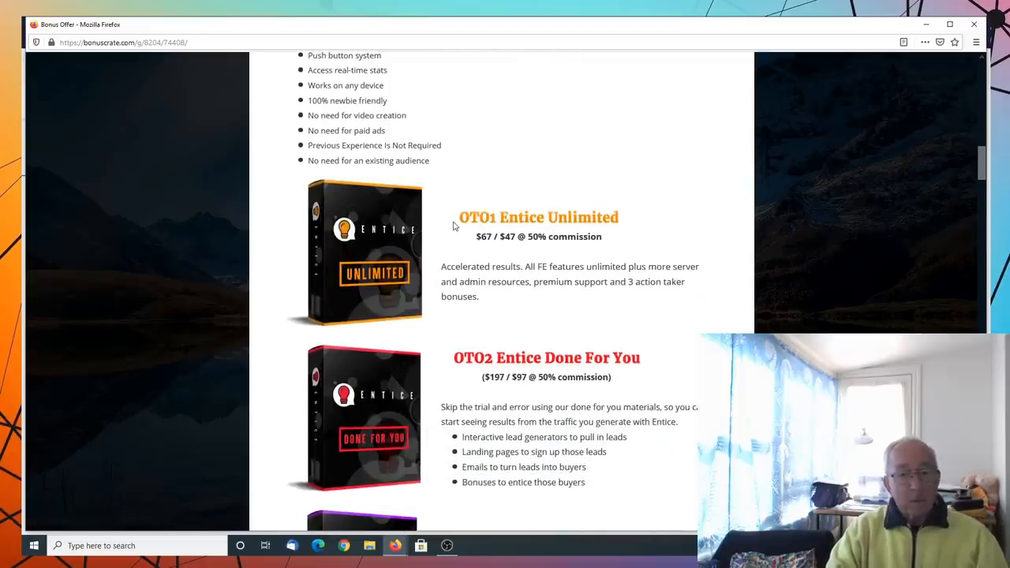
pyautogui.moveTo(584, 231)
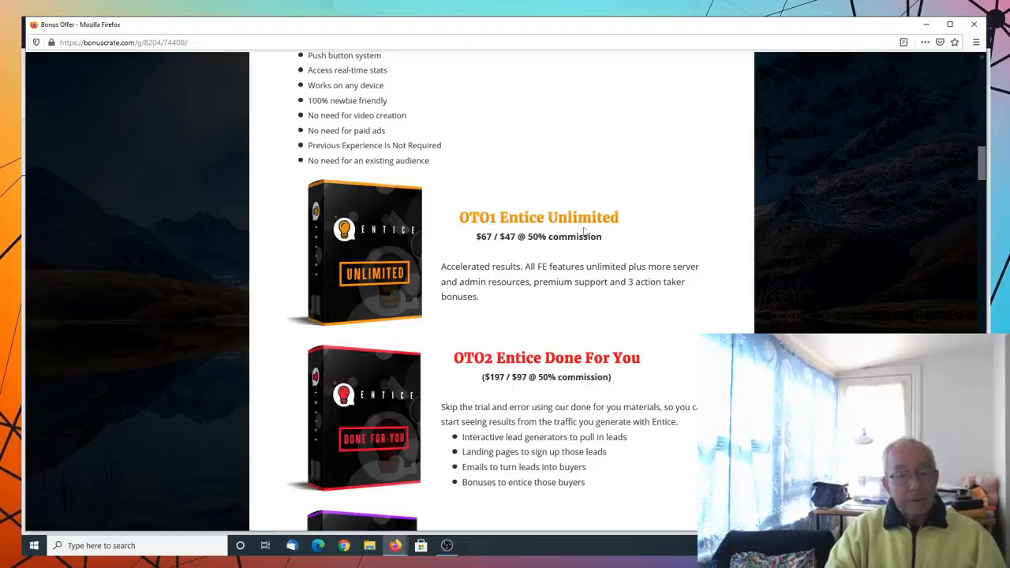
pyautogui.moveTo(632, 231)
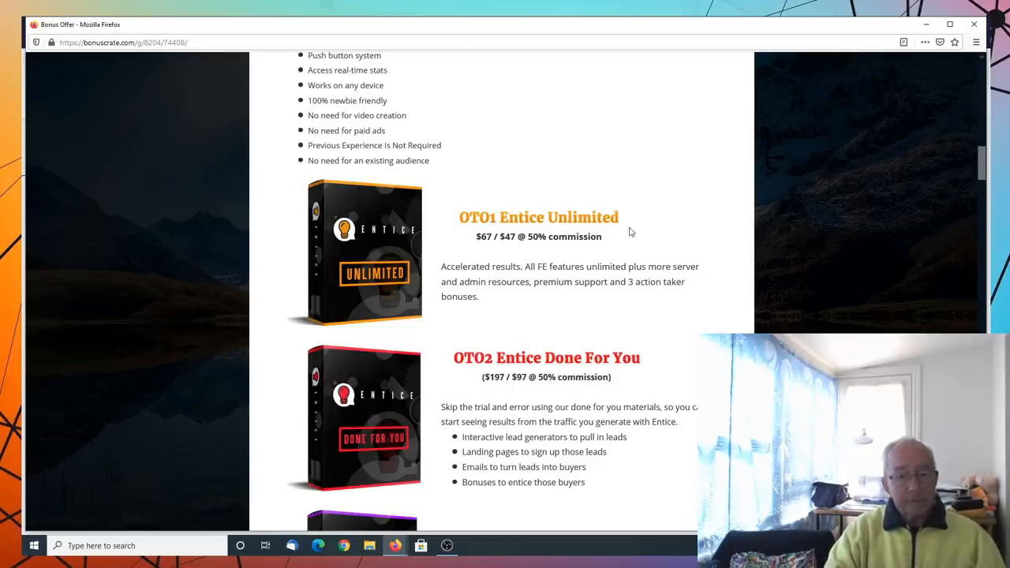
pyautogui.scroll(3)
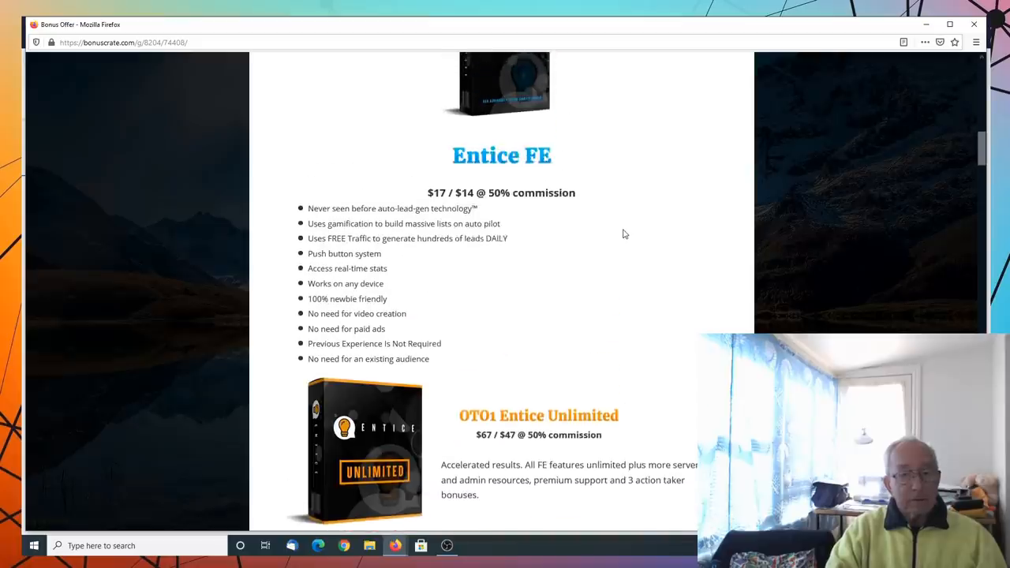
pyautogui.scroll(3)
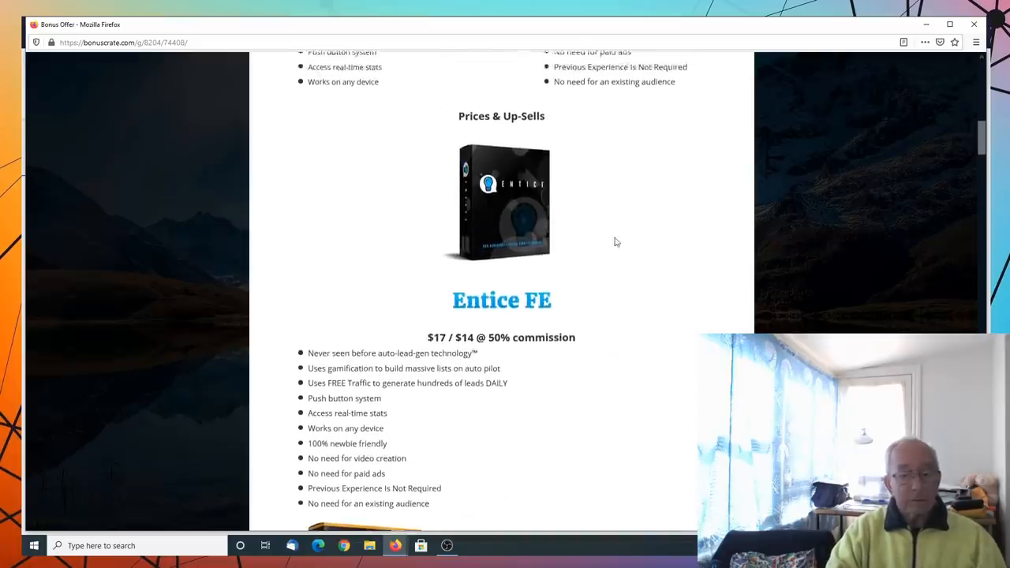
pyautogui.scroll(-3)
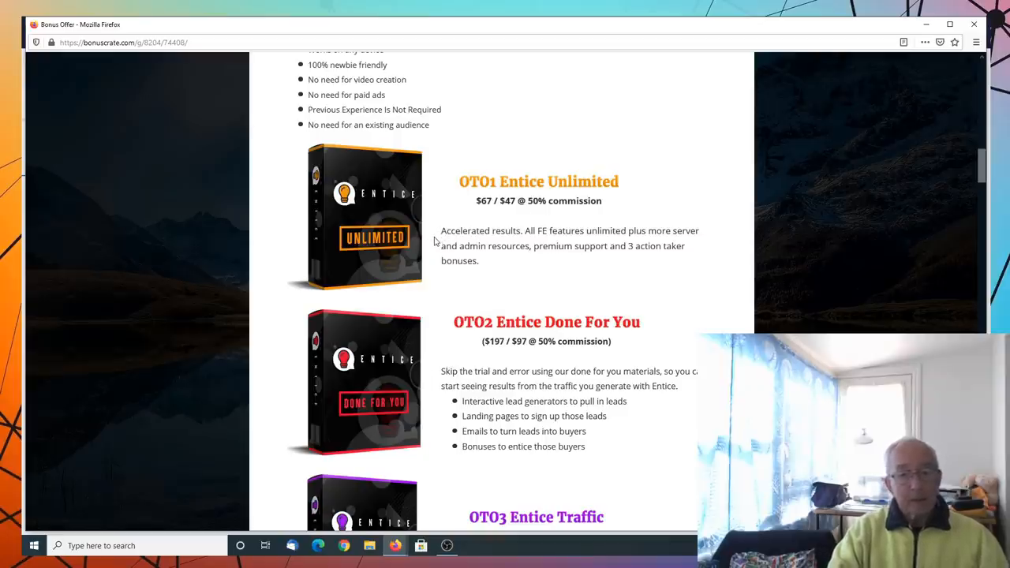
pyautogui.moveTo(536, 246)
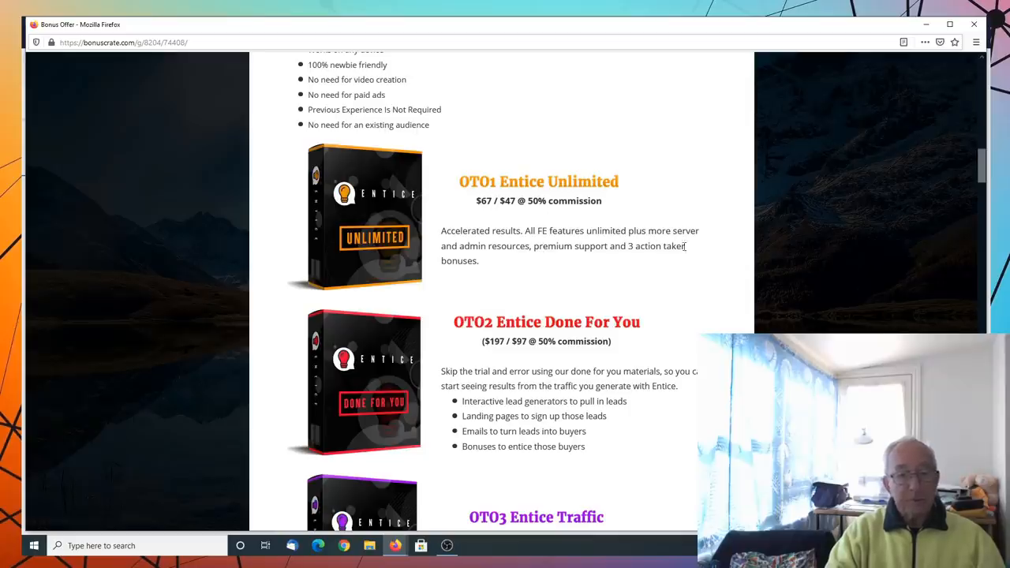
pyautogui.scroll(-3)
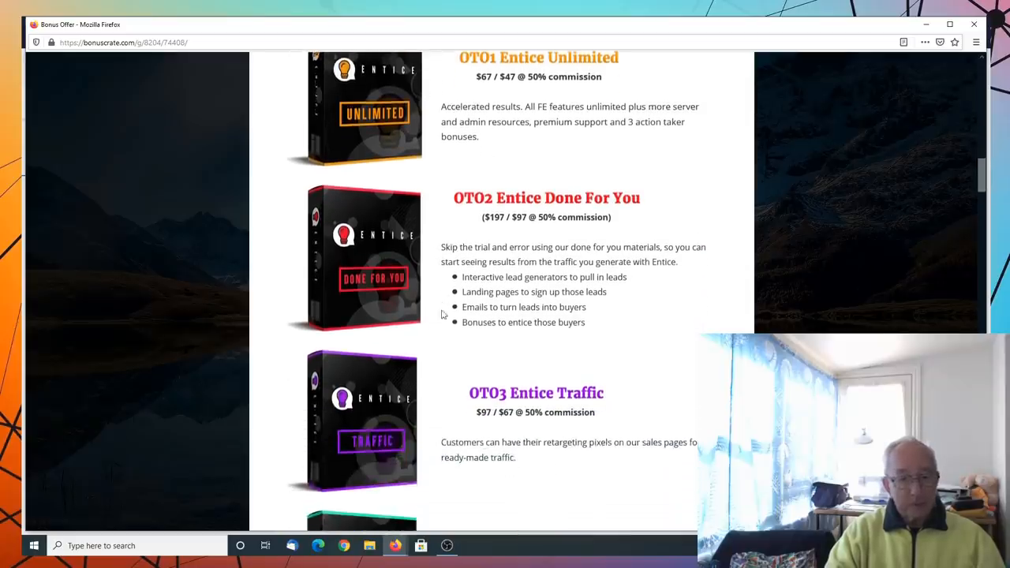
pyautogui.scroll(-3)
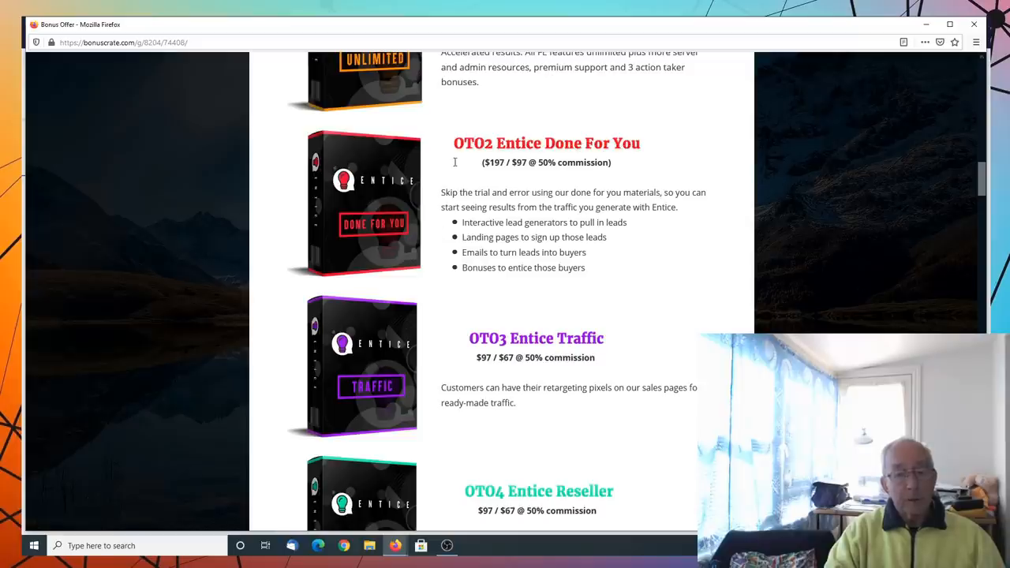
pyautogui.moveTo(427, 176)
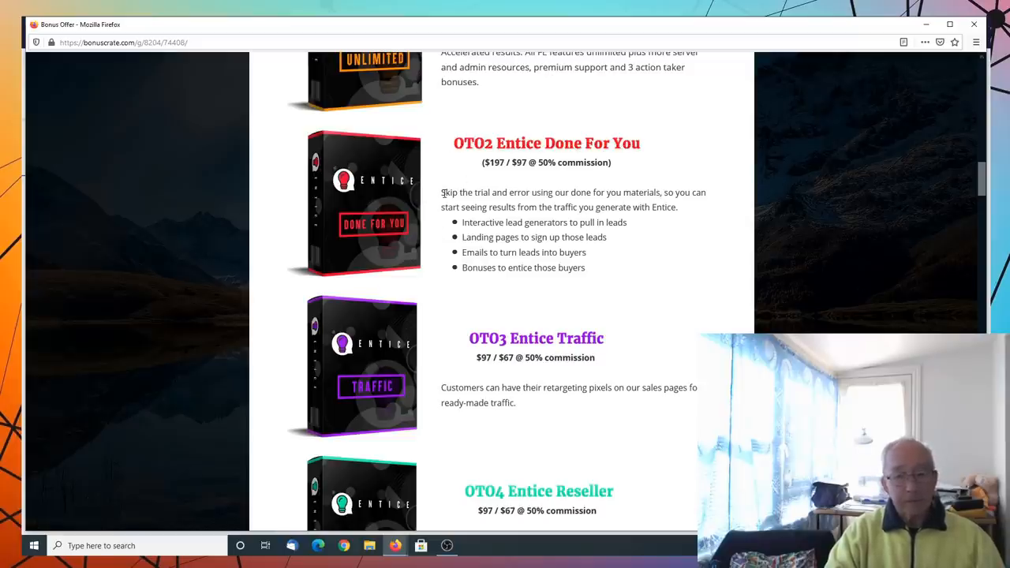
pyautogui.moveTo(702, 191)
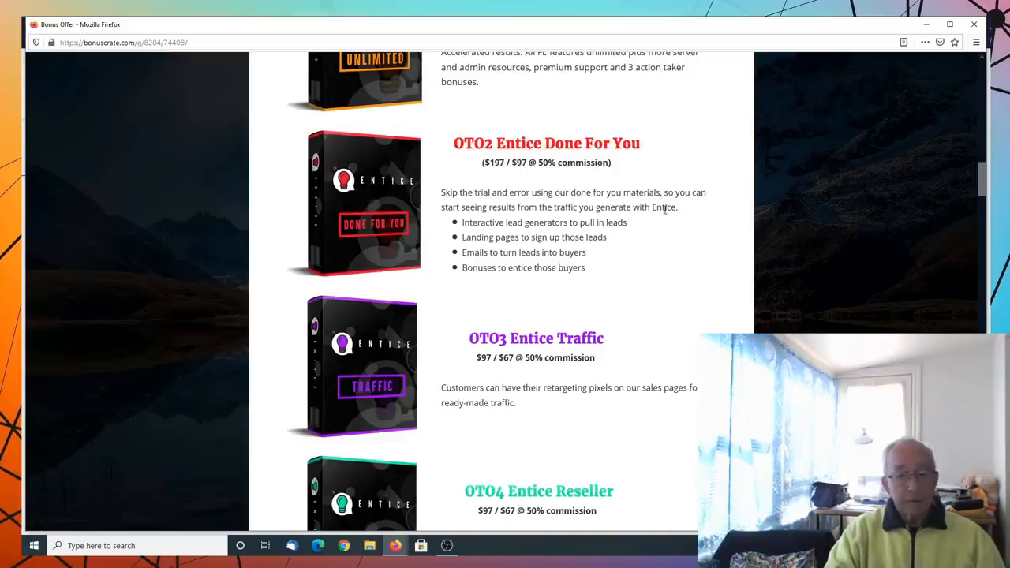
pyautogui.scroll(-3)
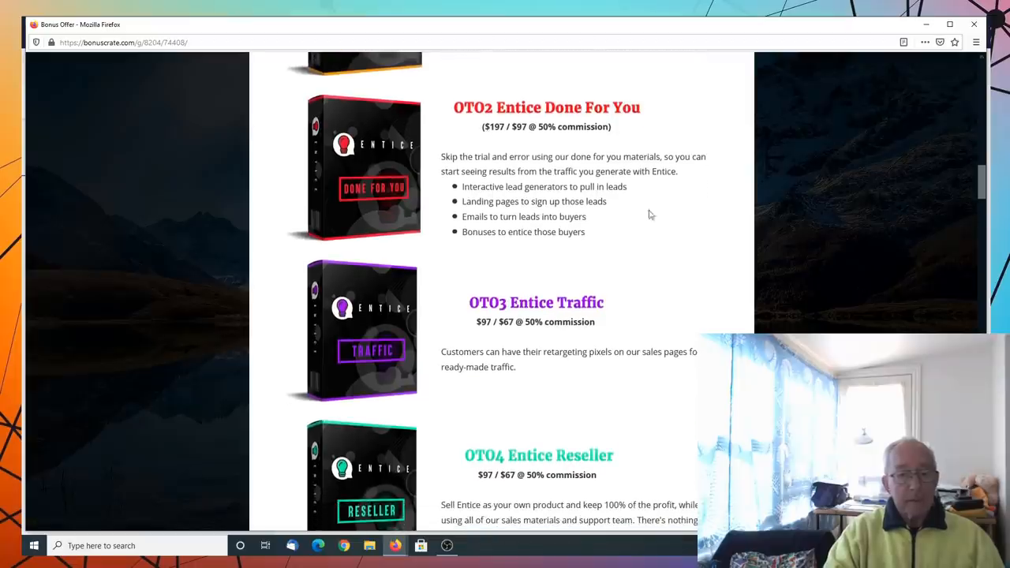
pyautogui.moveTo(631, 202)
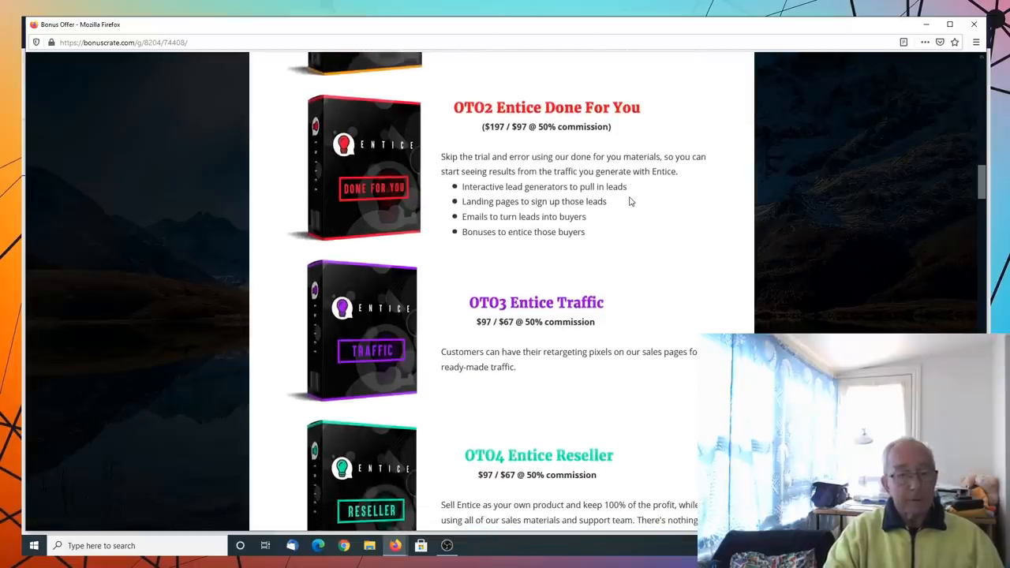
pyautogui.moveTo(629, 224)
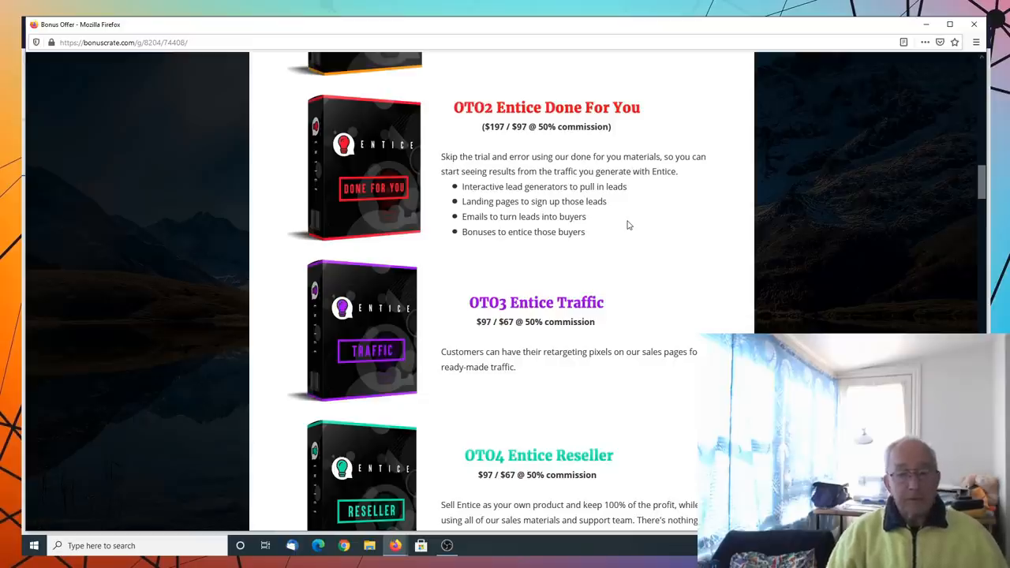
pyautogui.moveTo(610, 234)
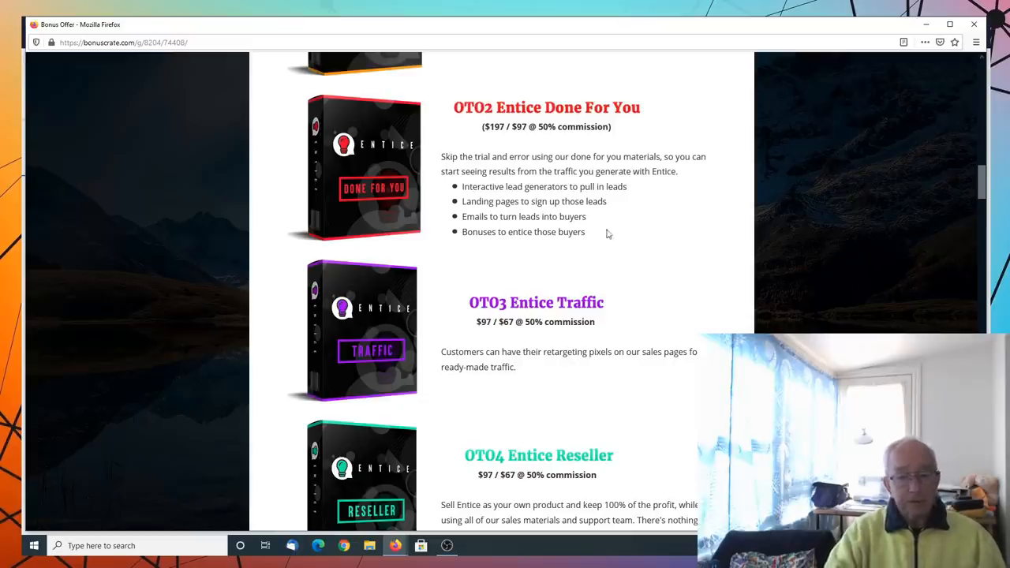
pyautogui.scroll(-3)
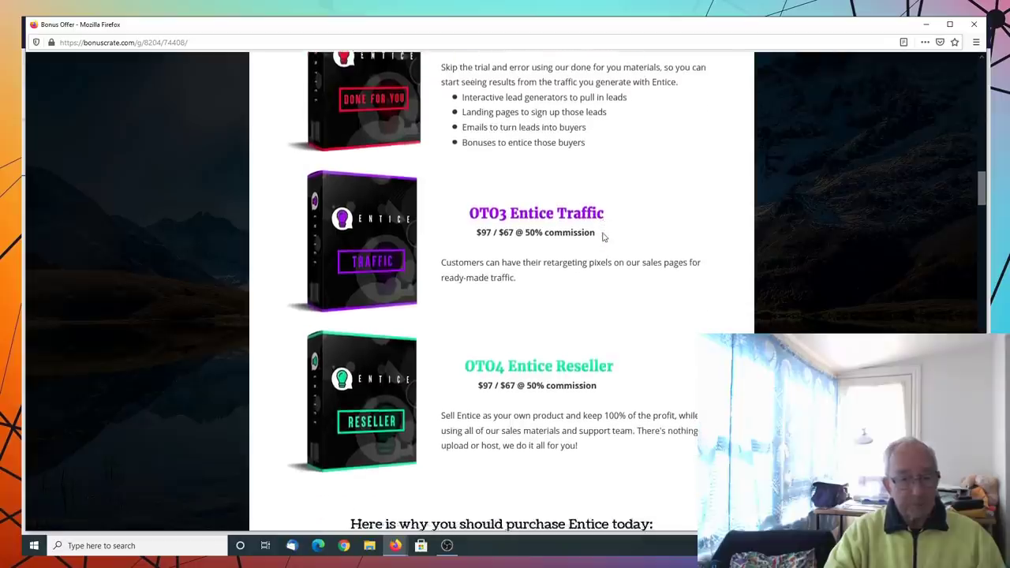
# Scroll the bonus page past the OTO4 Entice Reseller offer to the 3 Simple Steps section
pyautogui.scroll(-3)
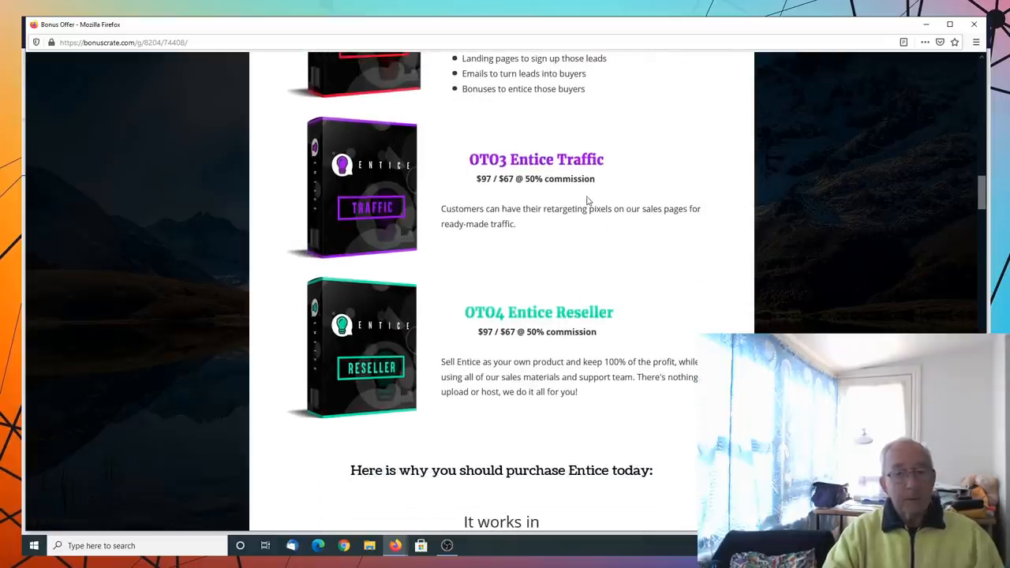
pyautogui.moveTo(473, 211)
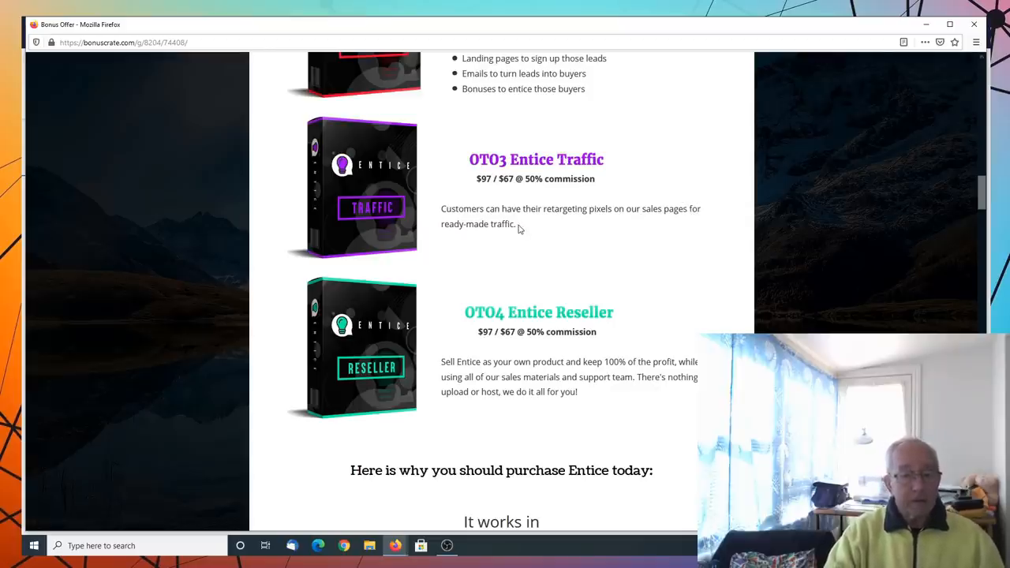
pyautogui.scroll(-3)
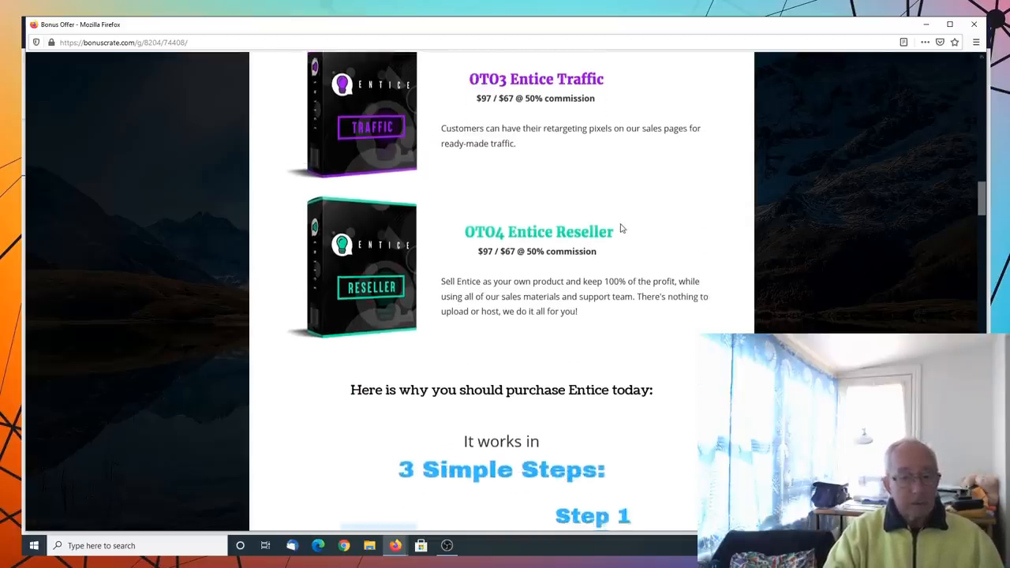
pyautogui.scroll(-3)
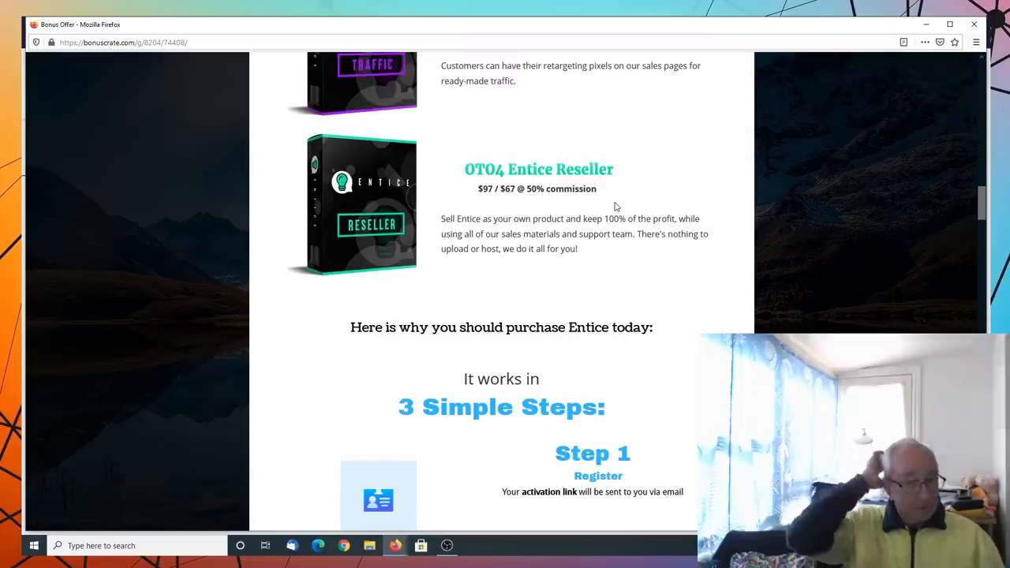
pyautogui.moveTo(624, 189)
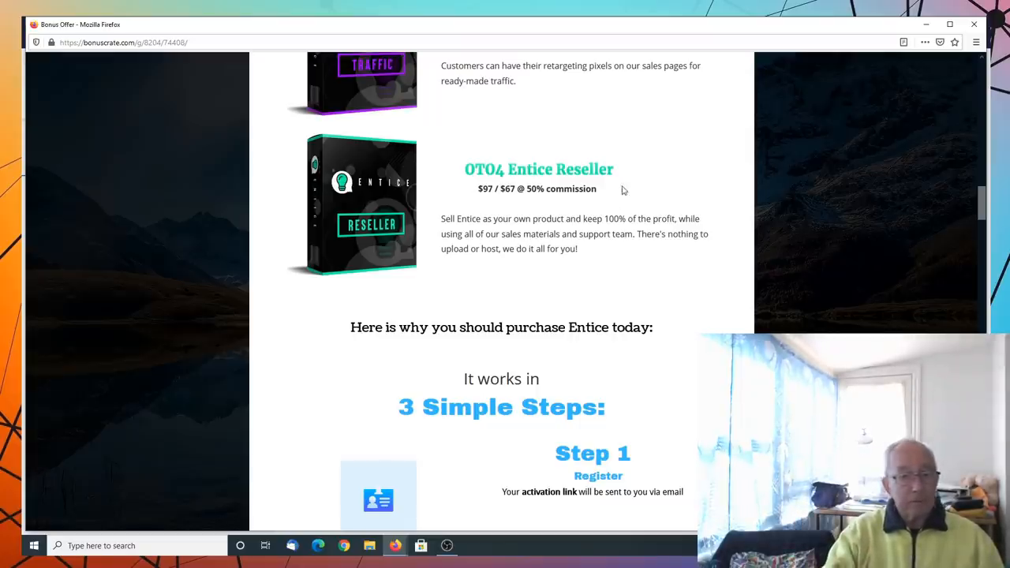
pyautogui.moveTo(486, 205)
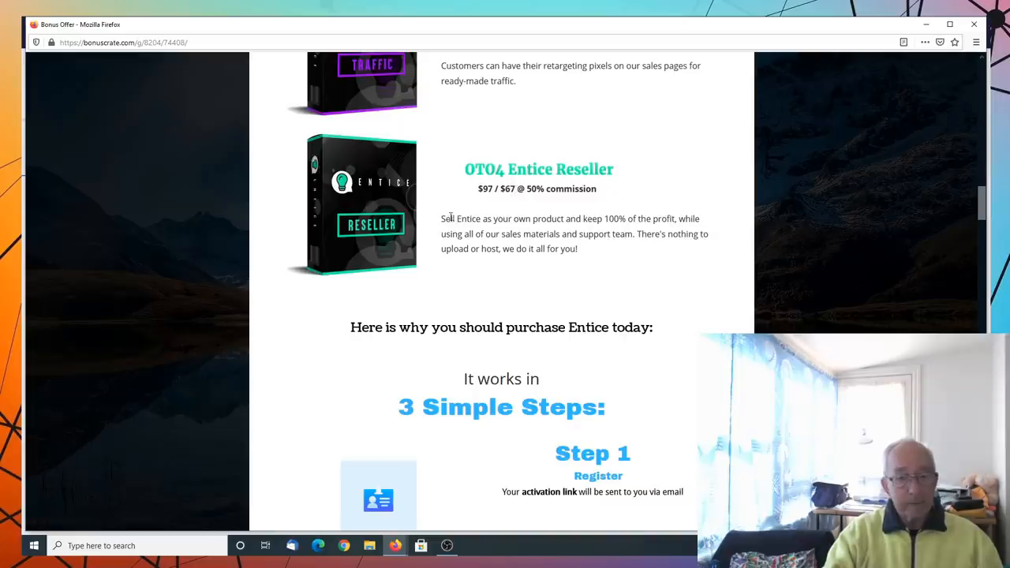
pyautogui.moveTo(502, 218)
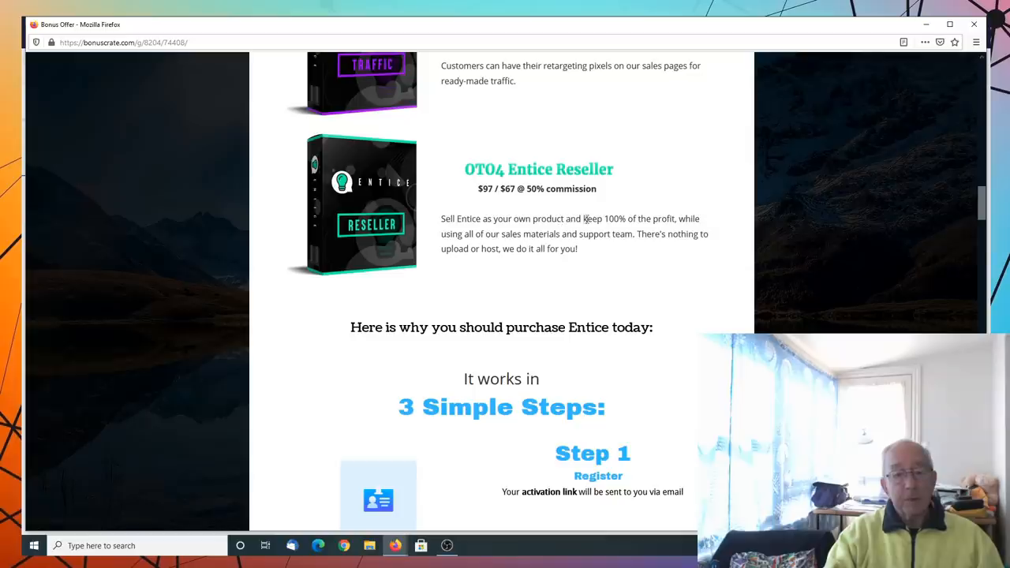
pyautogui.moveTo(705, 240)
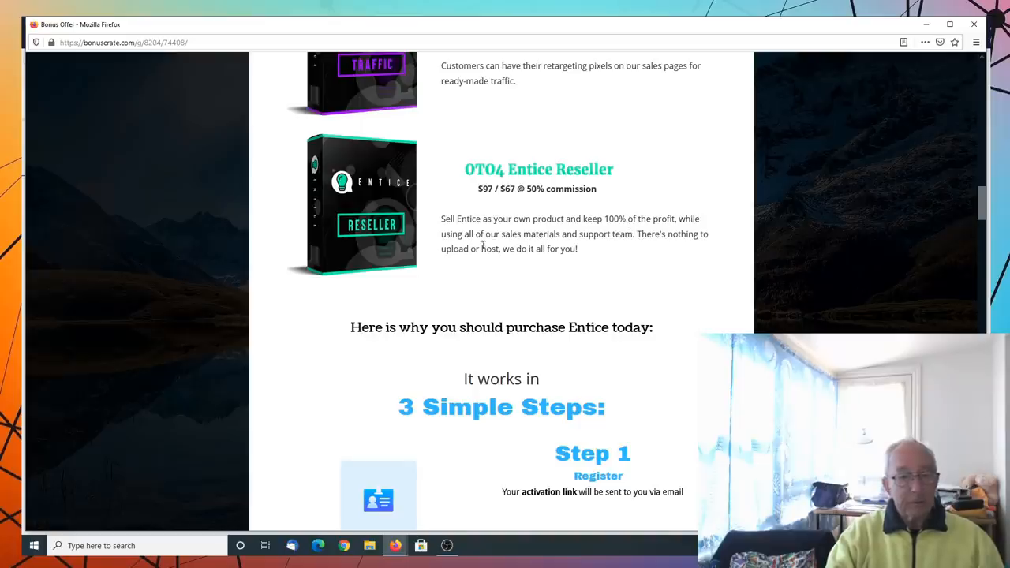
pyautogui.moveTo(591, 251)
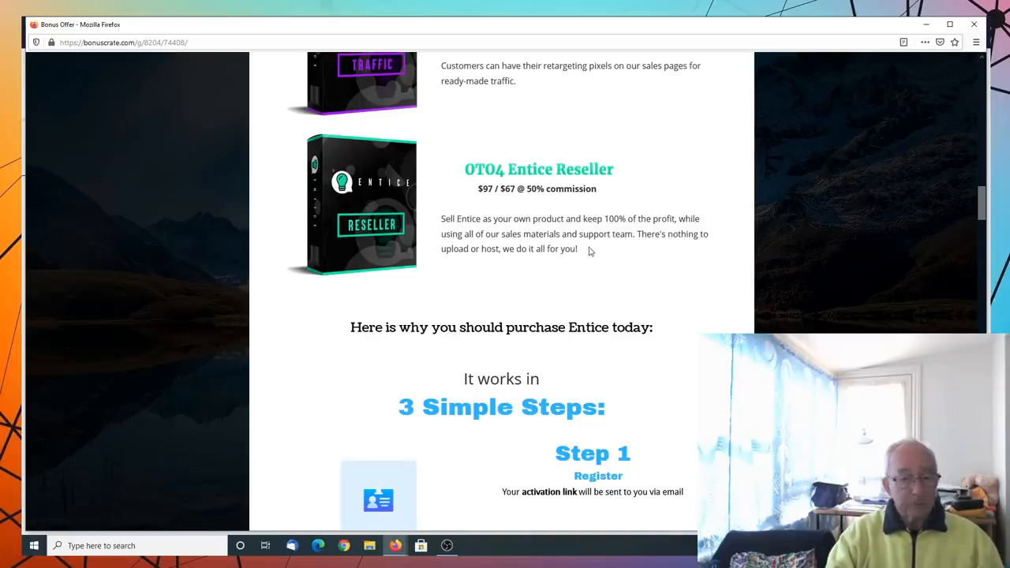
pyautogui.scroll(-3)
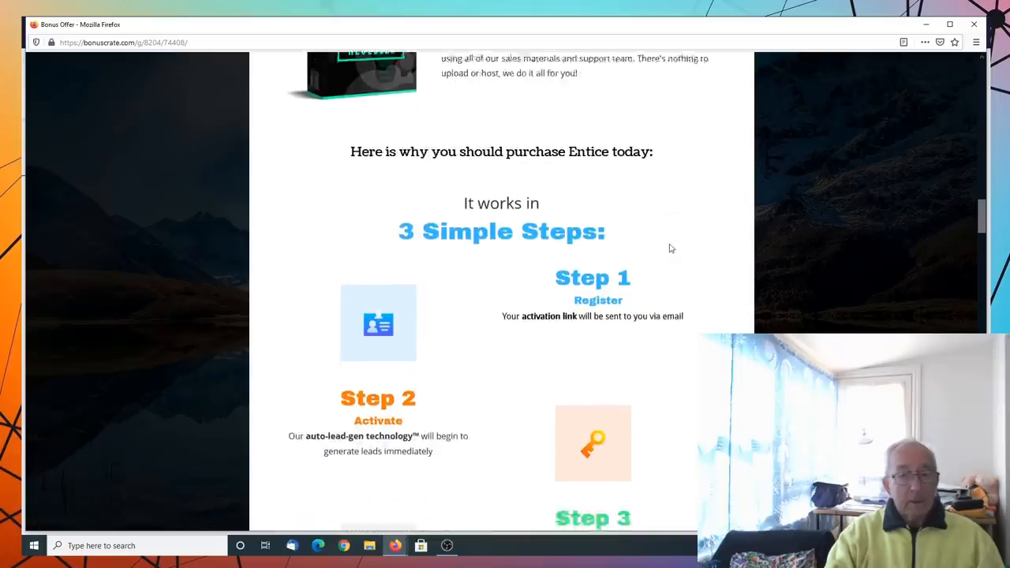
# Scroll through Steps 1–3 down to the six numbered reasons to purchase Entice
pyautogui.scroll(-3)
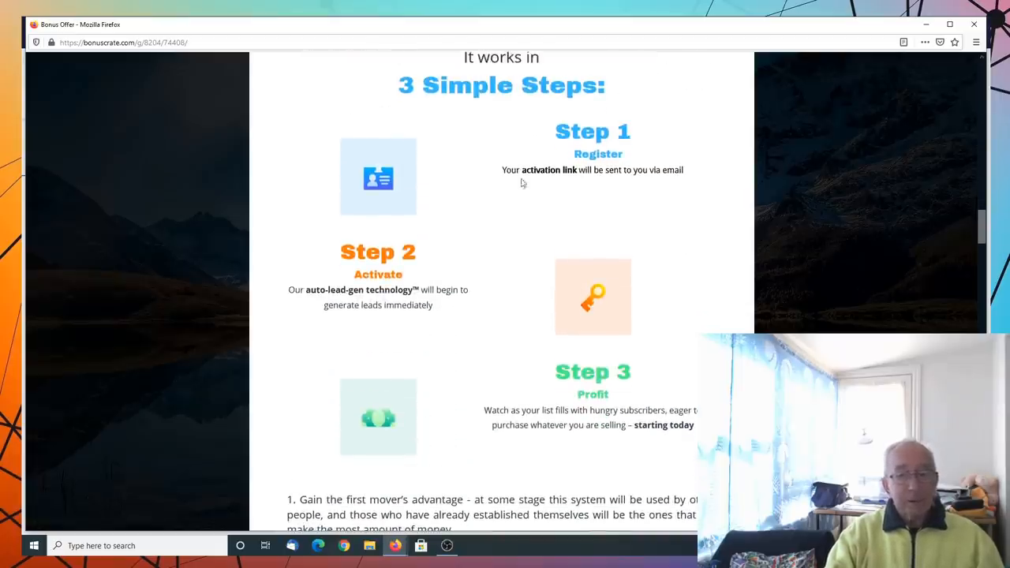
pyautogui.moveTo(600, 209)
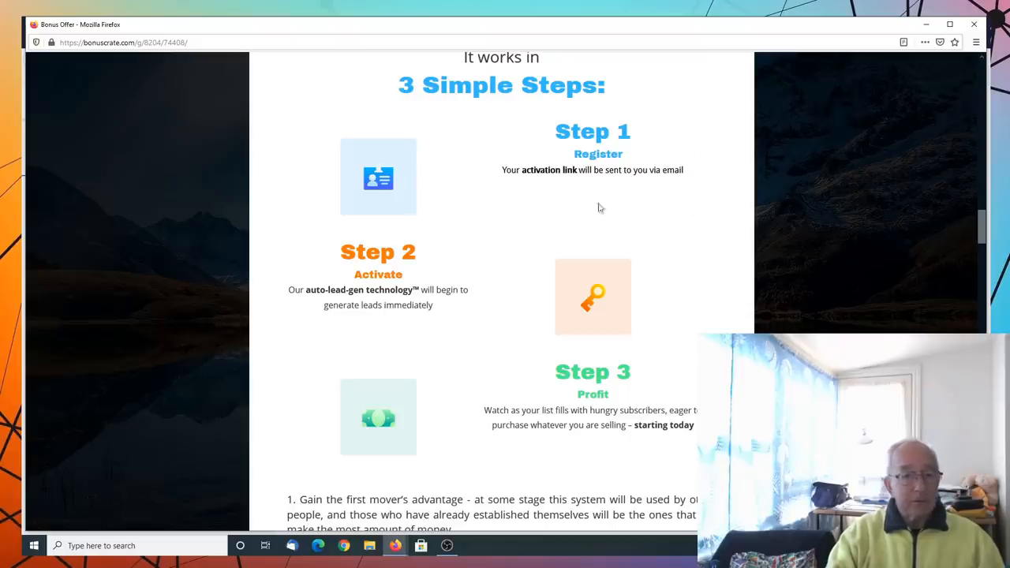
pyautogui.scroll(-3)
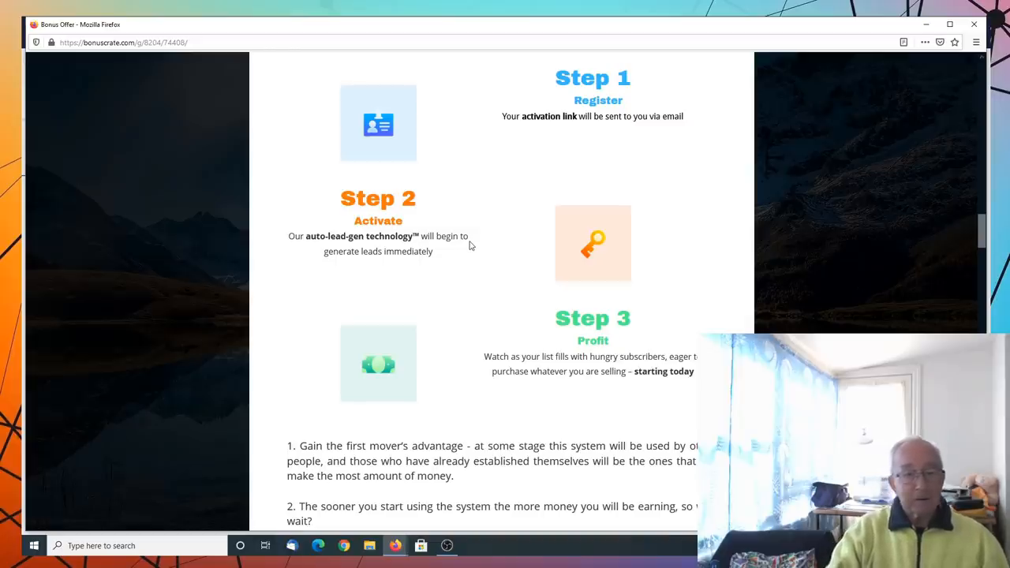
pyautogui.scroll(-3)
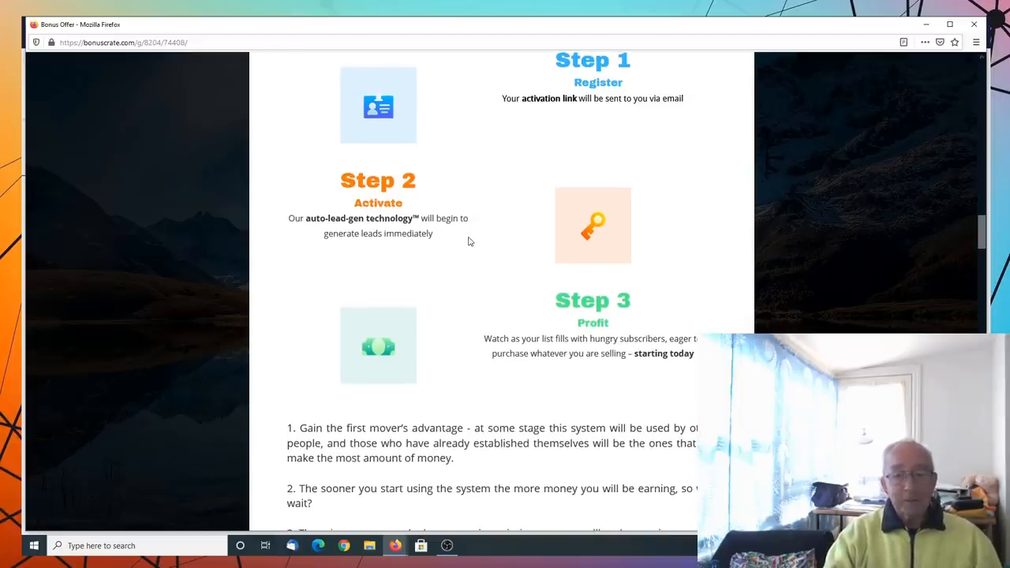
pyautogui.scroll(-3)
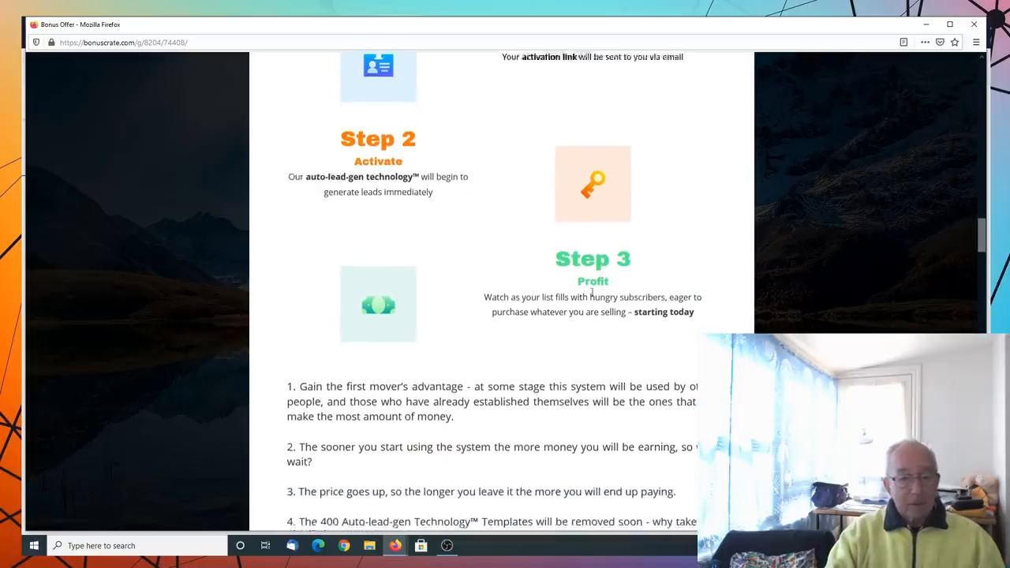
pyautogui.scroll(-3)
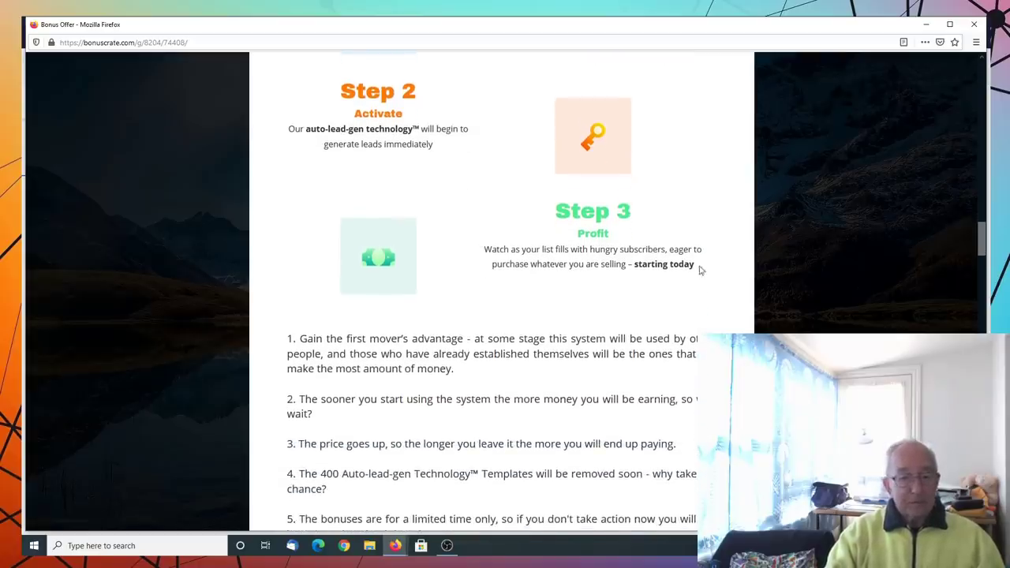
pyautogui.moveTo(709, 251)
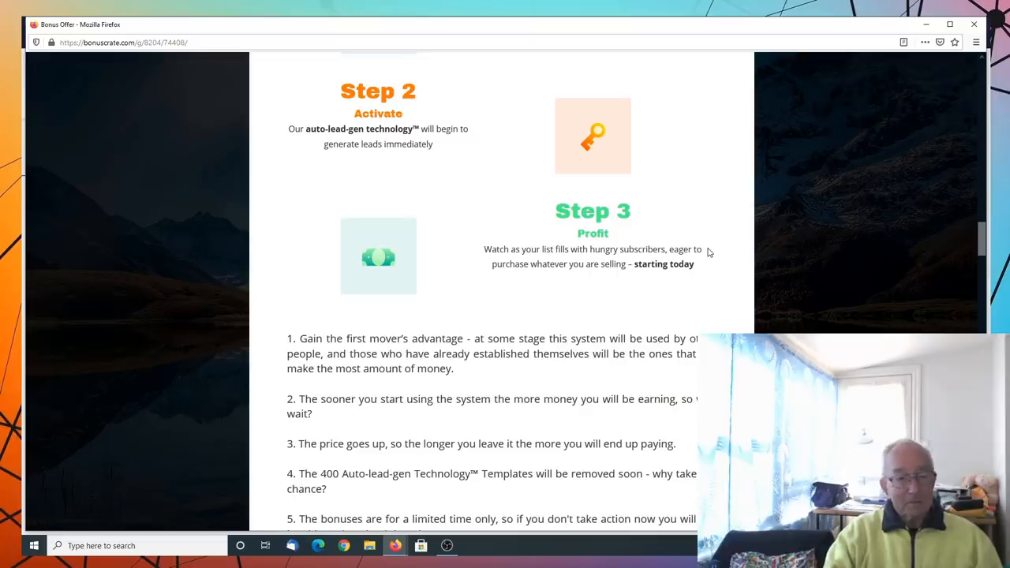
pyautogui.scroll(-3)
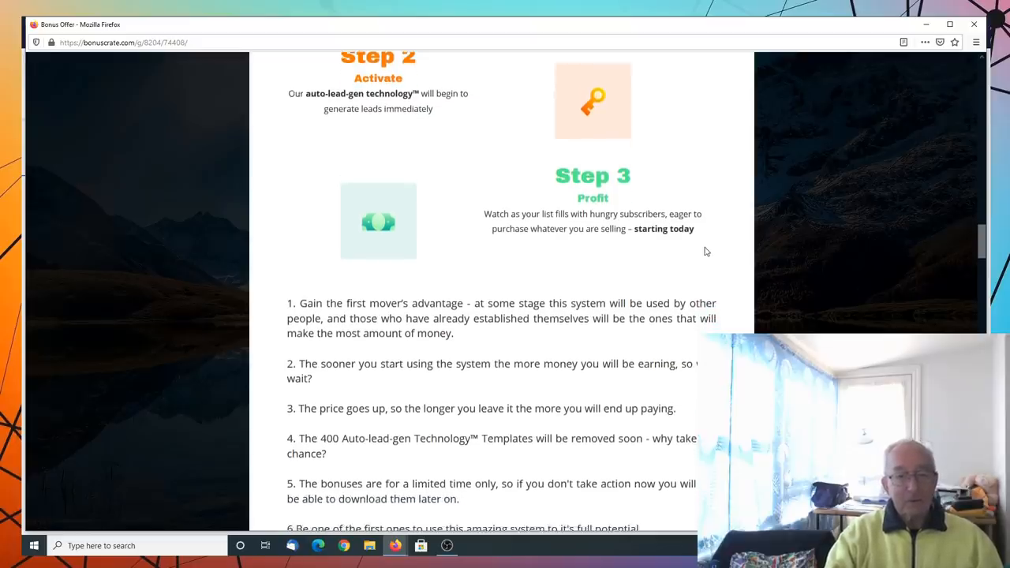
pyautogui.scroll(-3)
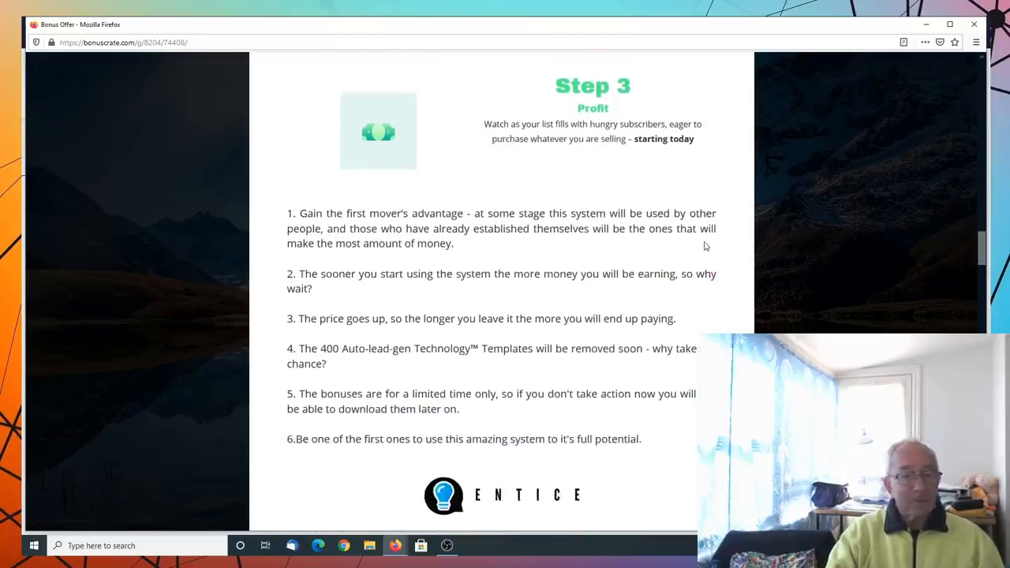
pyautogui.scroll(-3)
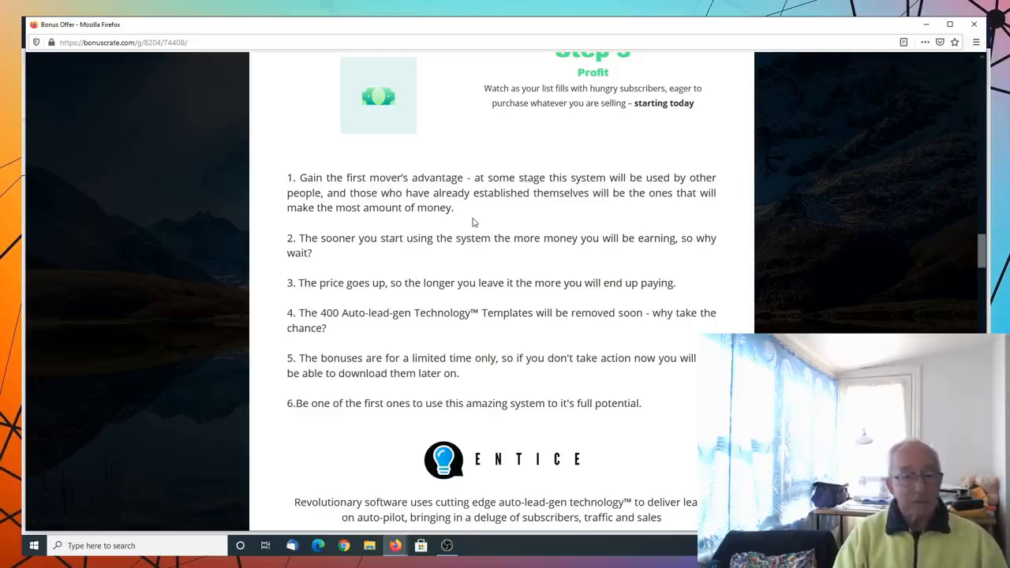
pyautogui.scroll(-3)
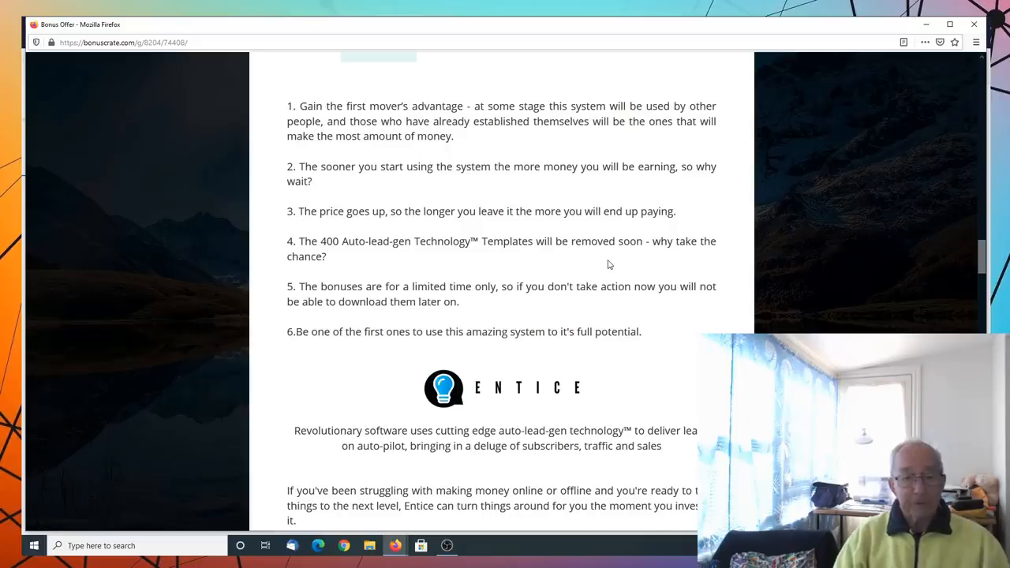
# Scroll the ENTICE JV Doc to its Semi Exclusive Bonuses like The Traffic Handbook Video Course
pyautogui.scroll(-3)
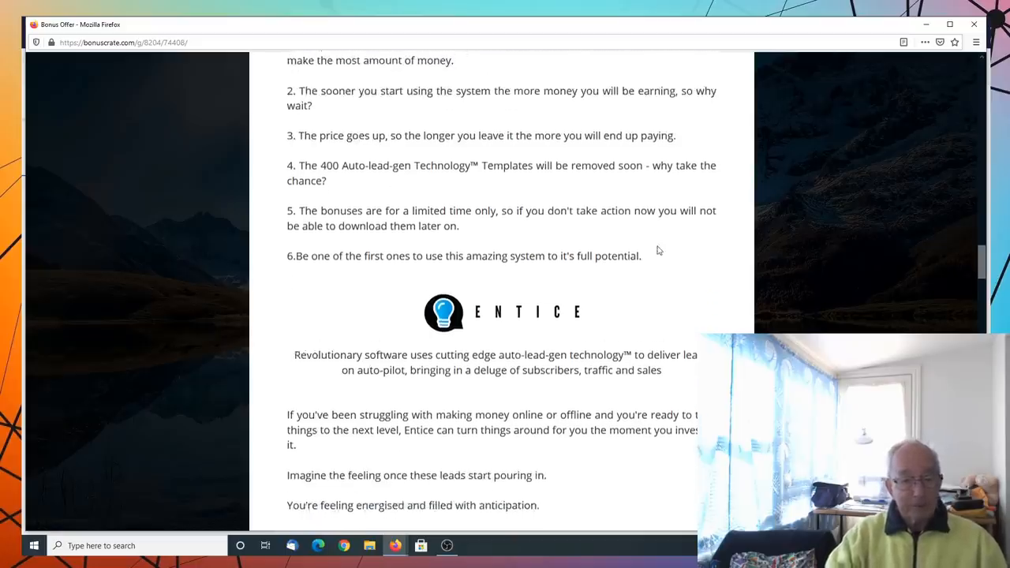
pyautogui.scroll(-3)
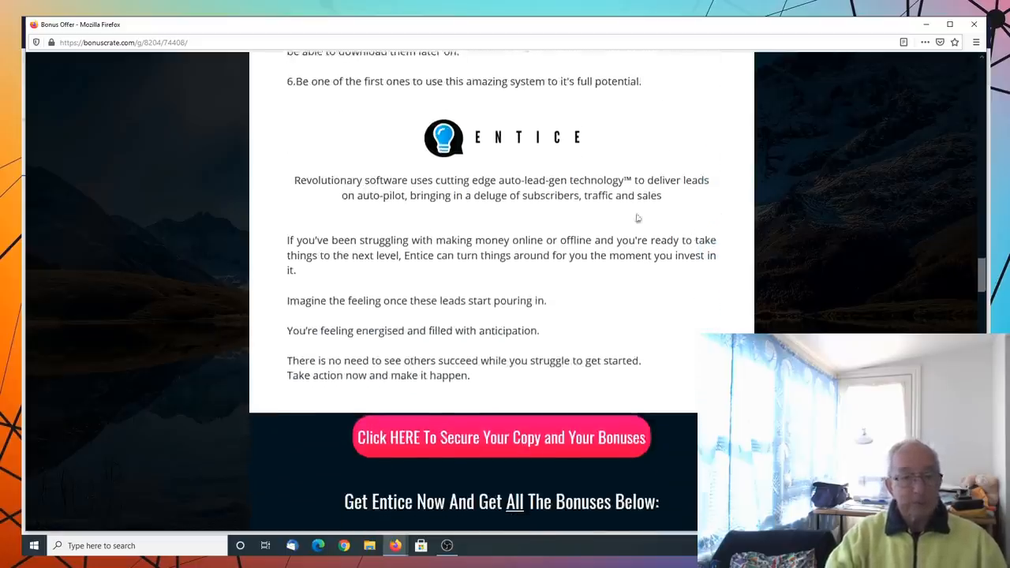
pyautogui.moveTo(688, 212)
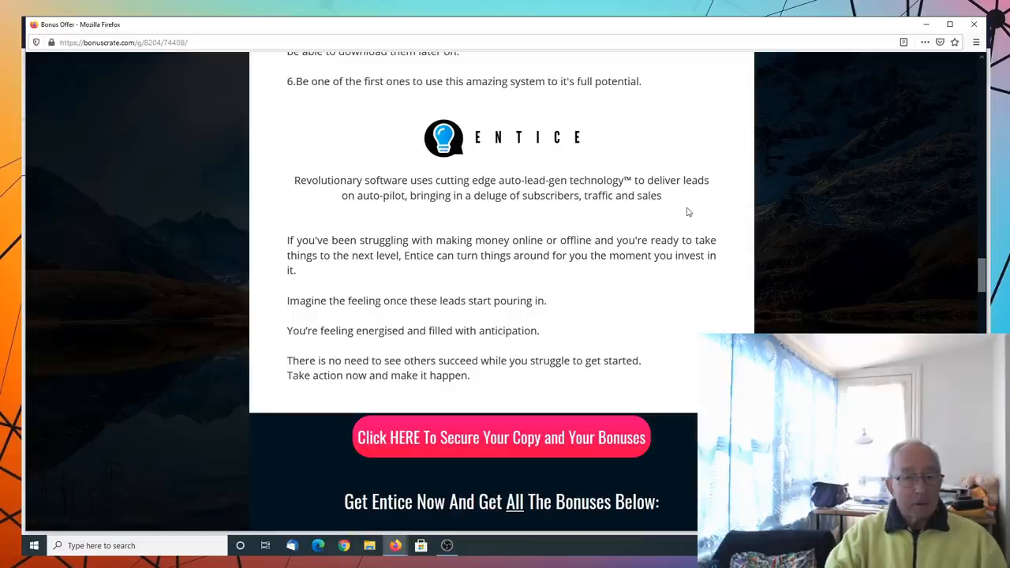
pyautogui.moveTo(698, 207)
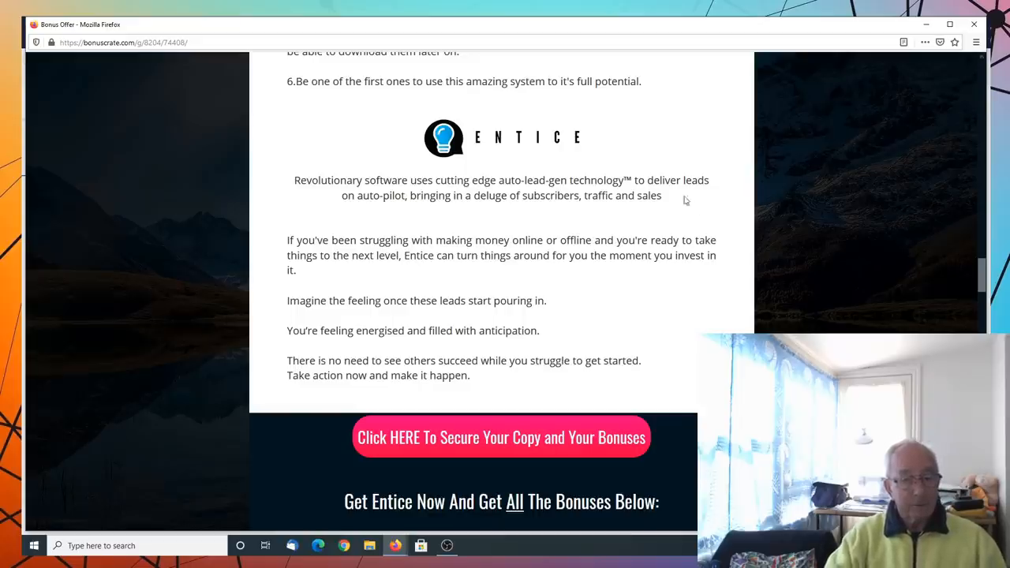
pyautogui.scroll(-3)
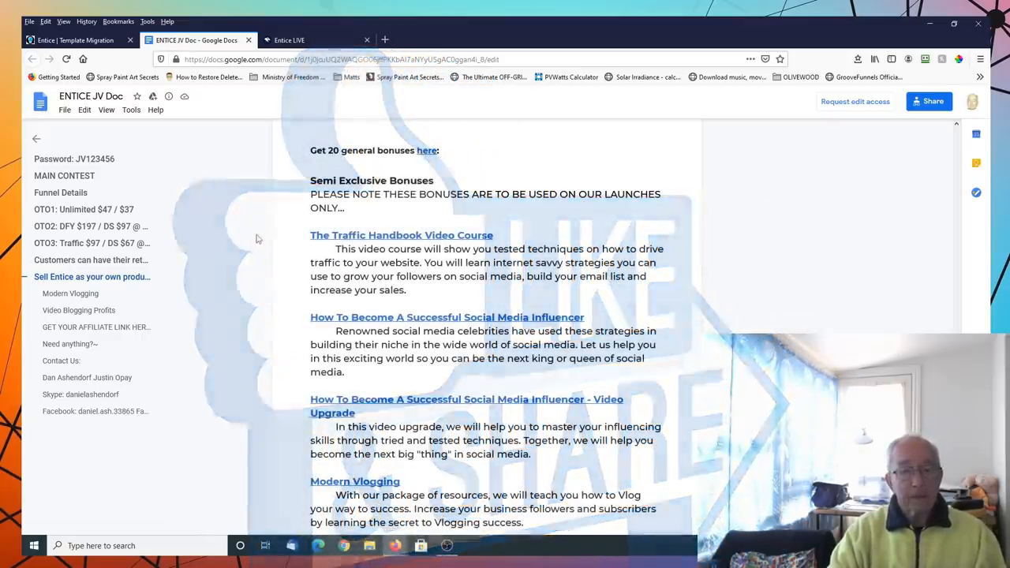
pyautogui.scroll(-3)
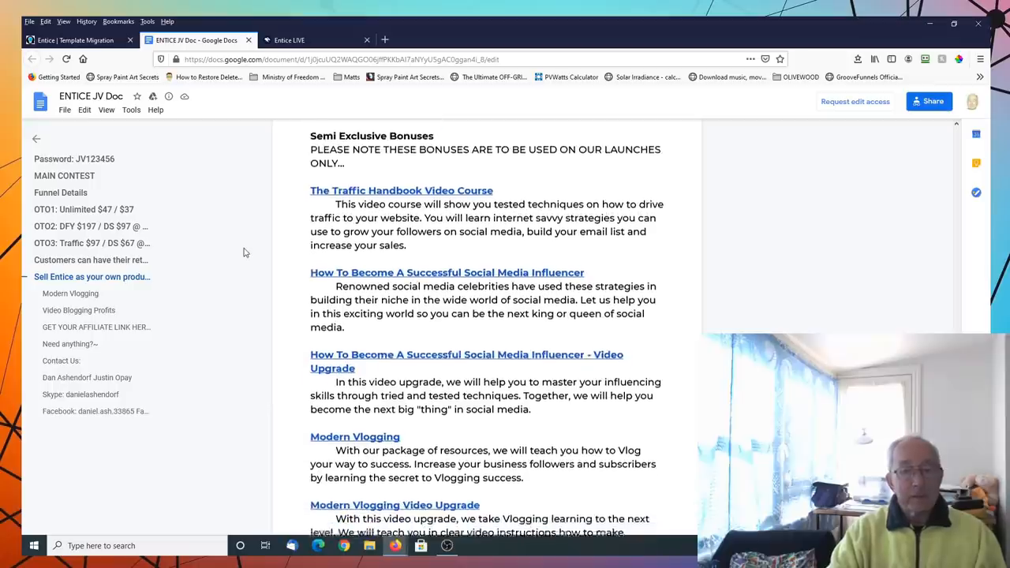
pyautogui.scroll(-3)
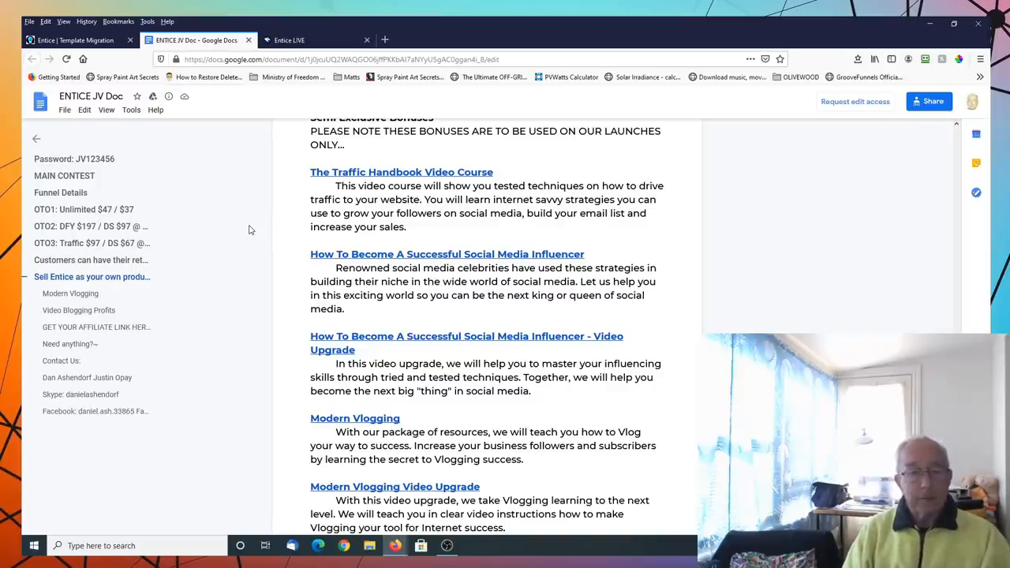
pyautogui.scroll(-3)
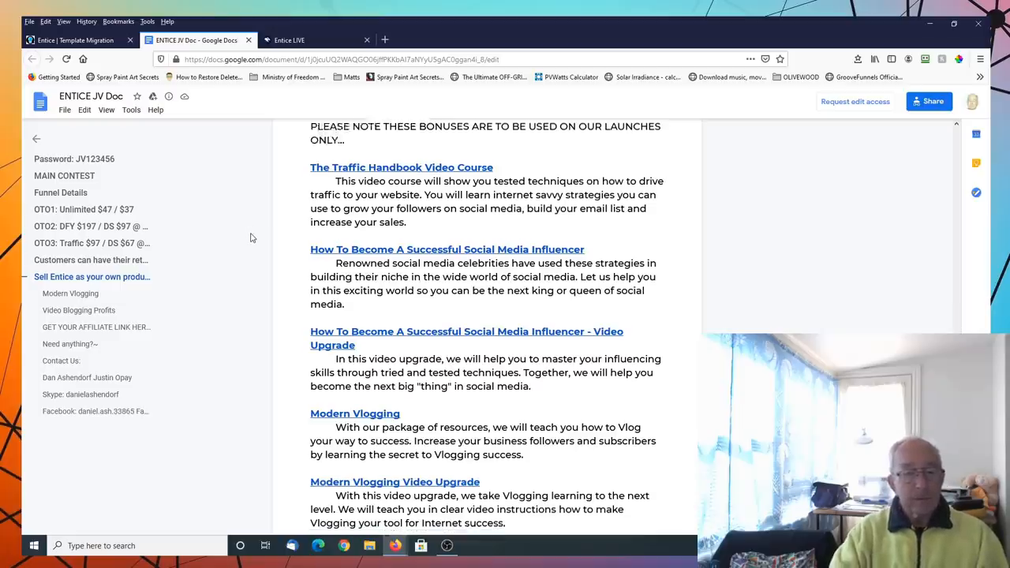
pyautogui.scroll(-3)
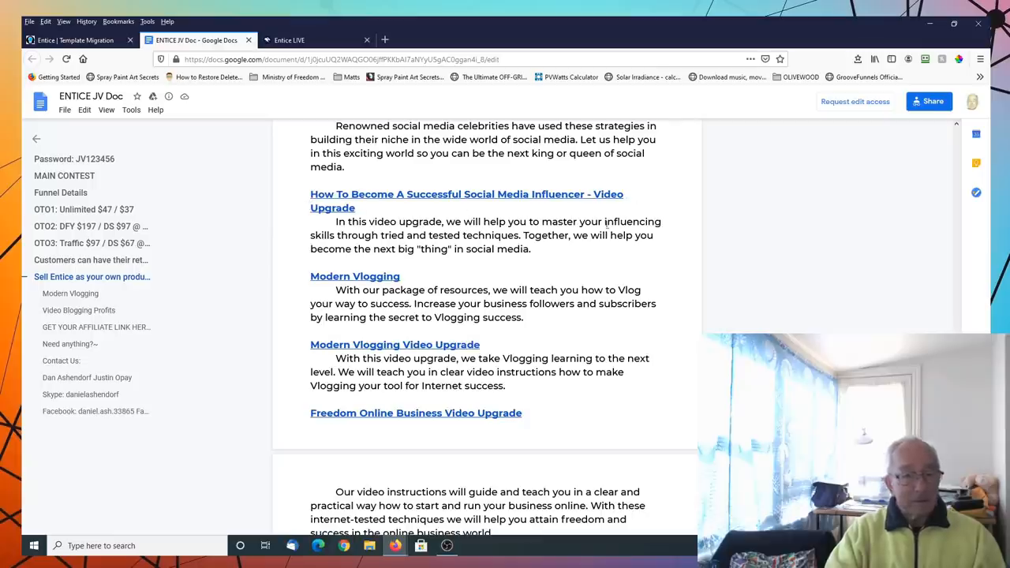
pyautogui.scroll(-3)
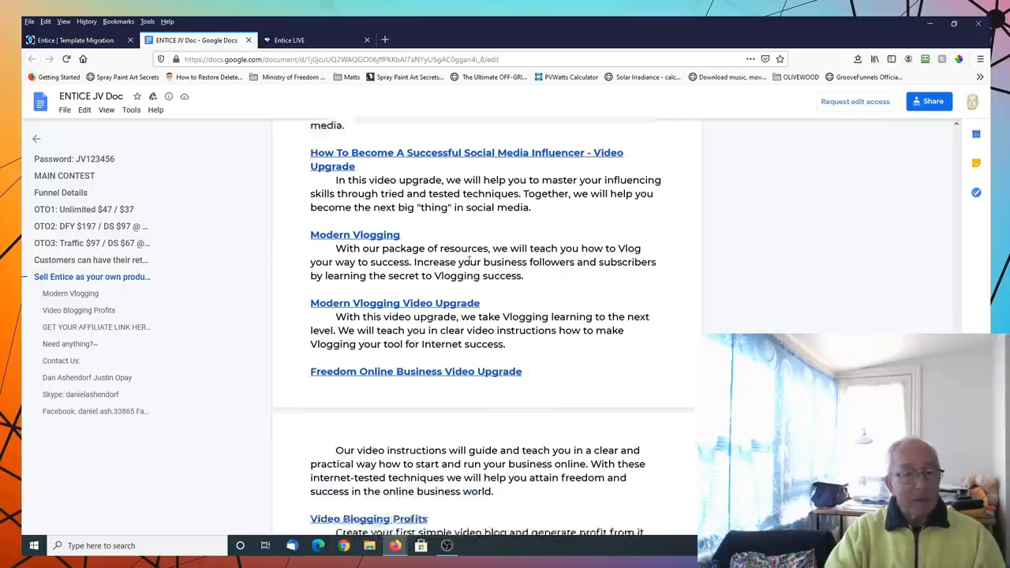
pyautogui.scroll(-3)
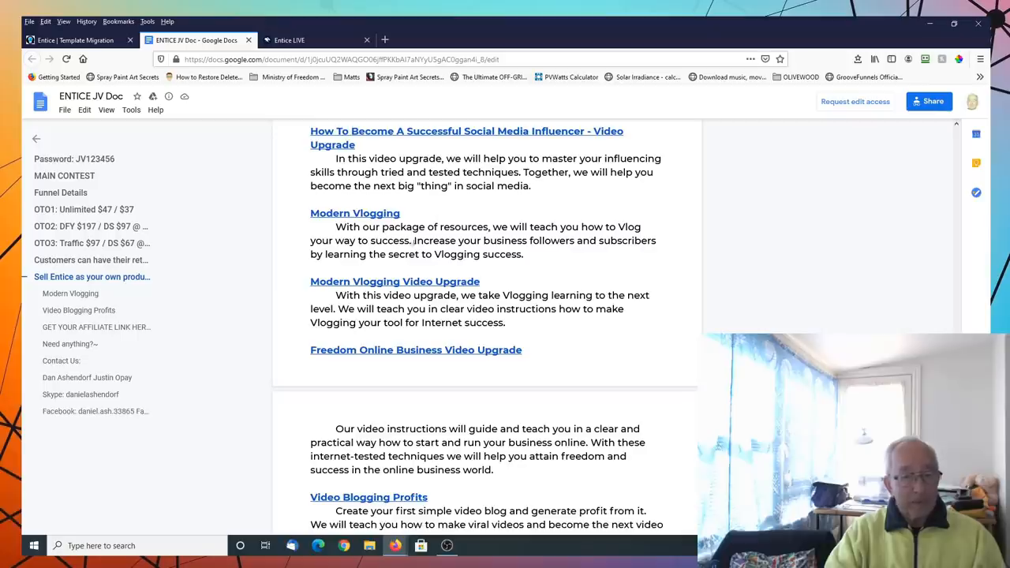
pyautogui.moveTo(505, 275)
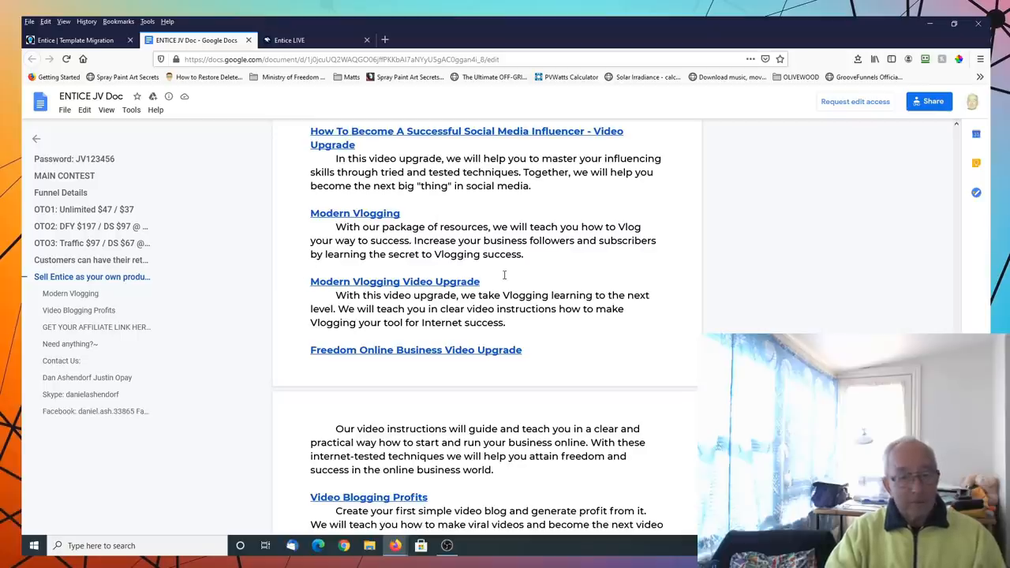
pyautogui.scroll(-3)
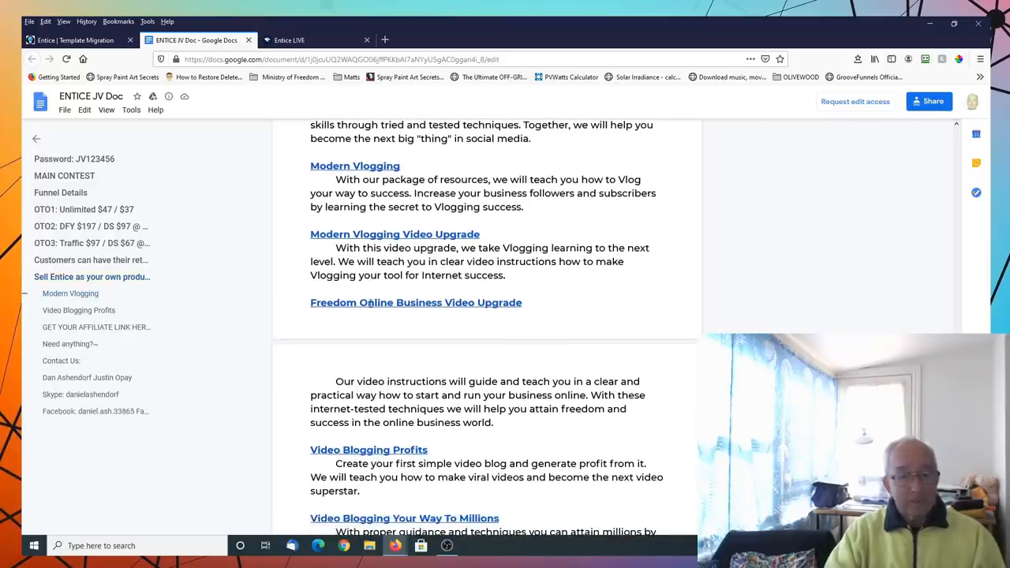
pyautogui.scroll(-3)
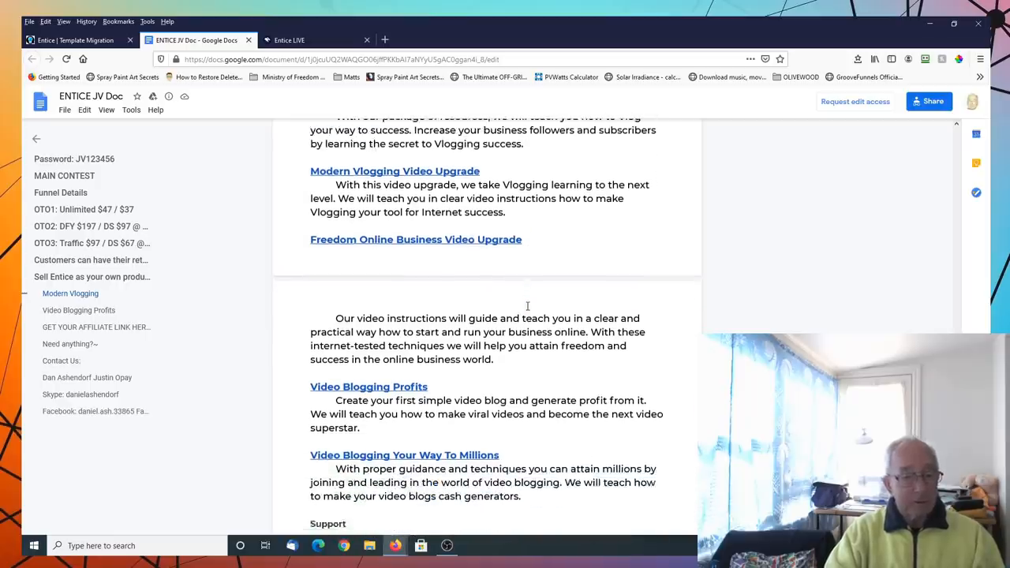
pyautogui.scroll(-3)
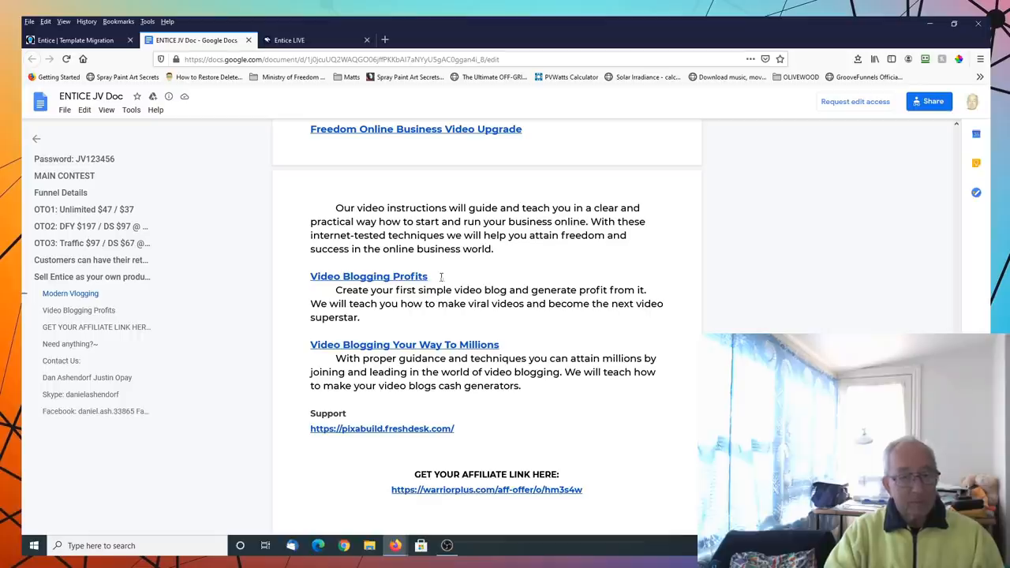
pyautogui.scroll(-3)
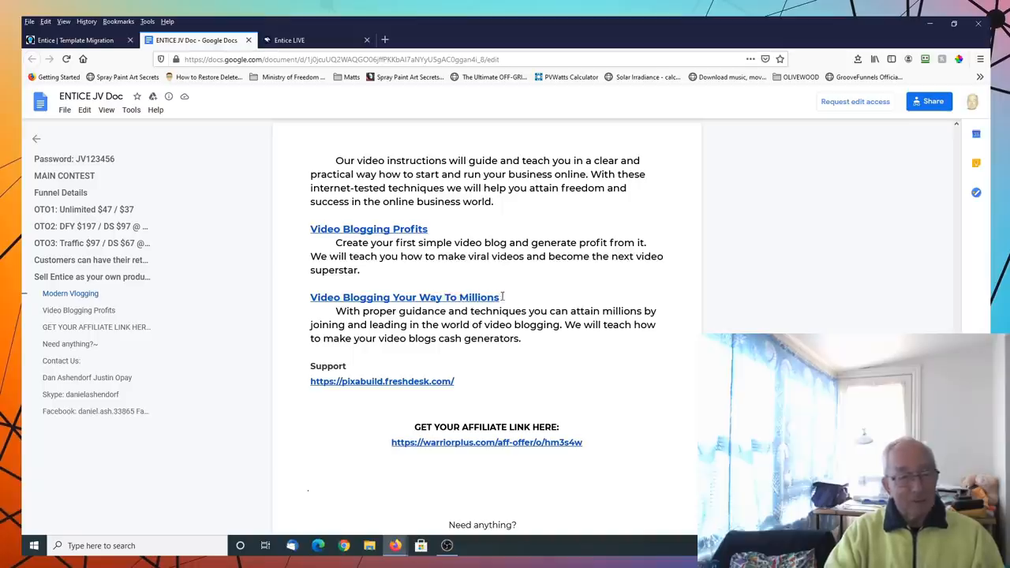
pyautogui.scroll(-3)
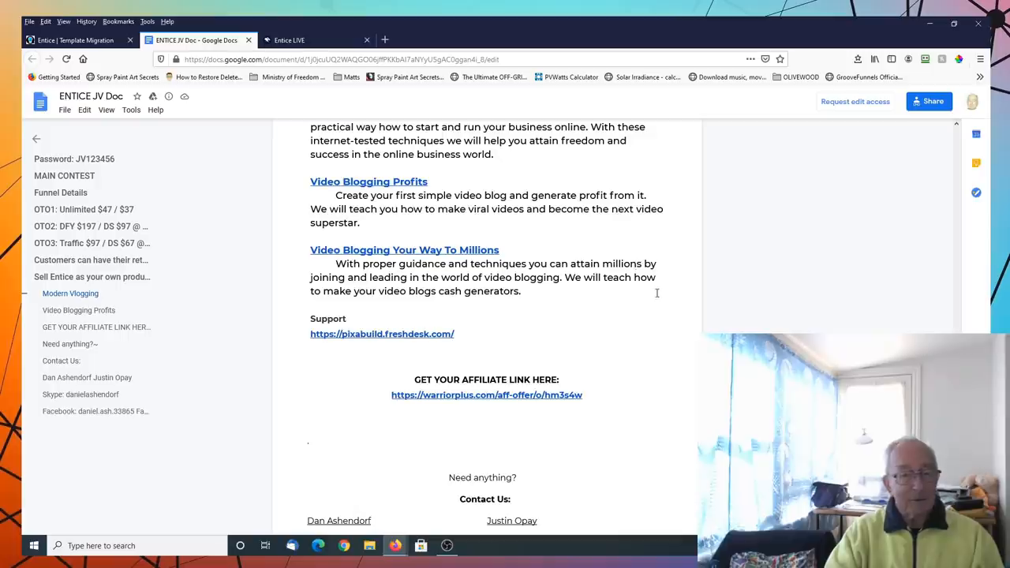
pyautogui.moveTo(624, 292)
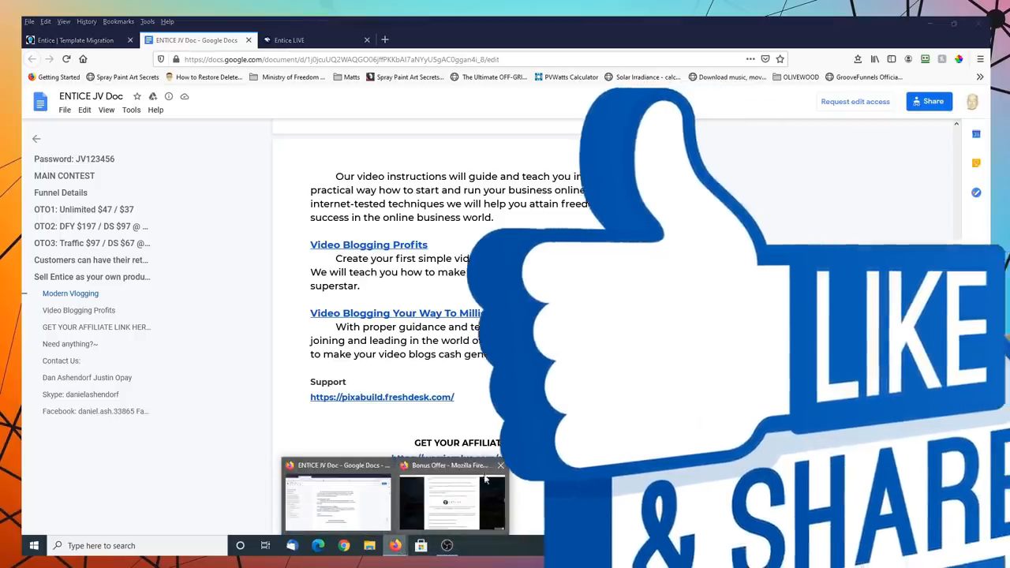
# Switch from the Google Docs JV doc back to the Bonus Offer window
pyautogui.click(451, 496)
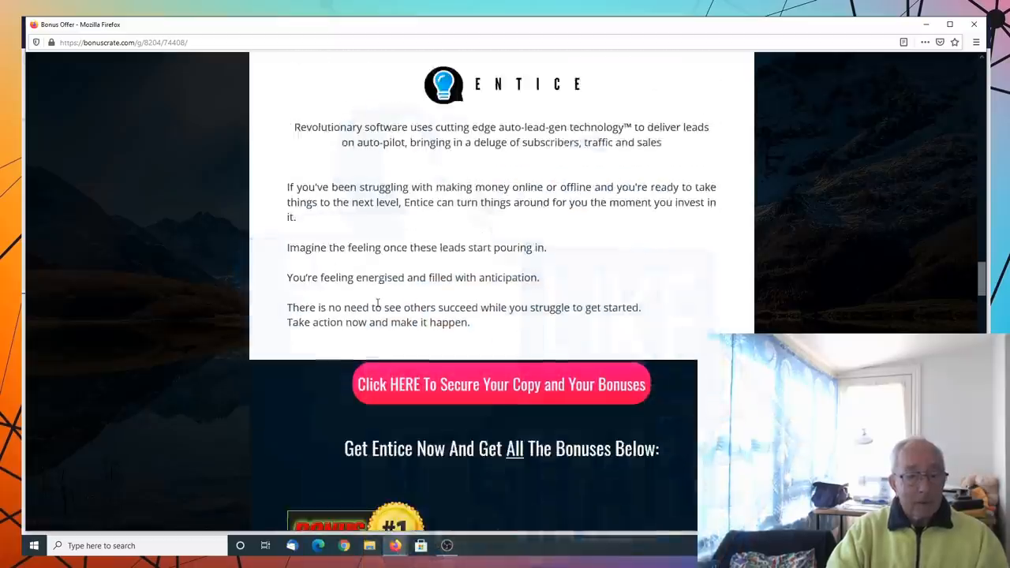
pyautogui.scroll(-3)
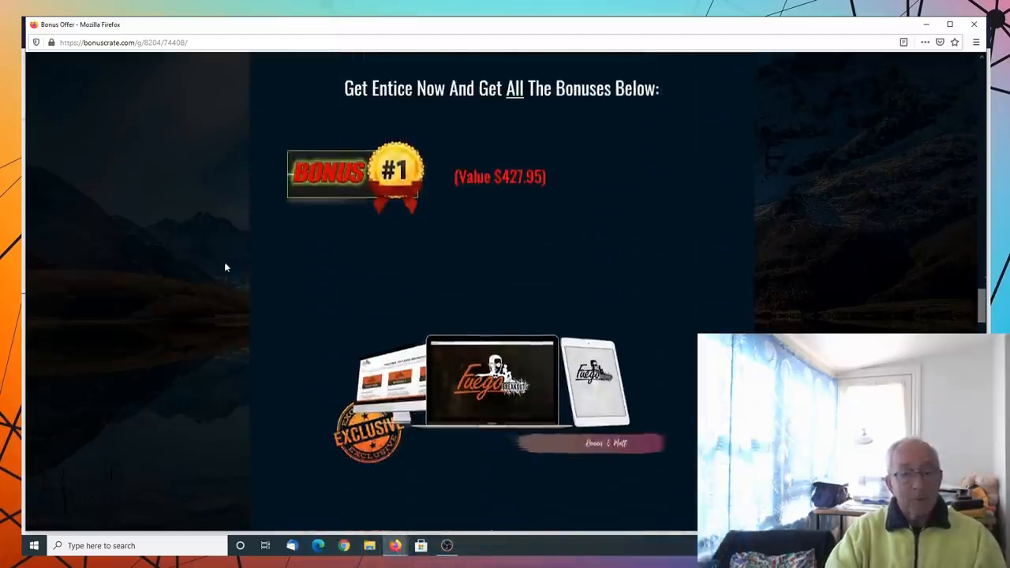
pyautogui.scroll(-3)
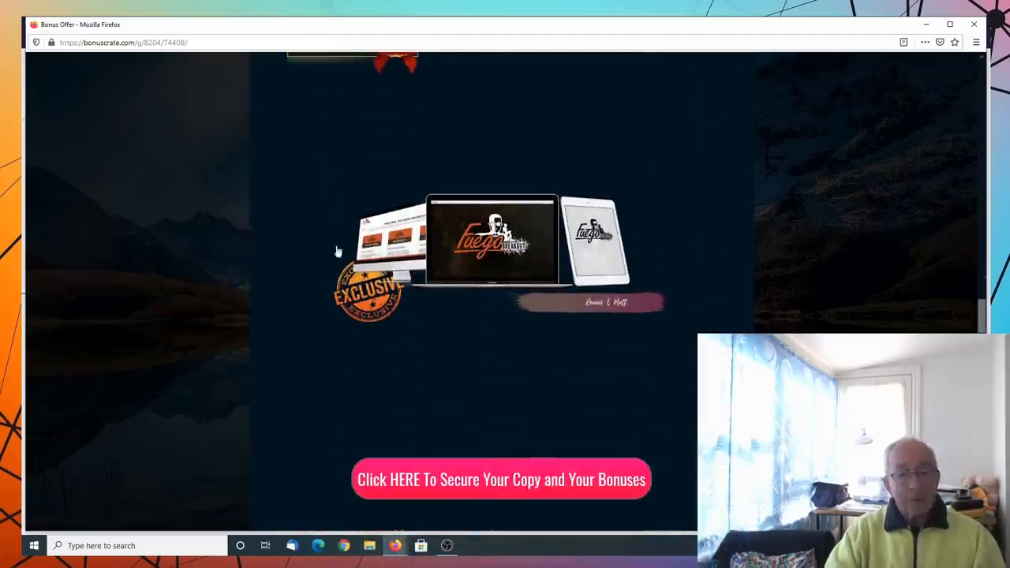
pyautogui.scroll(-3)
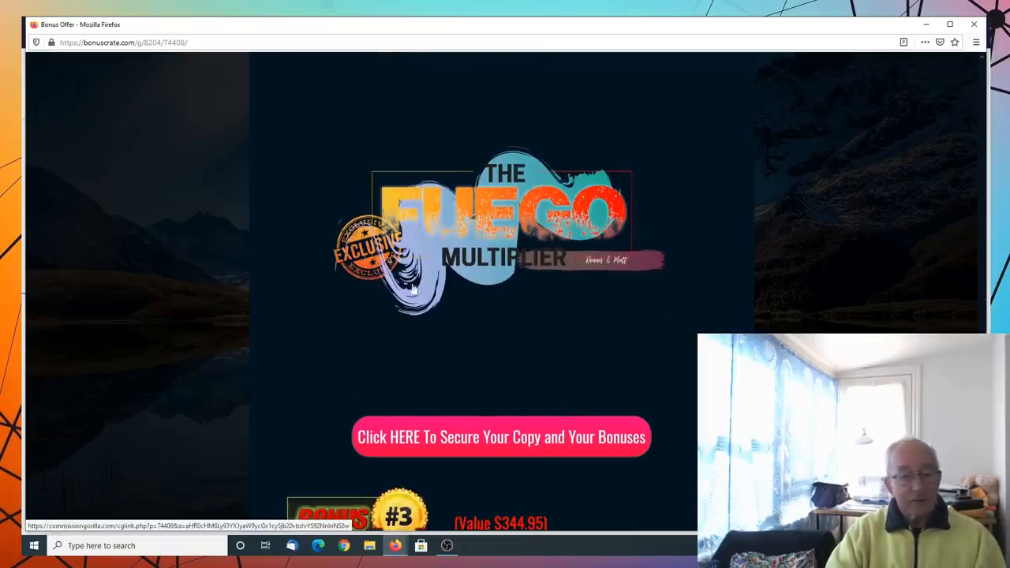
pyautogui.scroll(-3)
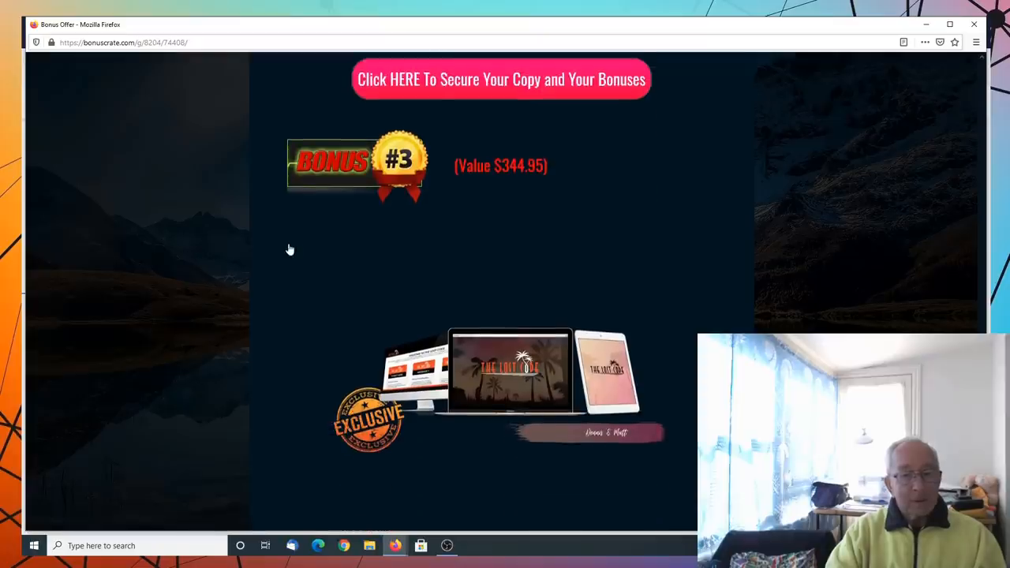
pyautogui.scroll(-3)
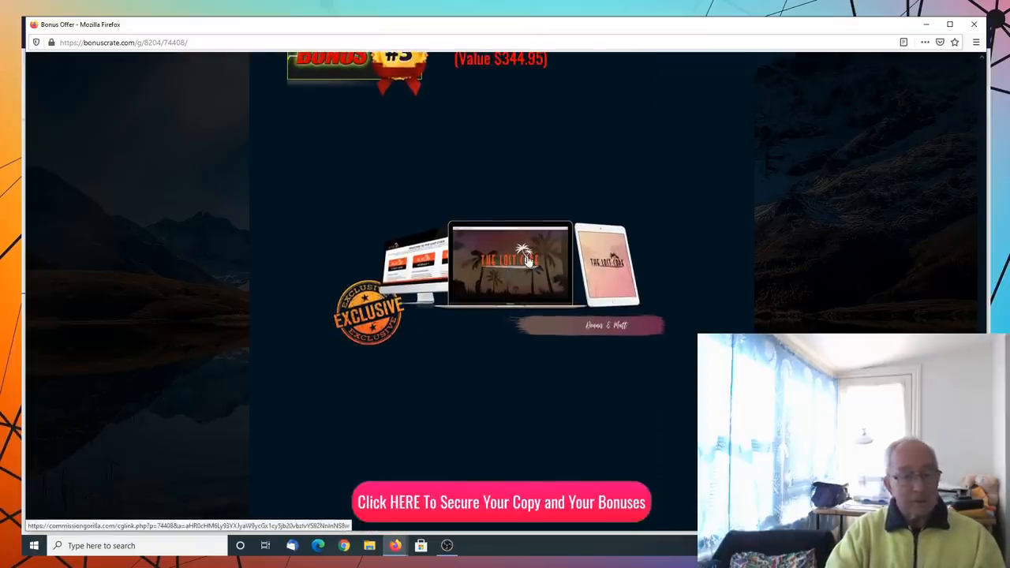
pyautogui.scroll(-3)
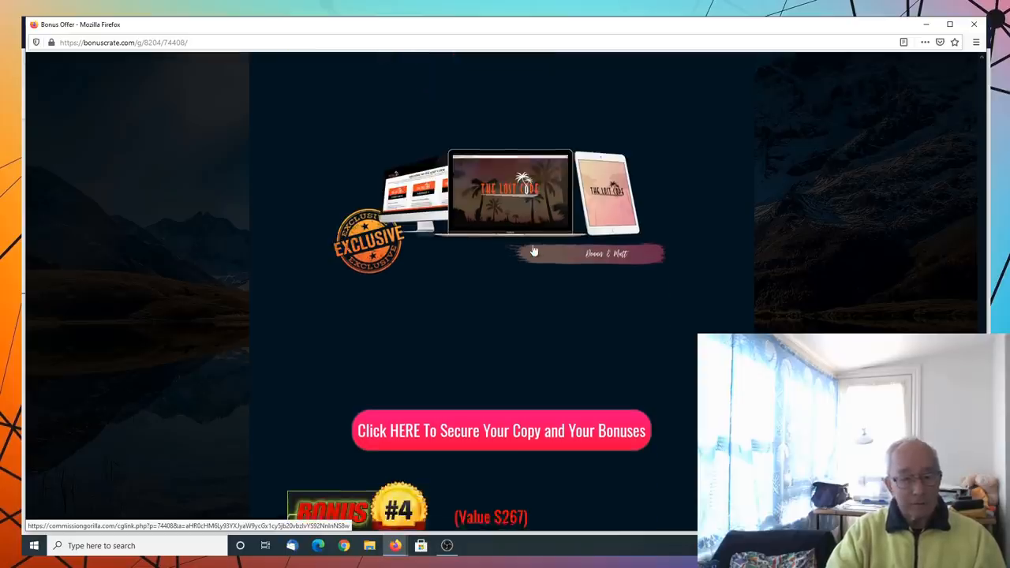
pyautogui.scroll(-3)
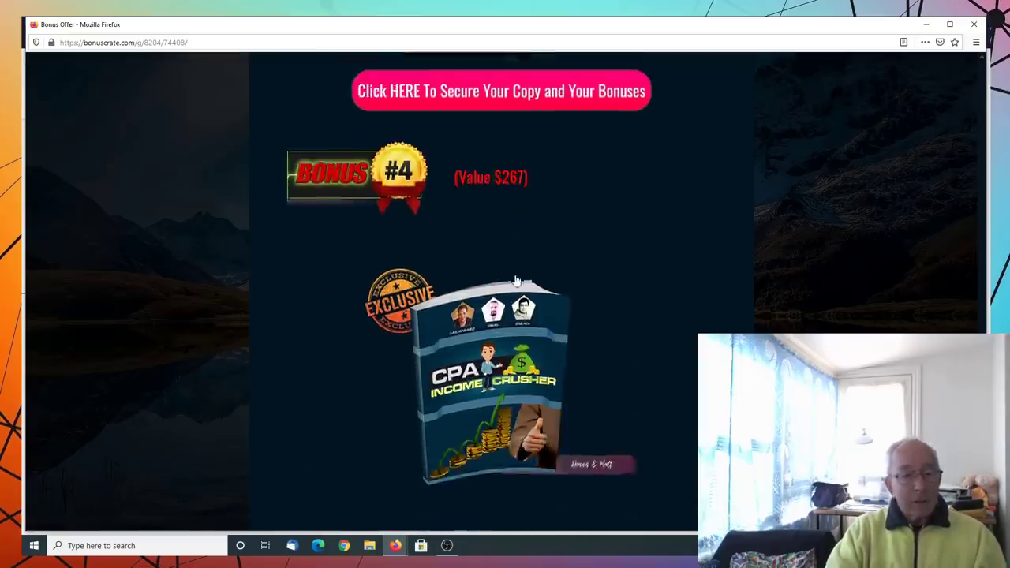
pyautogui.scroll(-3)
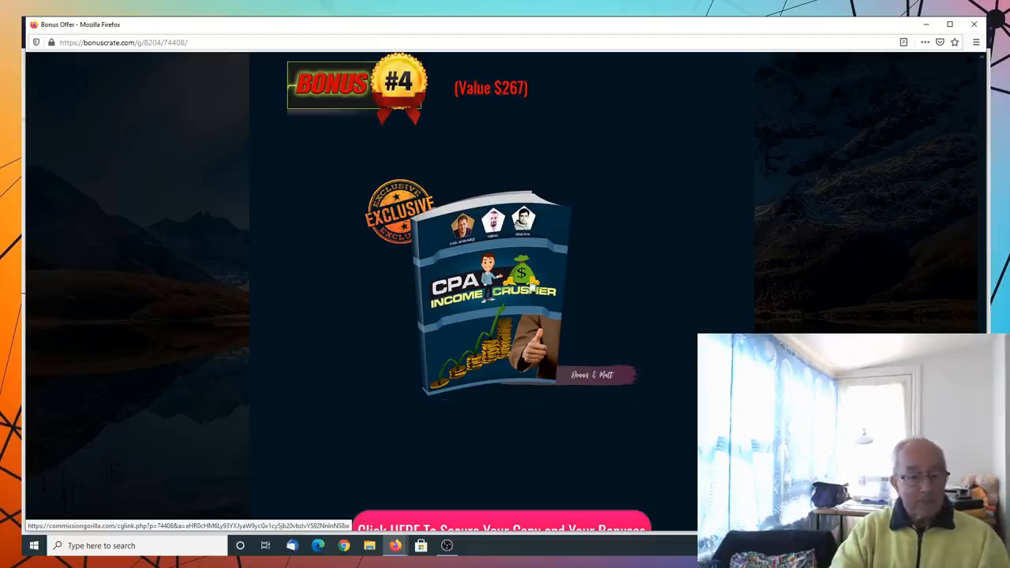
pyautogui.scroll(-3)
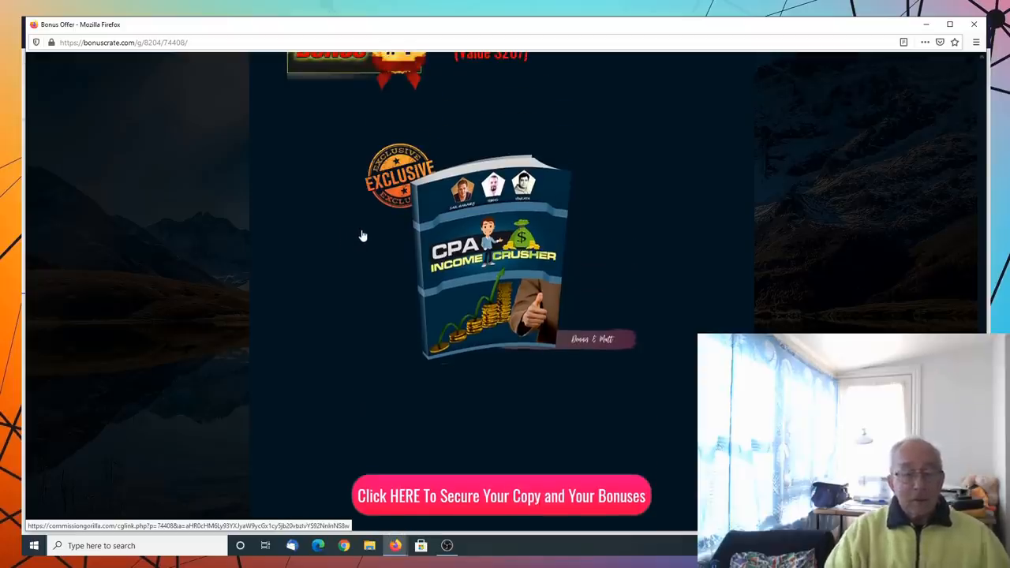
pyautogui.moveTo(405, 240)
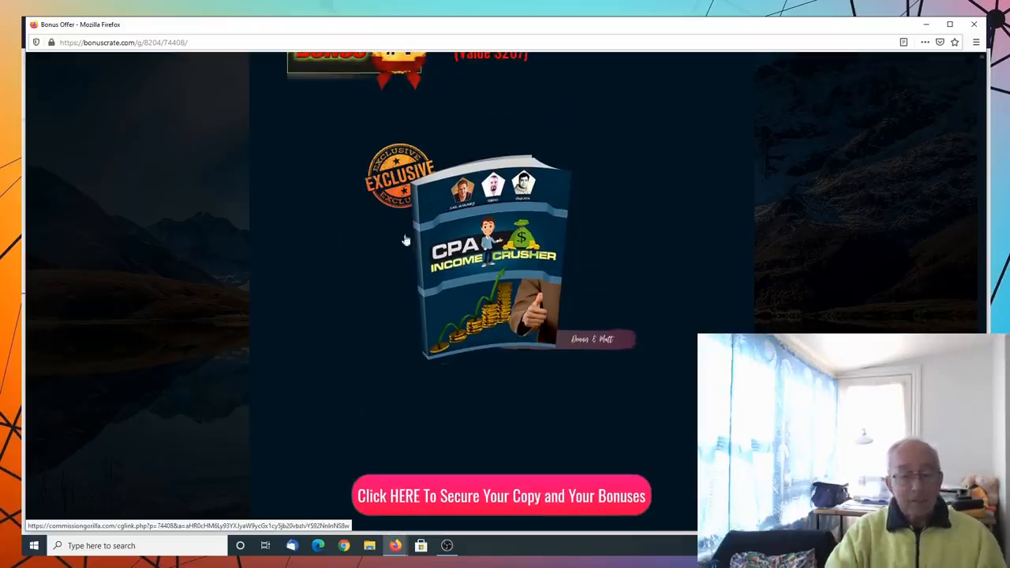
pyautogui.moveTo(644, 408)
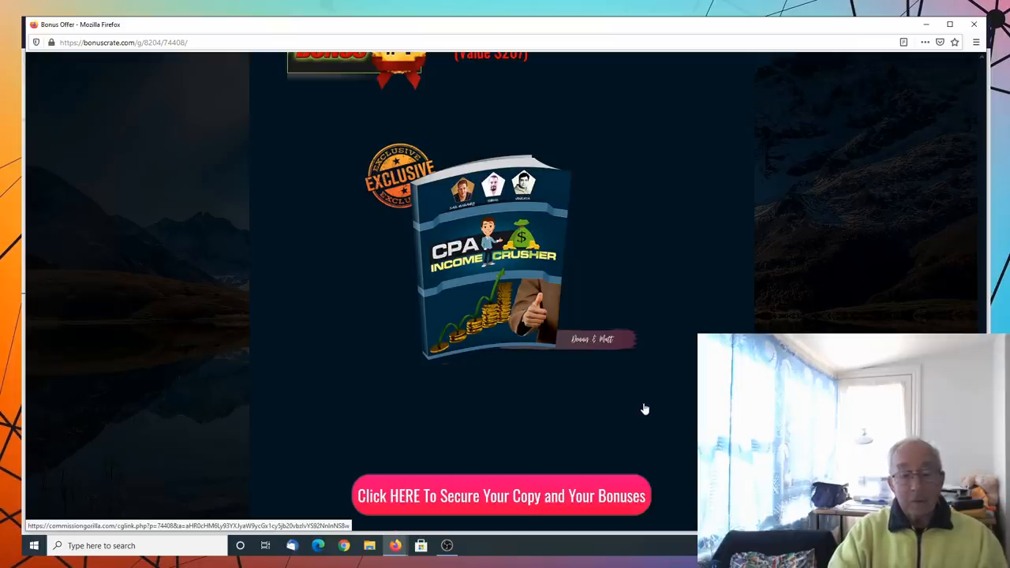
pyautogui.scroll(-3)
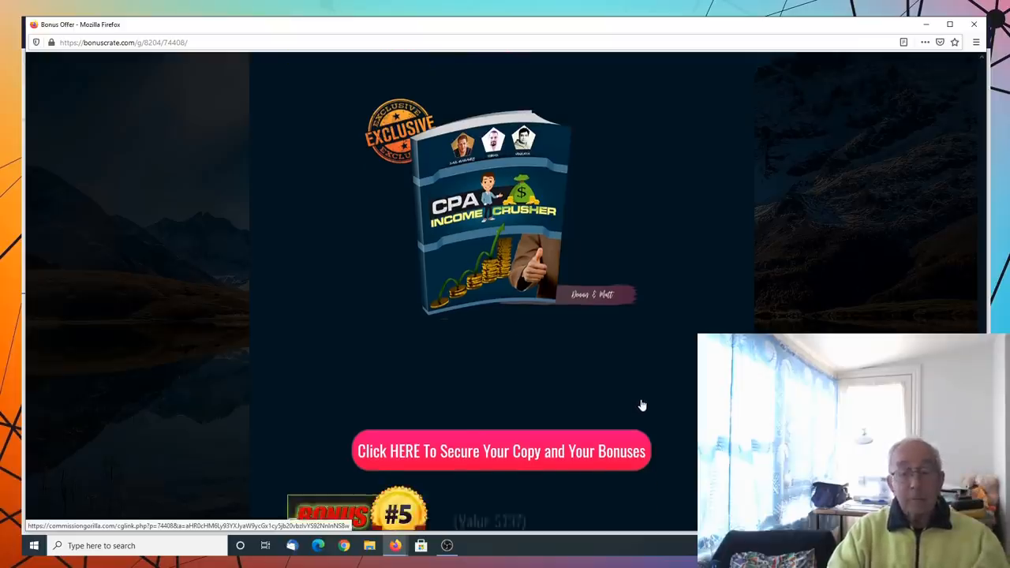
pyautogui.scroll(-3)
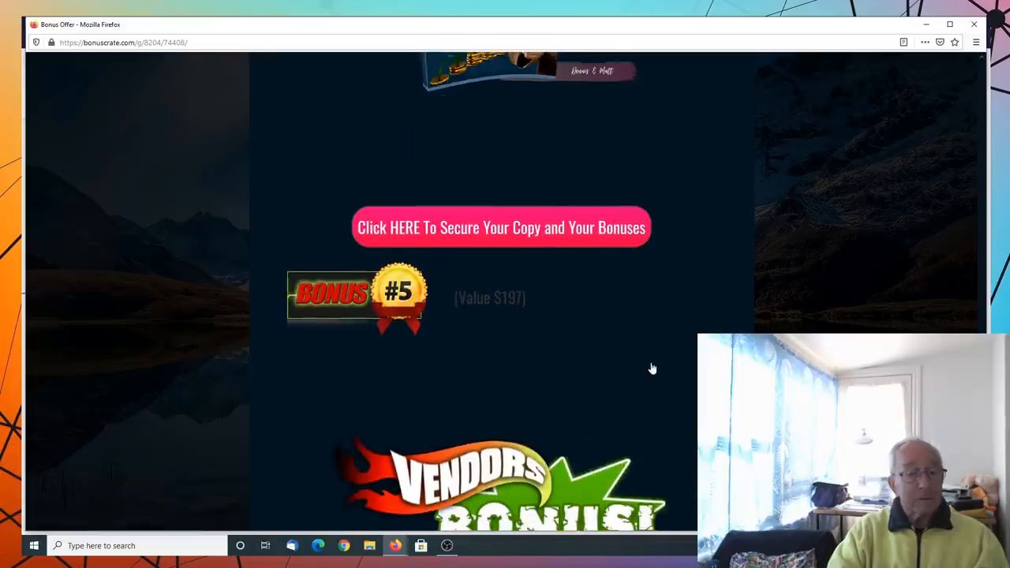
pyautogui.scroll(-3)
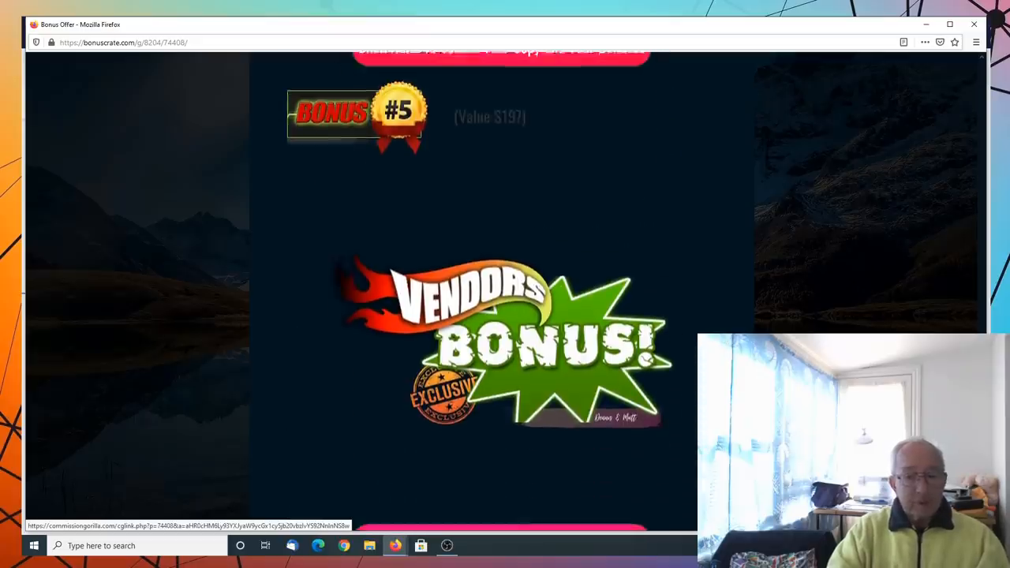
pyautogui.scroll(-3)
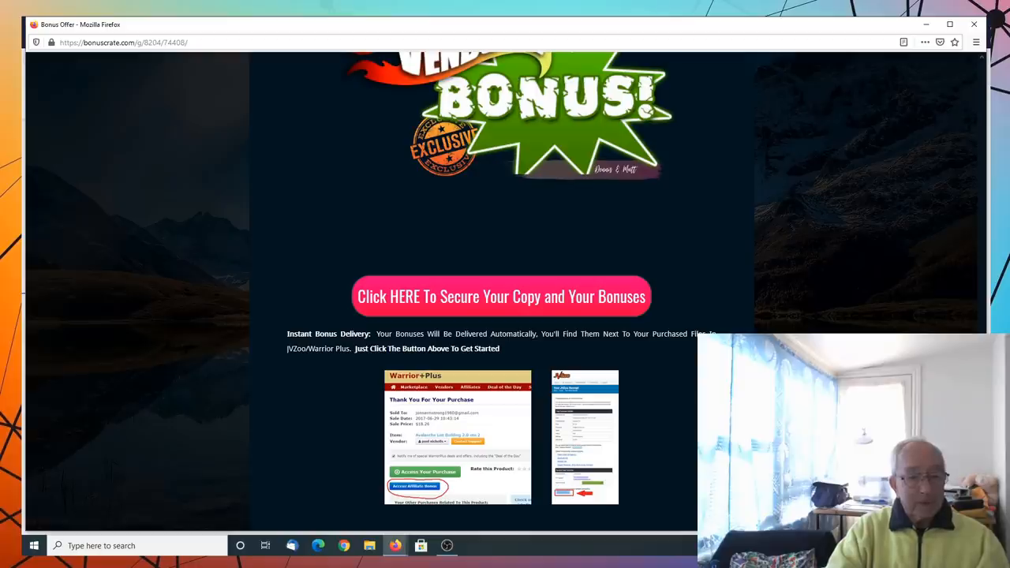
pyautogui.scroll(-3)
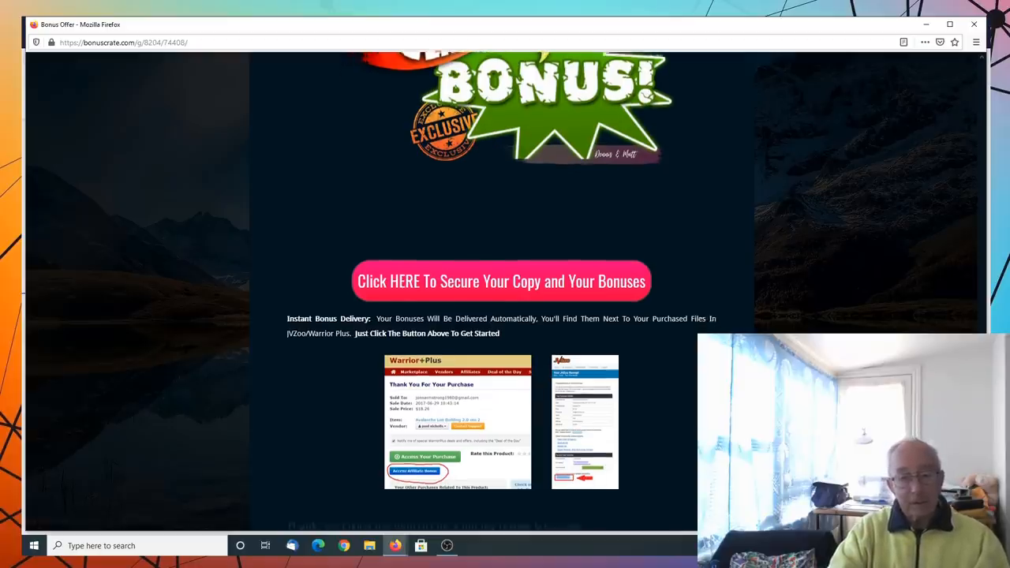
pyautogui.scroll(-3)
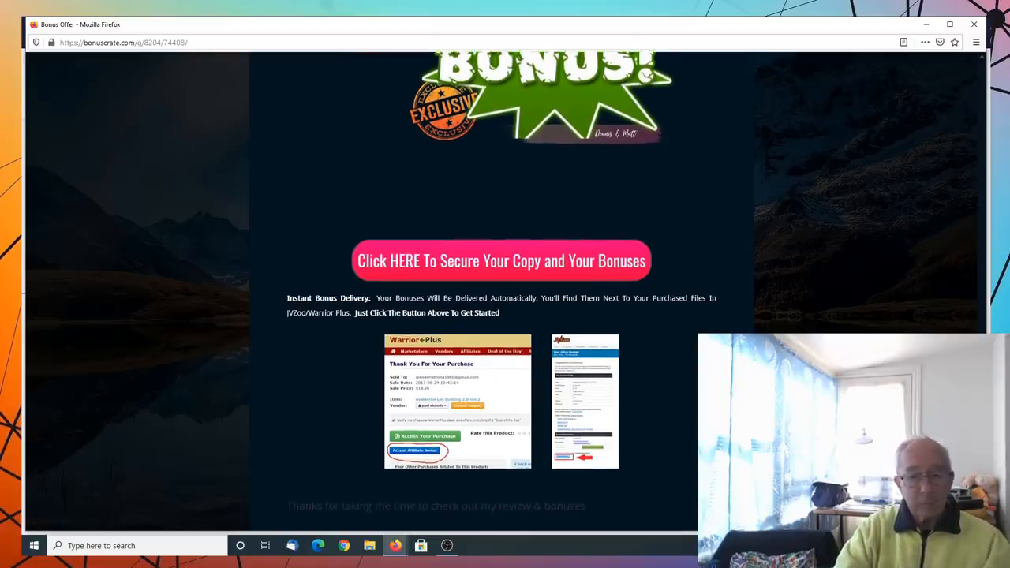